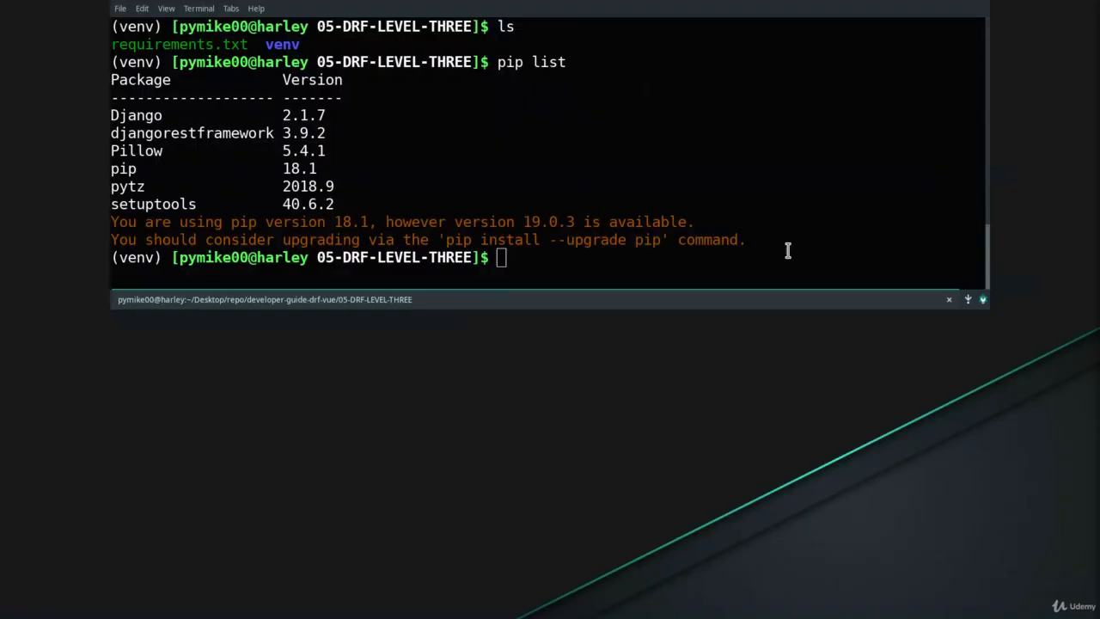
pyautogui.moveTo(782, 245)
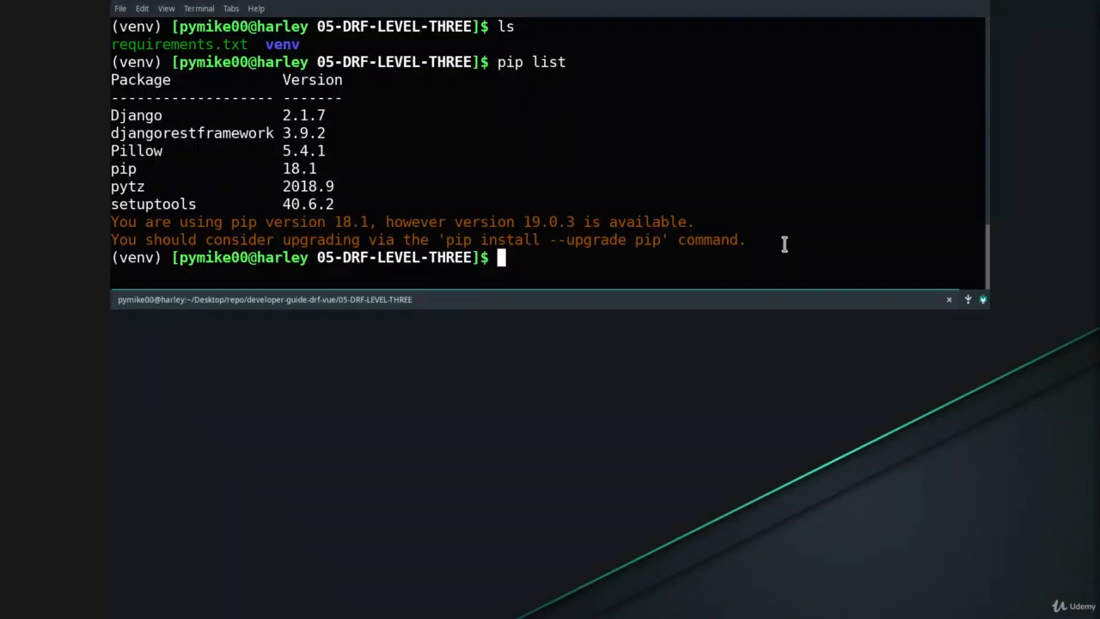
# Step: Highlight the venv name and the Django package in the terminal output
pyautogui.doubleClick(355, 62)
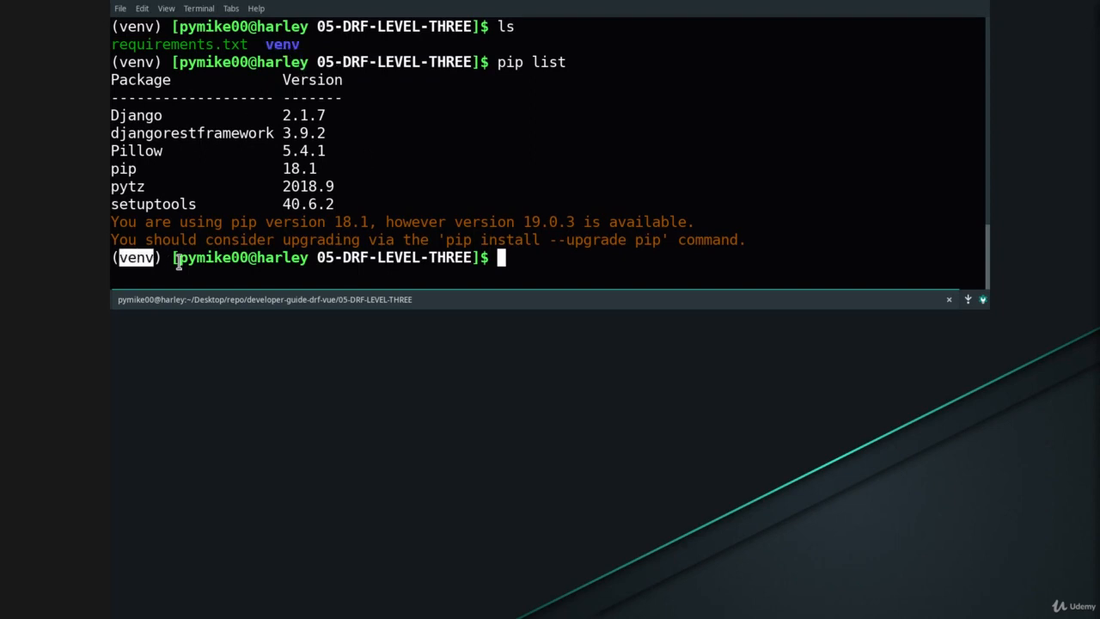
pyautogui.moveTo(517, 269)
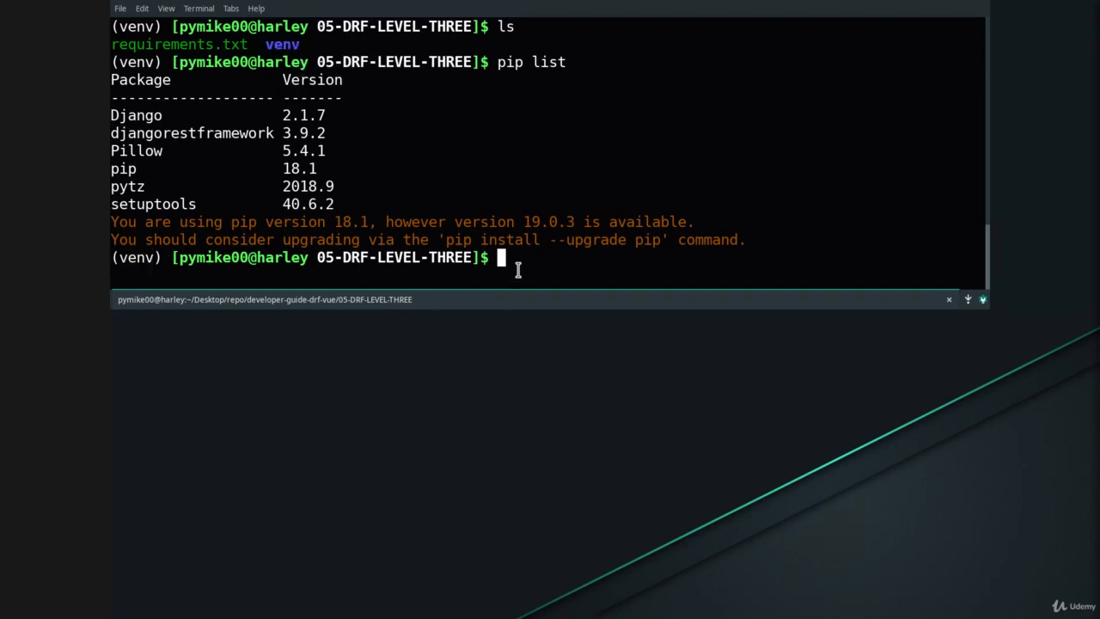
pyautogui.doubleClick(136, 115)
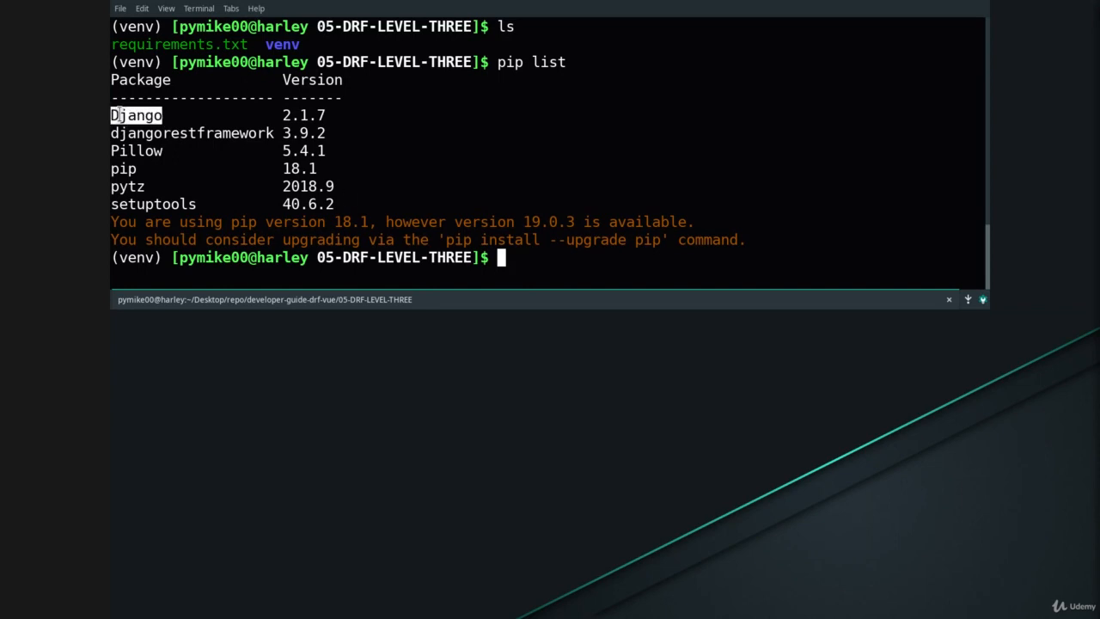
pyautogui.doubleClick(192, 134)
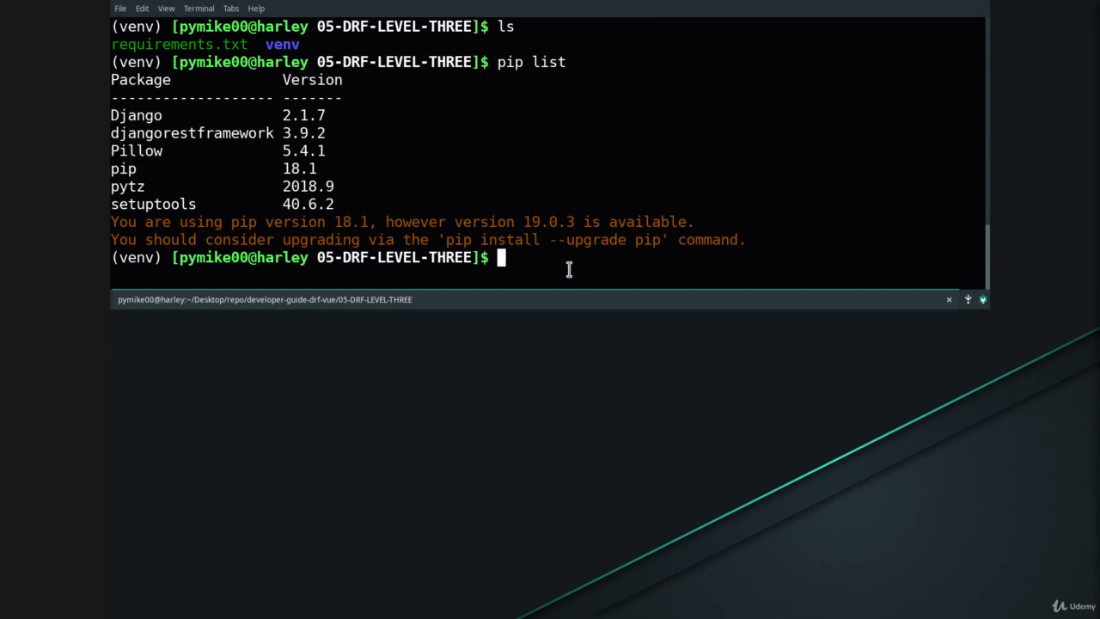
pyautogui.moveTo(739, 414)
pyautogui.write('django-adm')
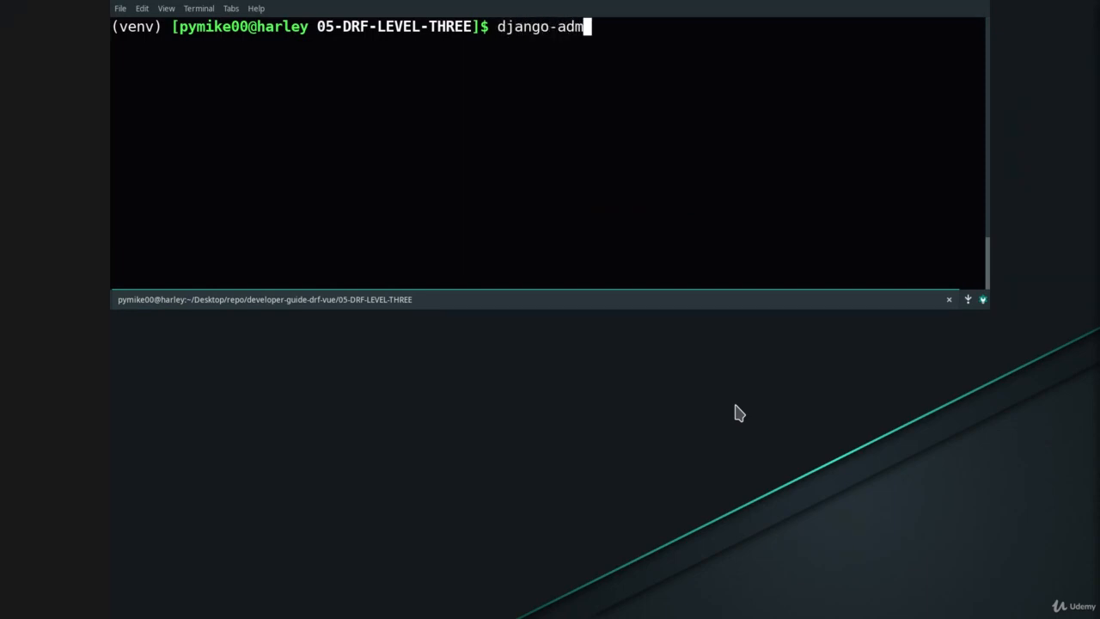
# Step: Create the profilesapi project with django-admin startproject, then cd into profilesapi and list it
pyautogui.write('in star')
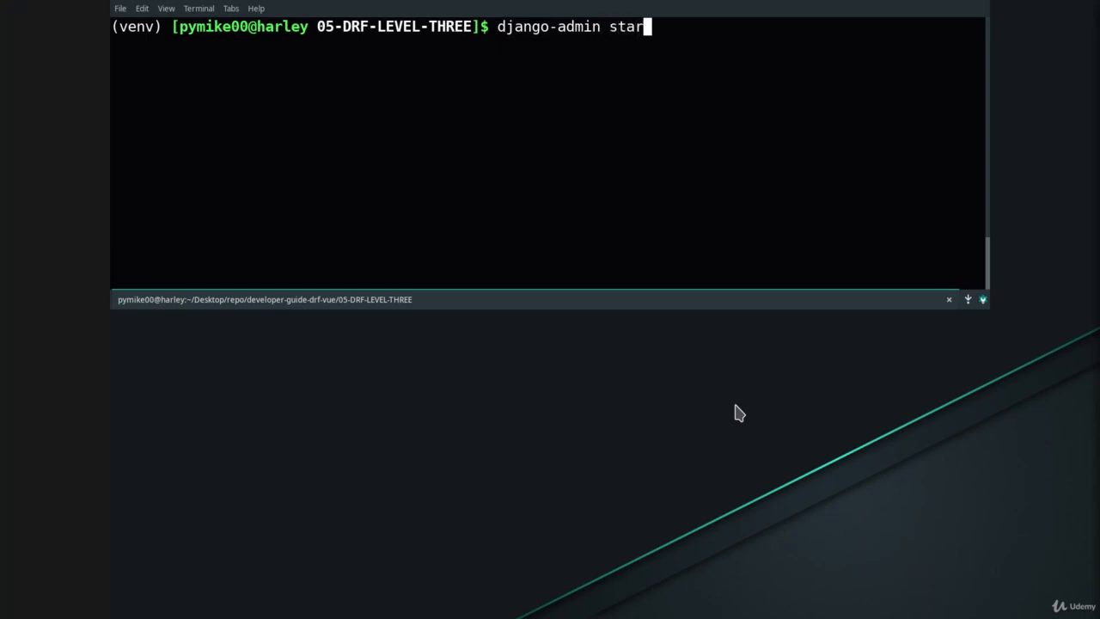
pyautogui.write('tproject')
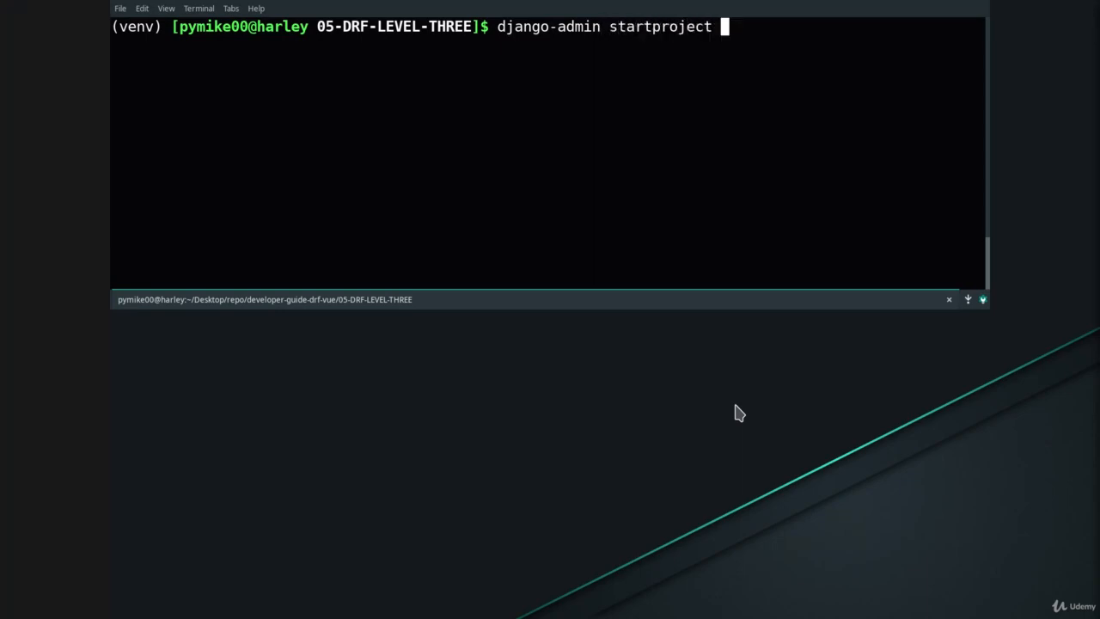
pyautogui.write('profilesapi')
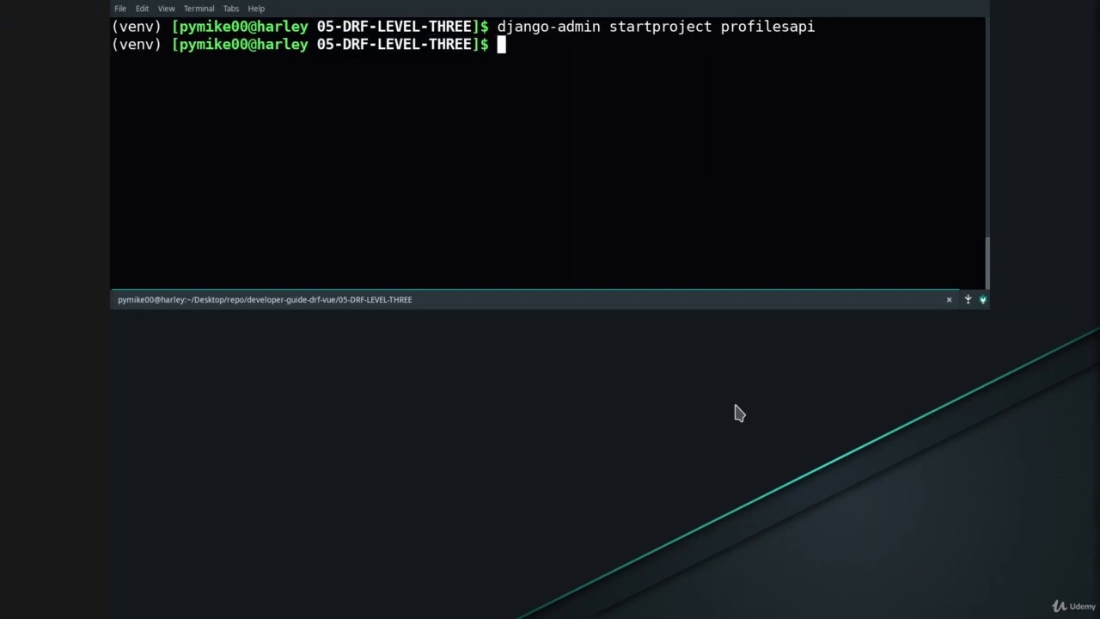
pyautogui.write('ls')
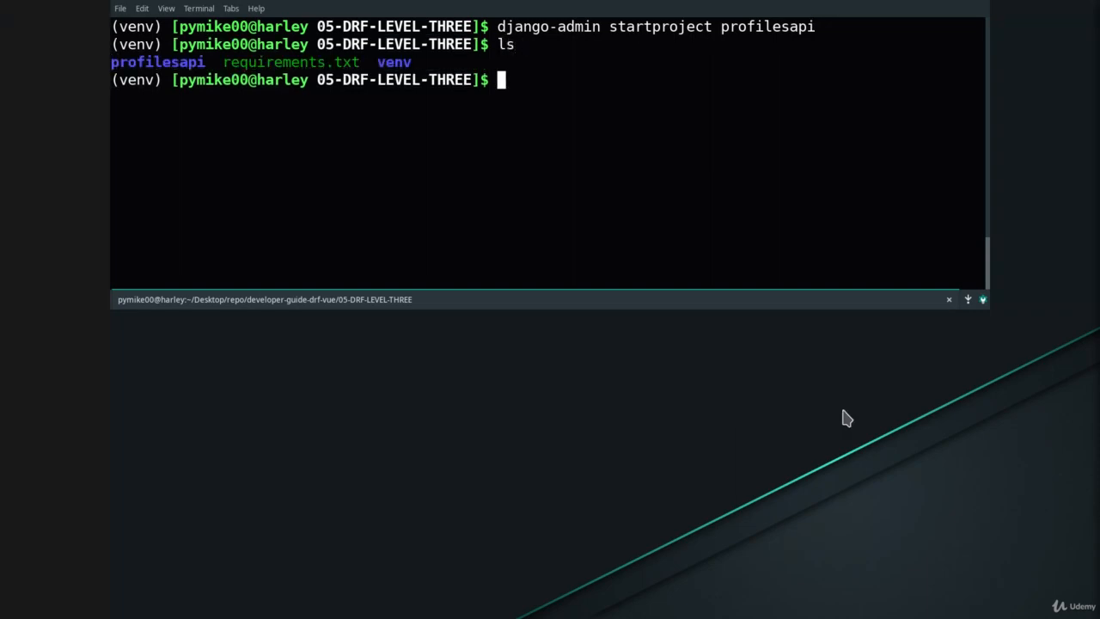
pyautogui.write('cd profilesapi/')
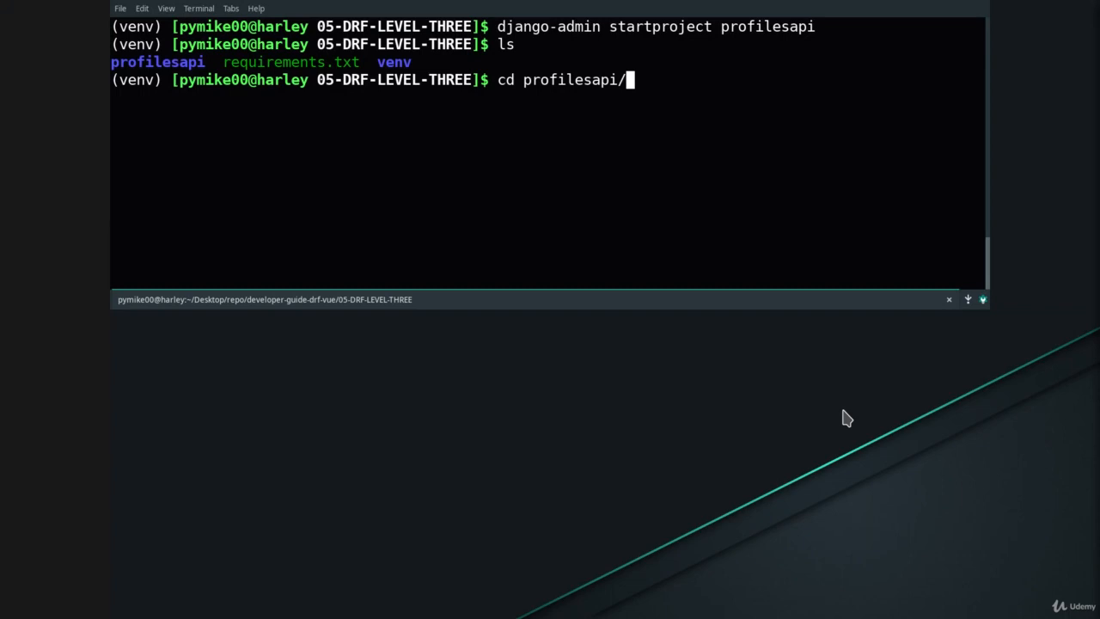
pyautogui.write('ls')
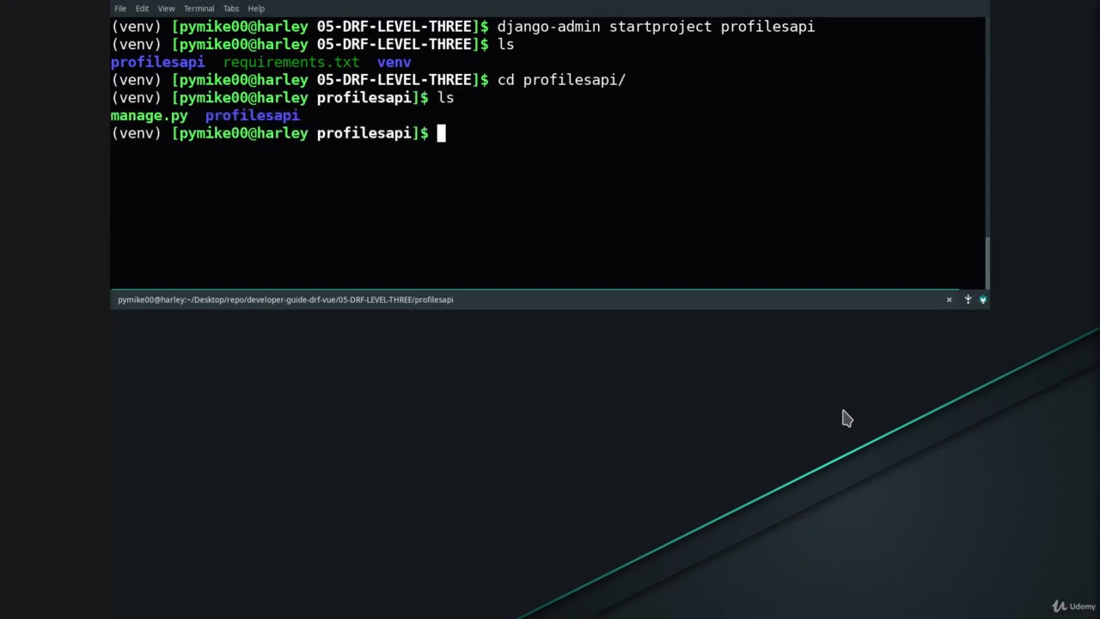
# Step: Create the profiles app with manage.py startapp and open the project in Code
pyautogui.write('python')
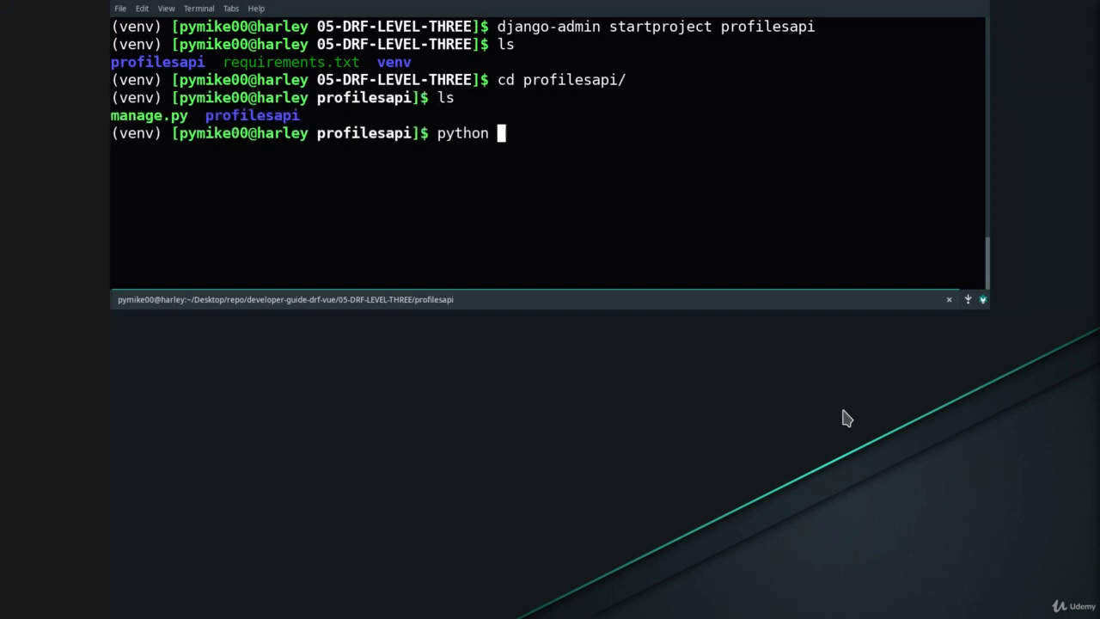
pyautogui.write('manage.py')
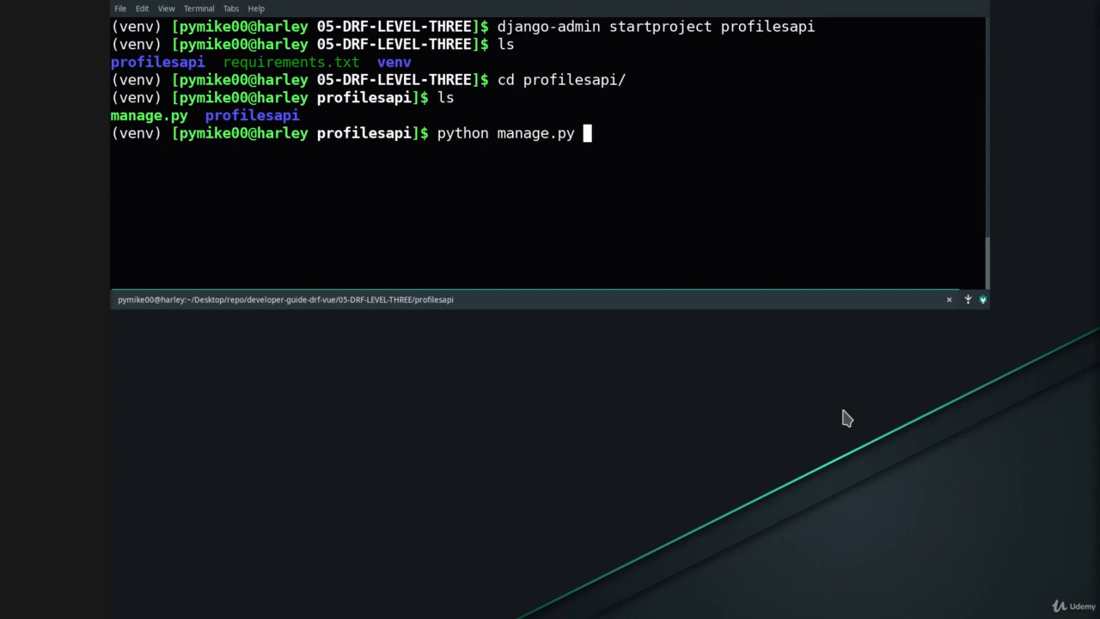
pyautogui.write('startapp profiles')
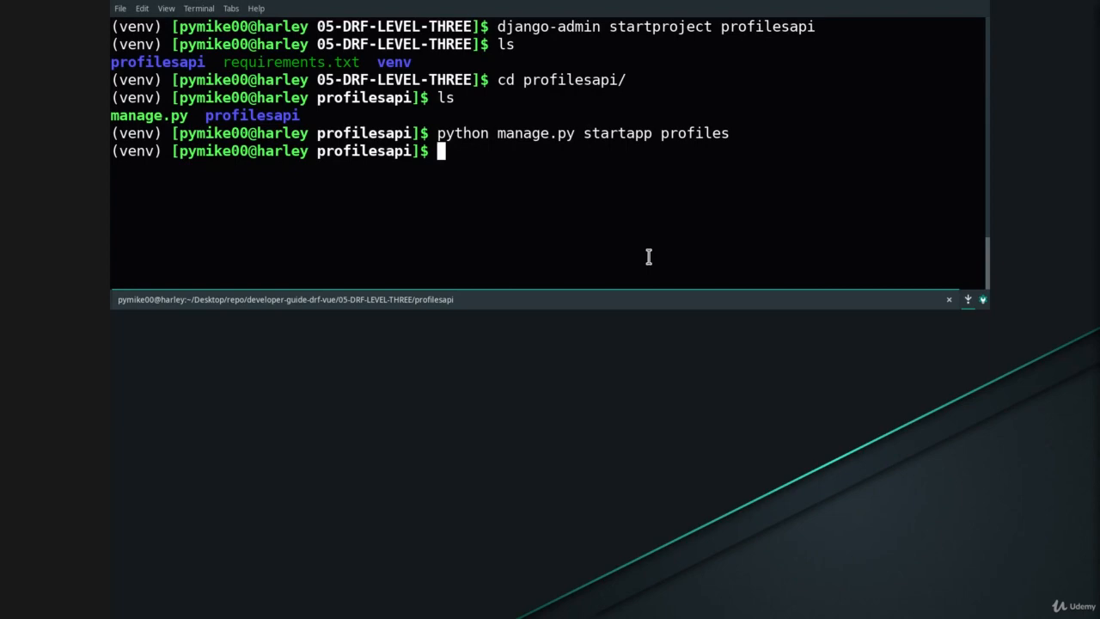
pyautogui.write('code .')
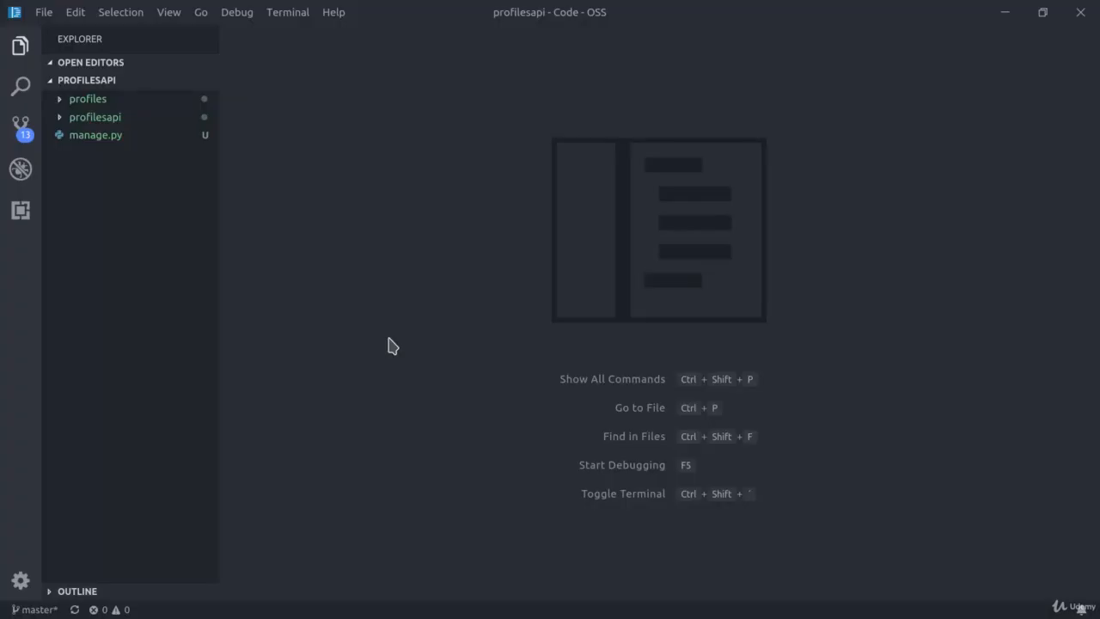
# Step: Bring up the command palette to select the venv Python 3.7.2 interpreter
pyautogui.press('ctrl+shift+p')
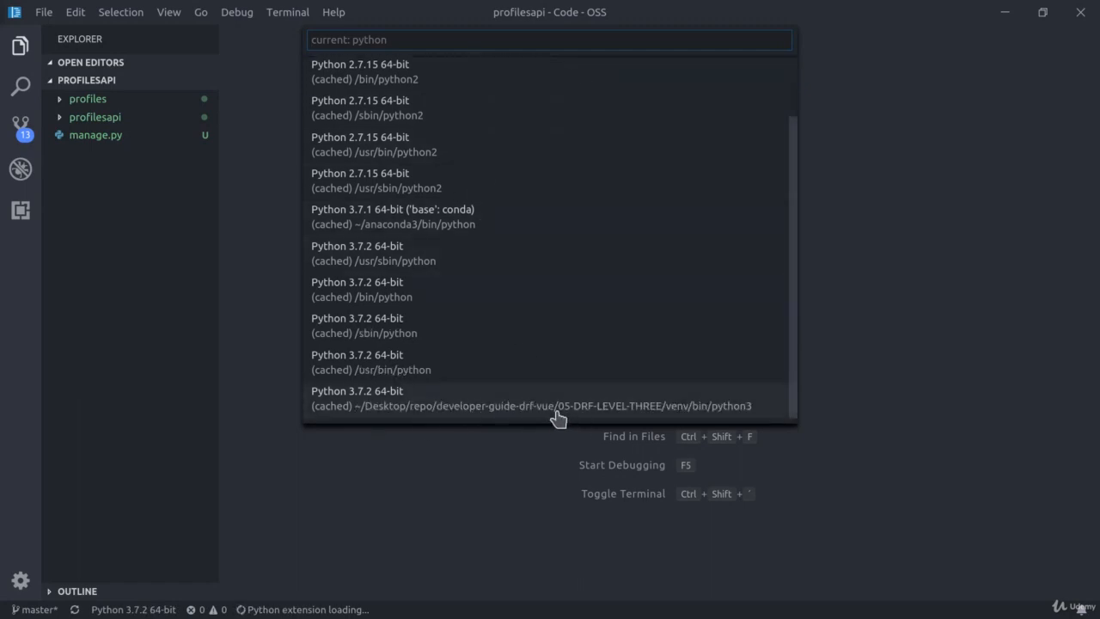
pyautogui.moveTo(685, 413)
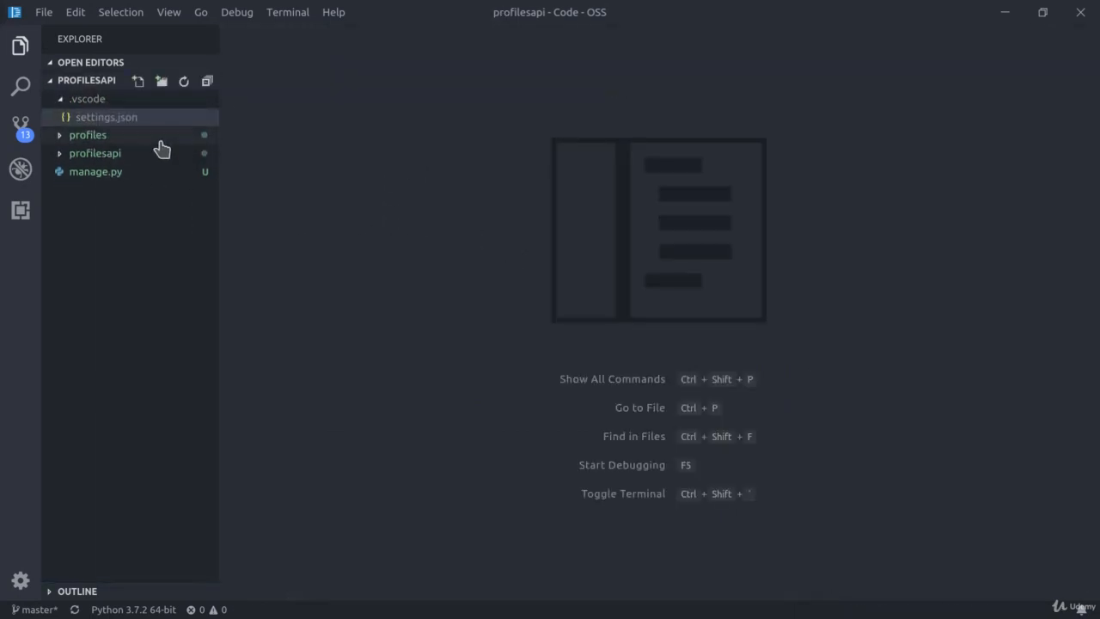
# Step: Add 'rest_framework' and 'profiles' to INSTALLED_APPS in settings.py
pyautogui.click(95, 153)
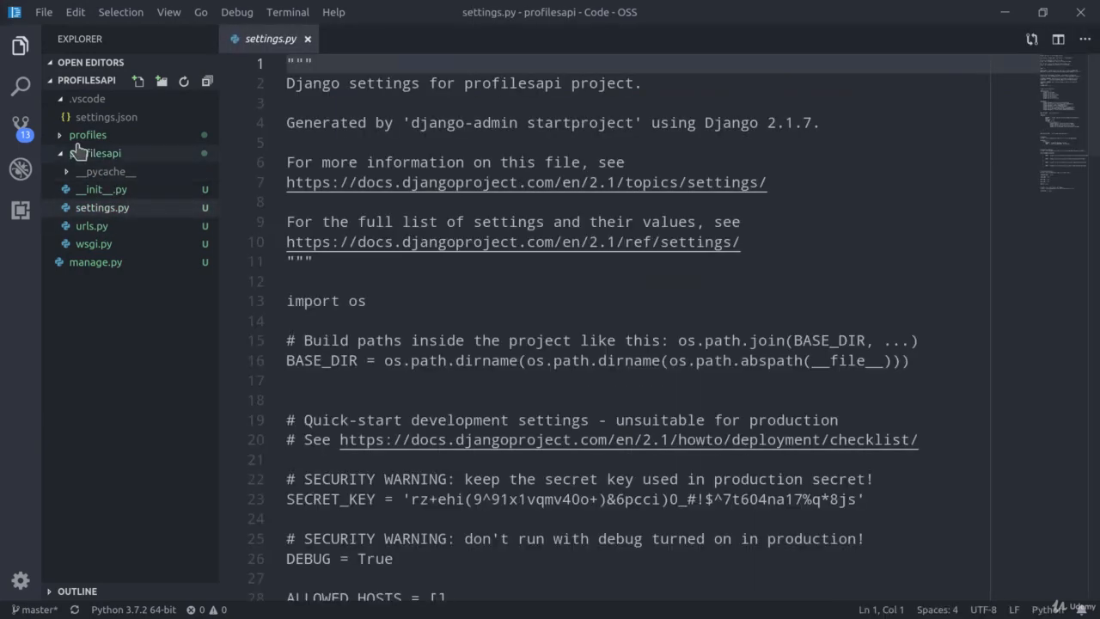
pyautogui.scroll(-3)
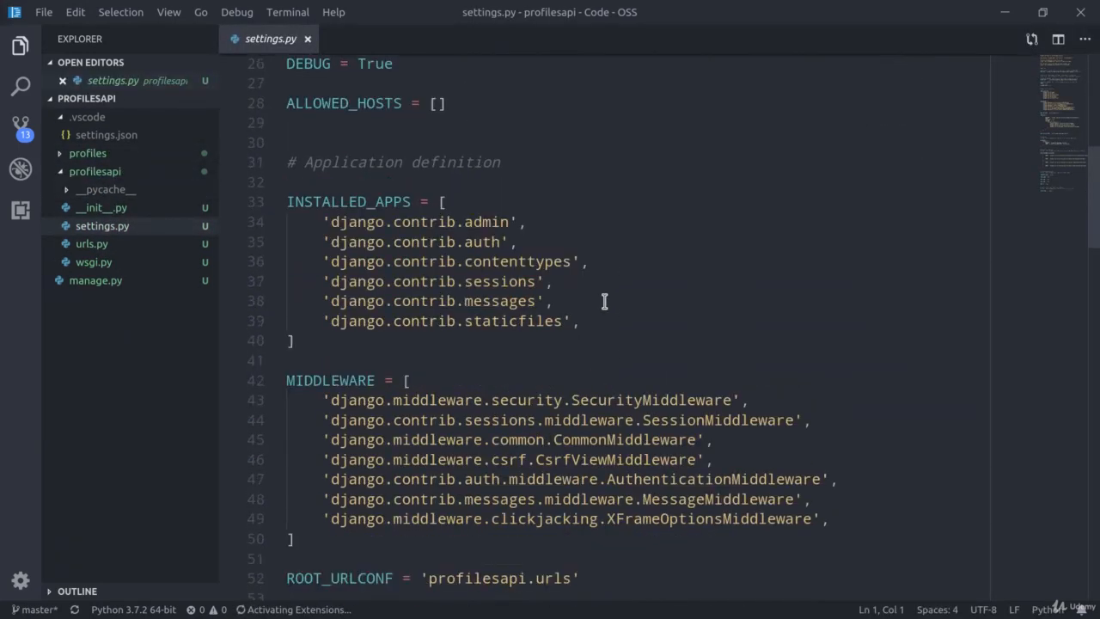
pyautogui.write("'r'")
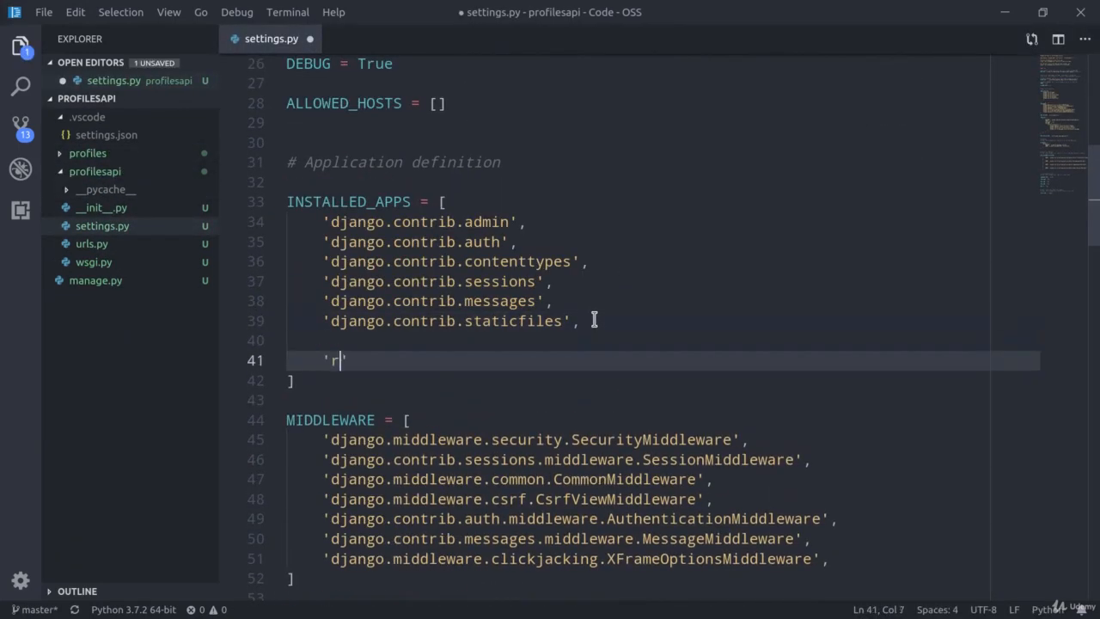
pyautogui.write('est_frame')
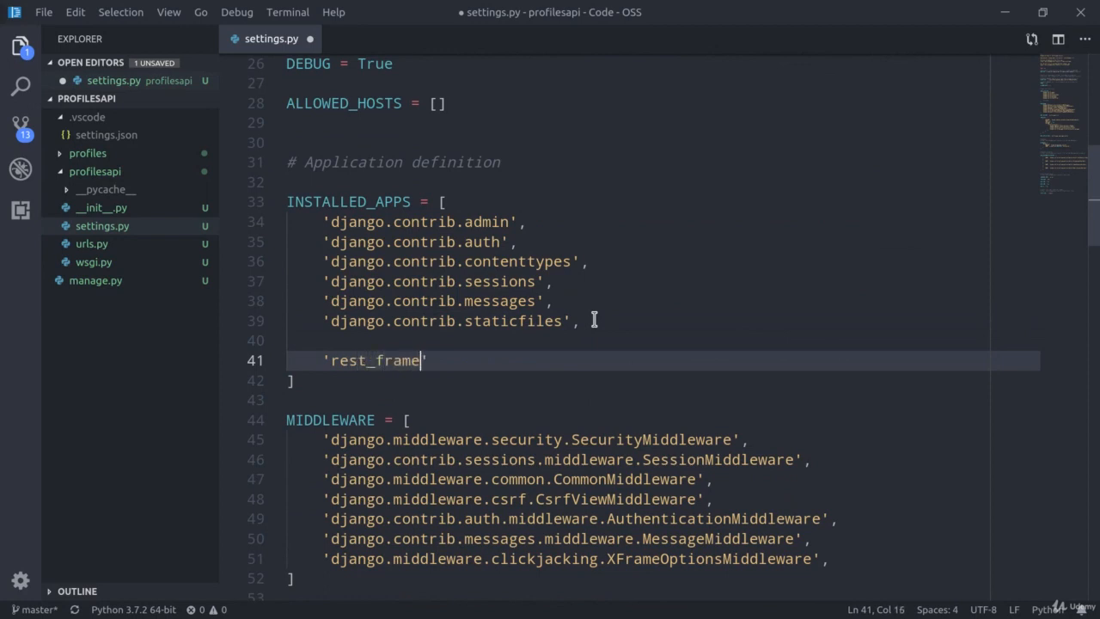
pyautogui.write("work',")
pyautogui.write("'profiles'")
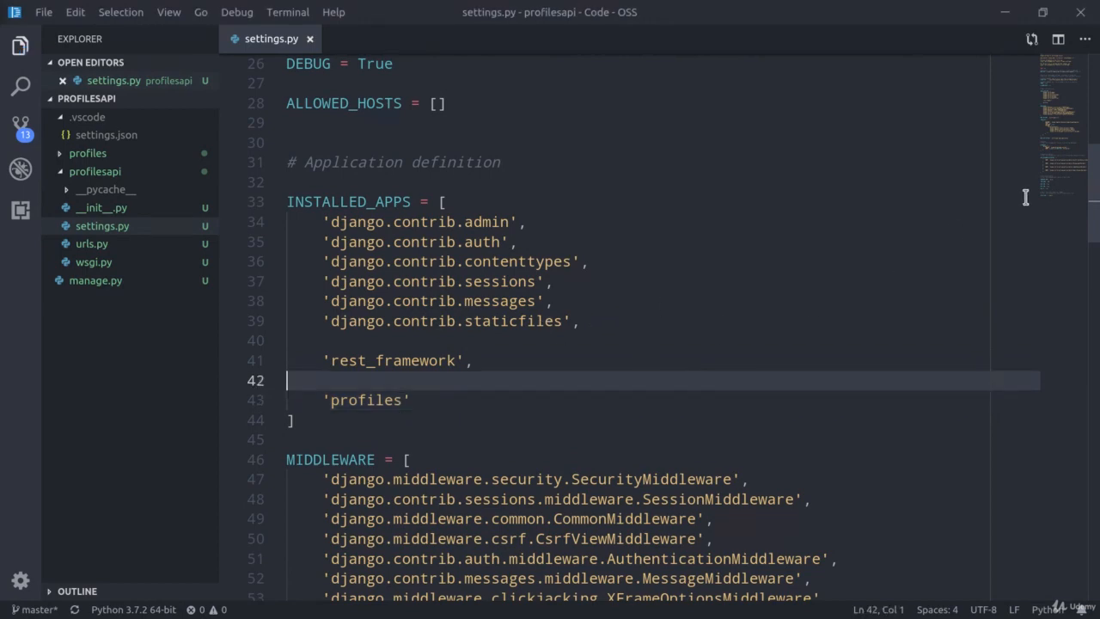
# Step: Append MEDIA_URL = "/media/" and MEDIA_ROOT = "uploads" to settings.py and save
pyautogui.scroll(-3)
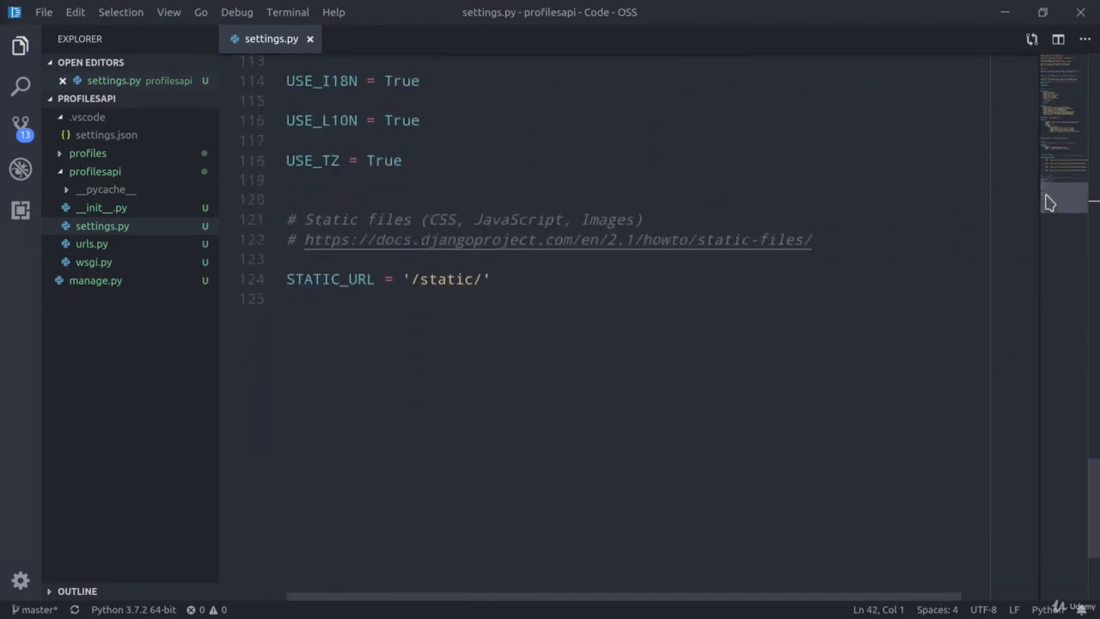
pyautogui.press('Enter')
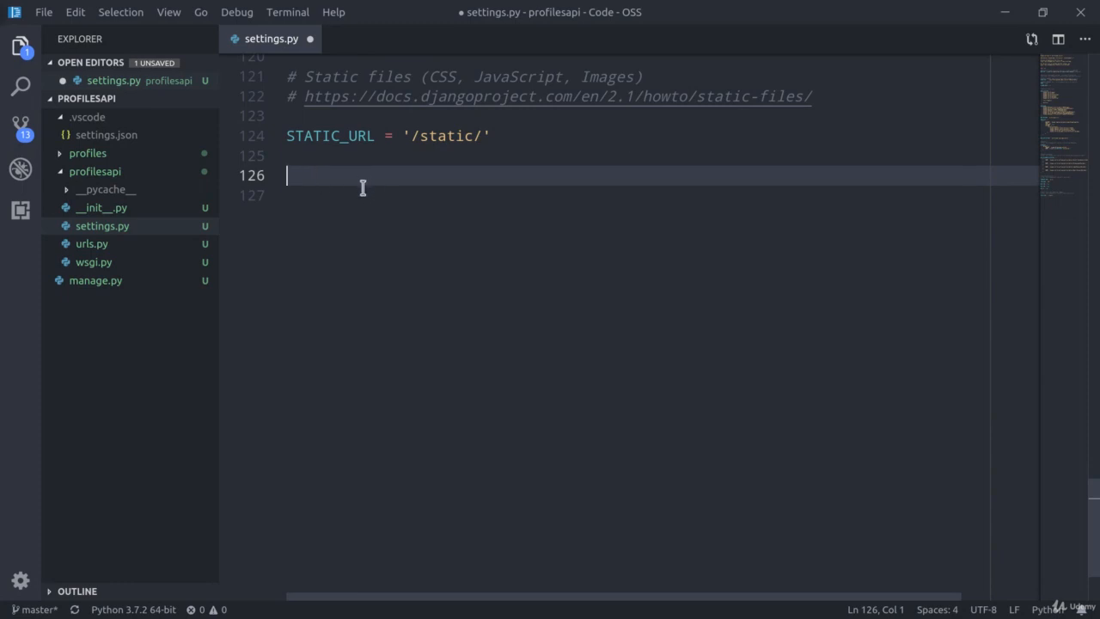
pyautogui.write('MEDIA_')
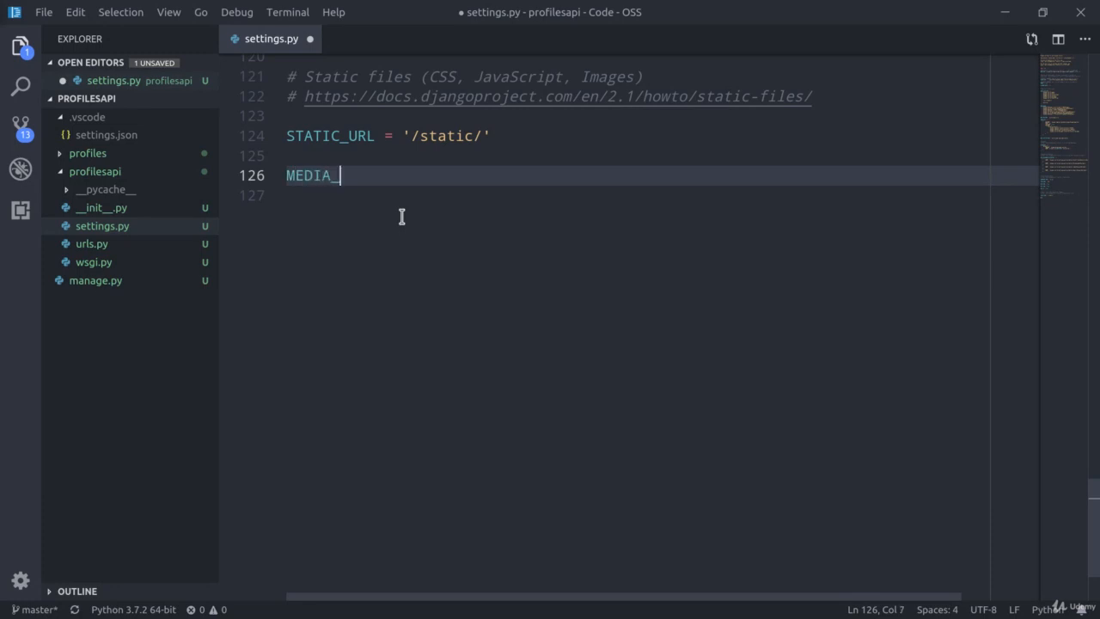
pyautogui.write('URL = "/med')
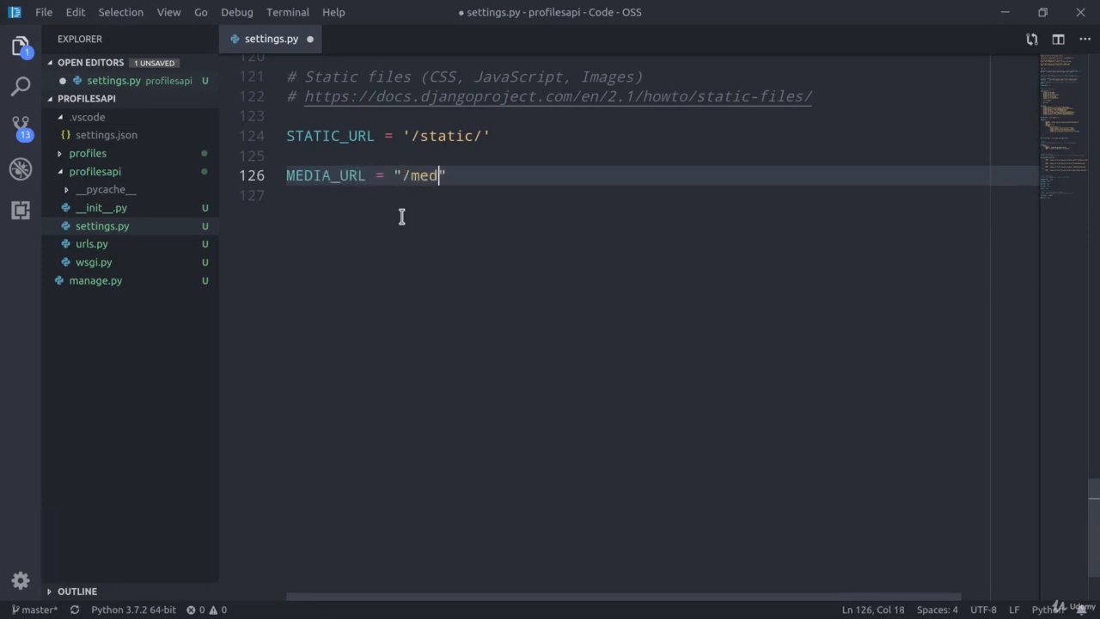
pyautogui.write('ia/')
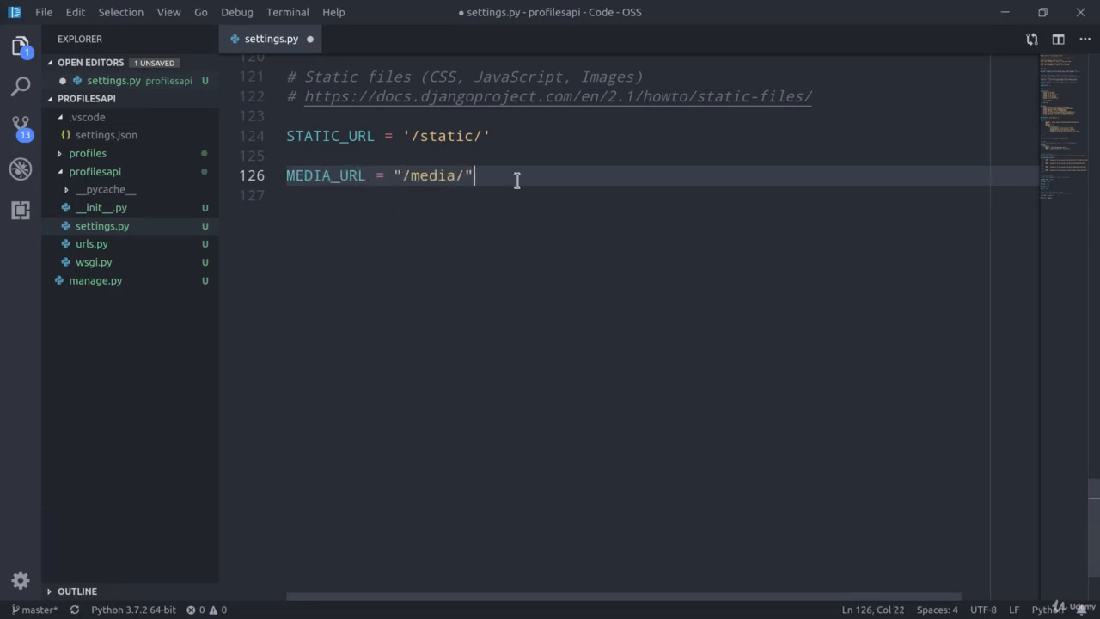
pyautogui.write('MEDIA_RO')
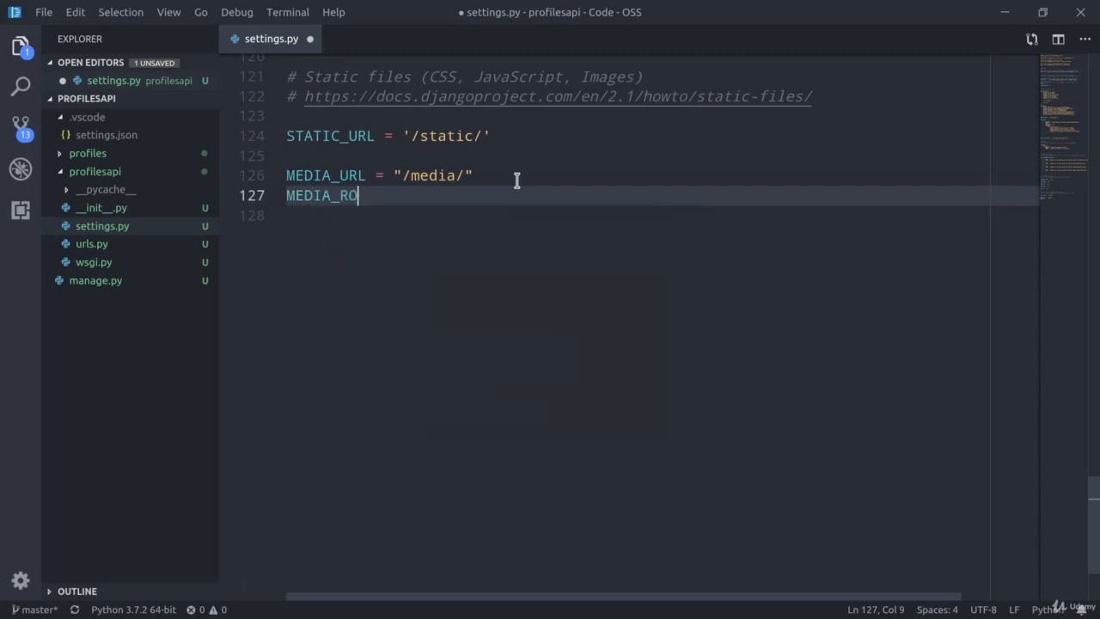
pyautogui.write('OT = ""')
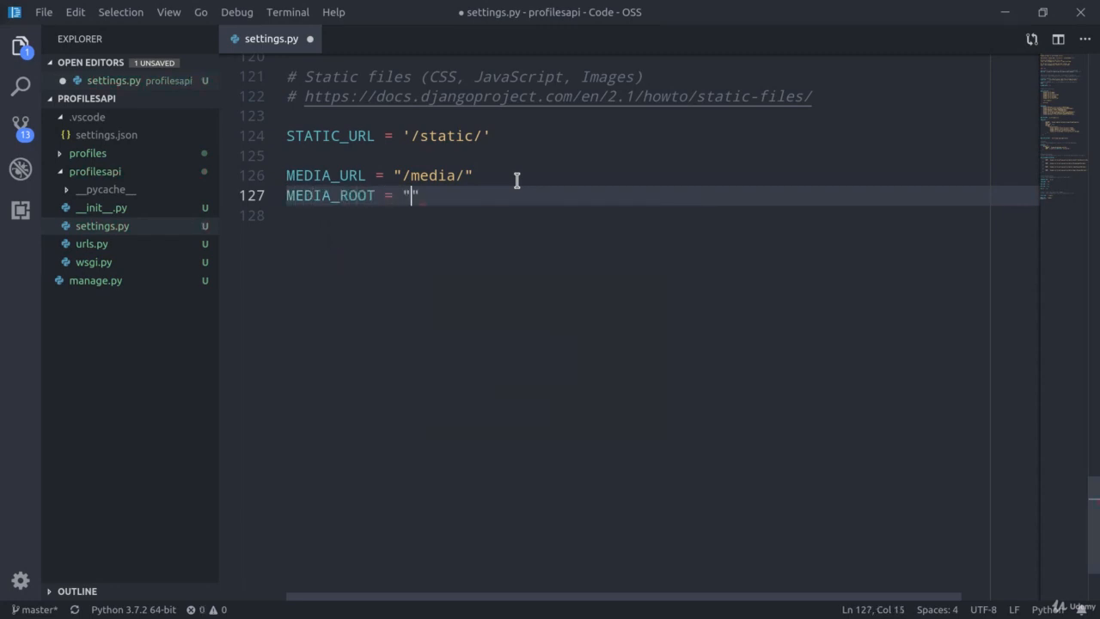
pyautogui.write('uploads')
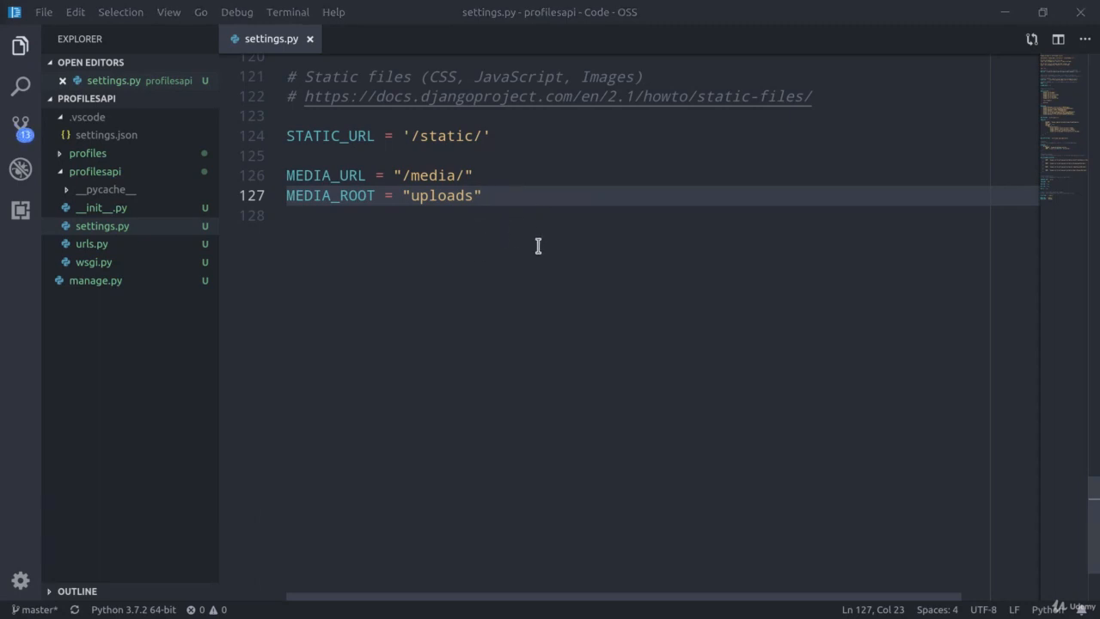
pyautogui.click(92, 244)
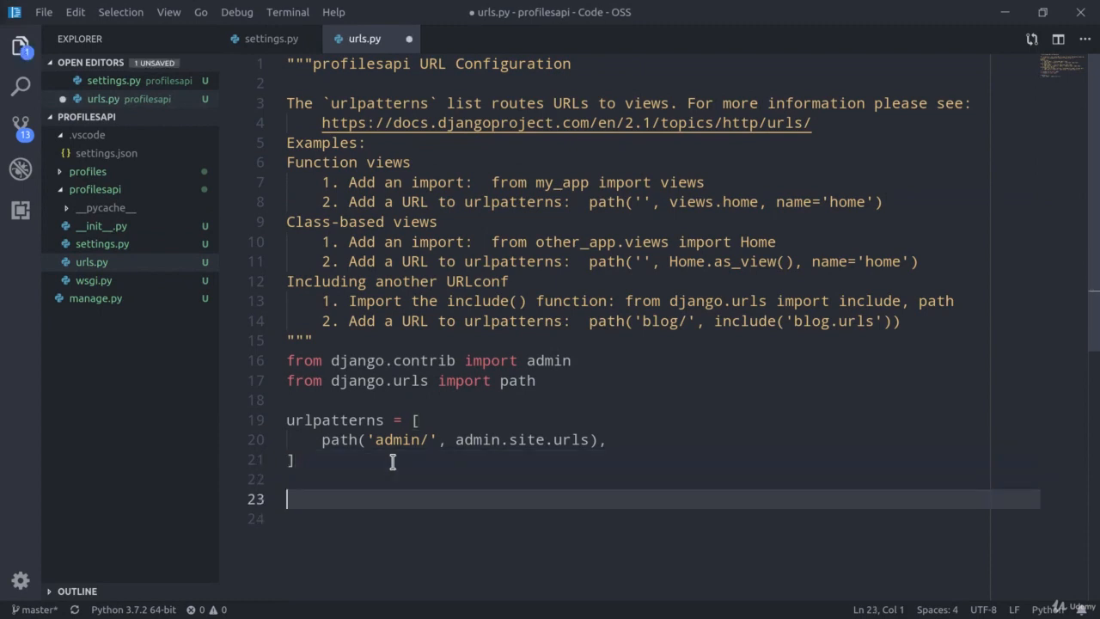
pyautogui.moveTo(569, 527)
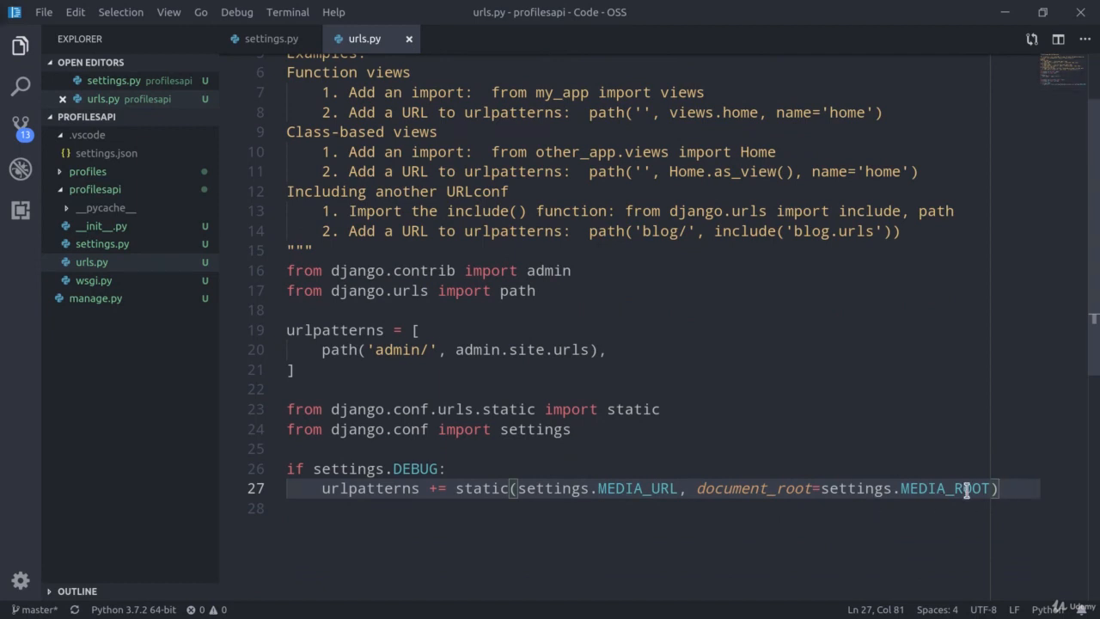
pyautogui.moveTo(701, 446)
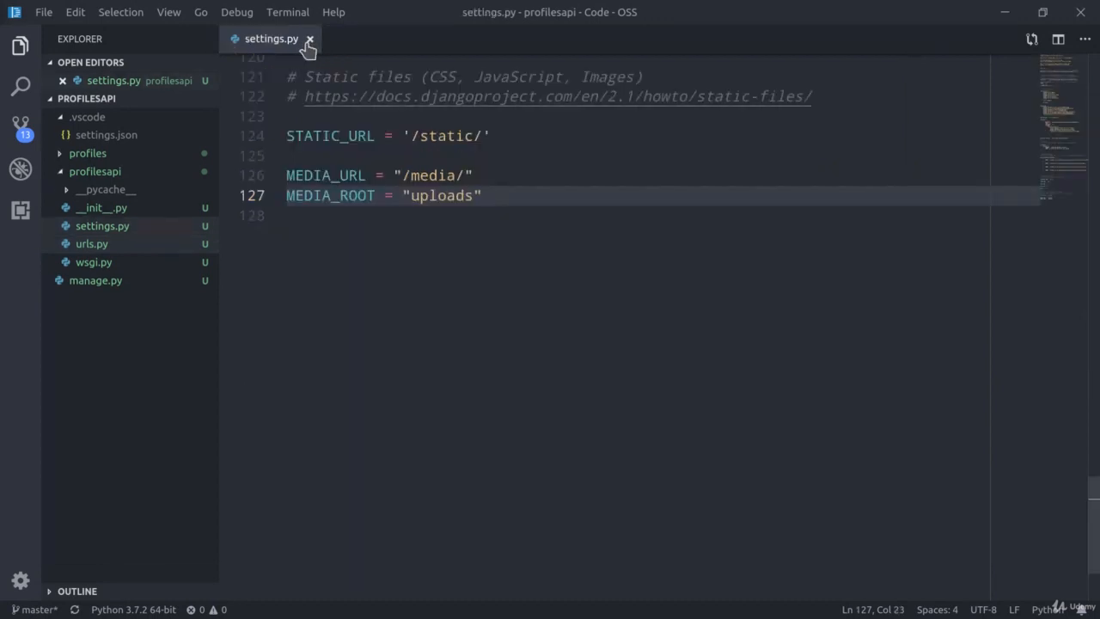
# Step: Open profiles/models.py and delete the '# Create your models here.' comment
pyautogui.click(87, 153)
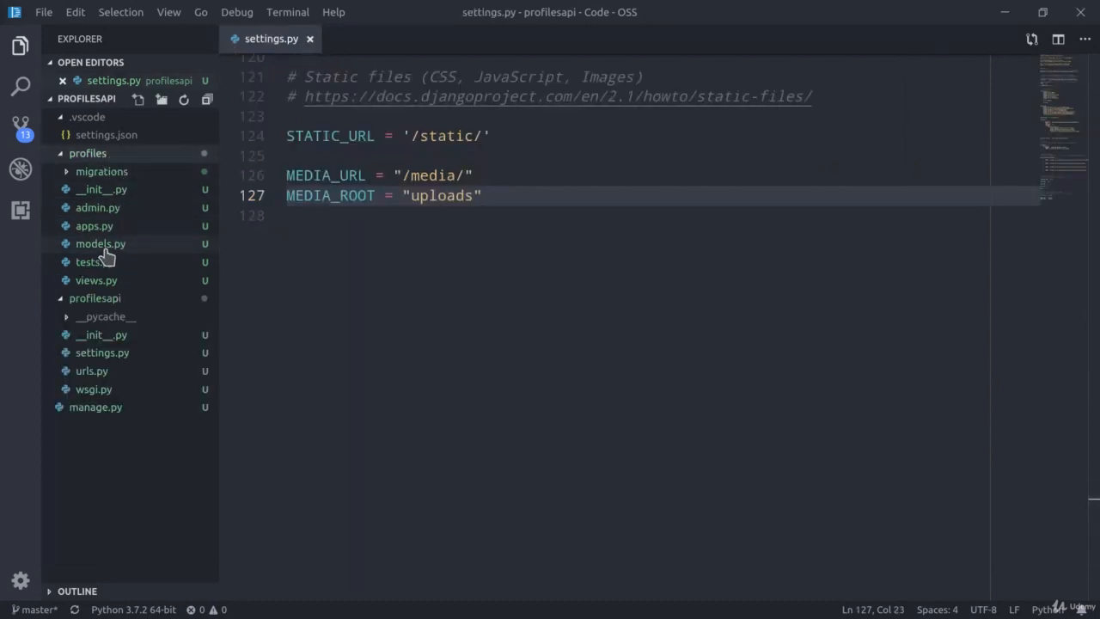
pyautogui.doubleClick(100, 243)
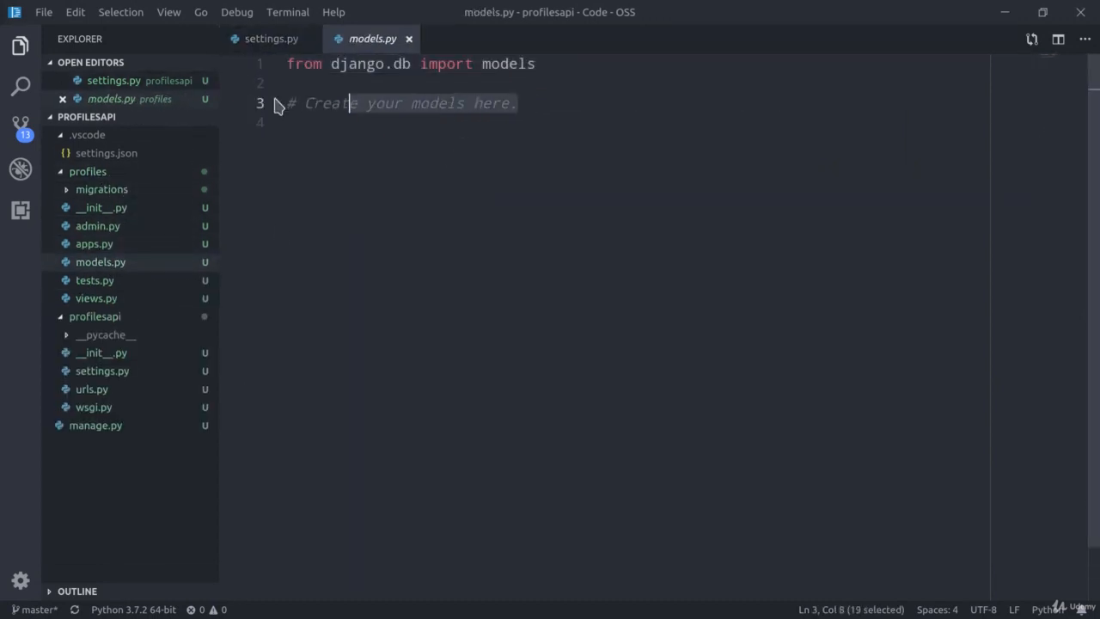
pyautogui.press('Delete')
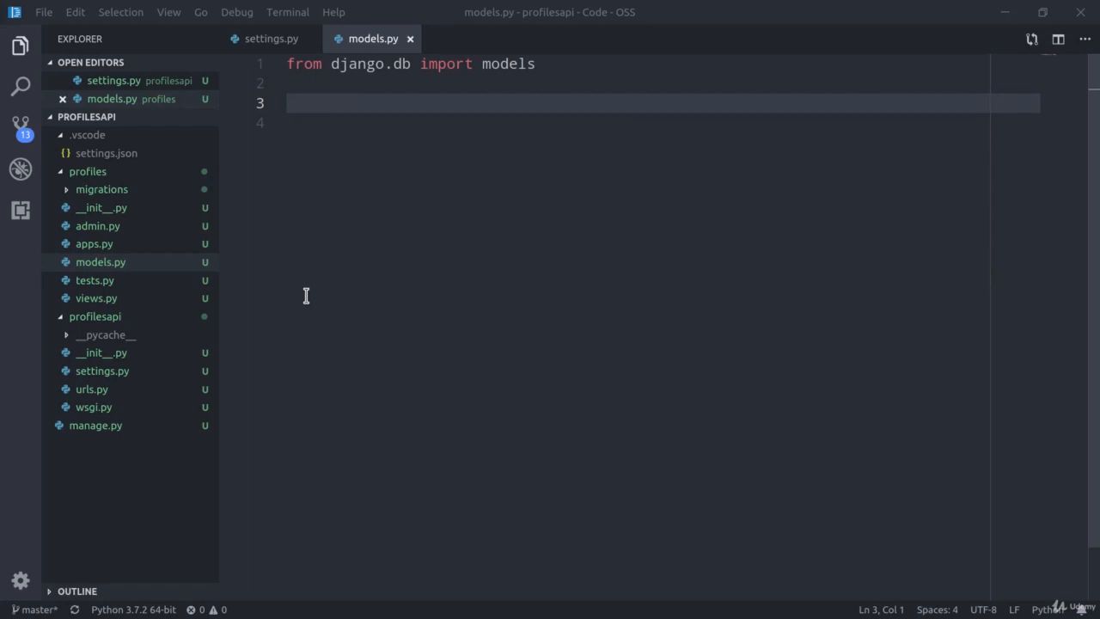
pyautogui.moveTo(285, 282)
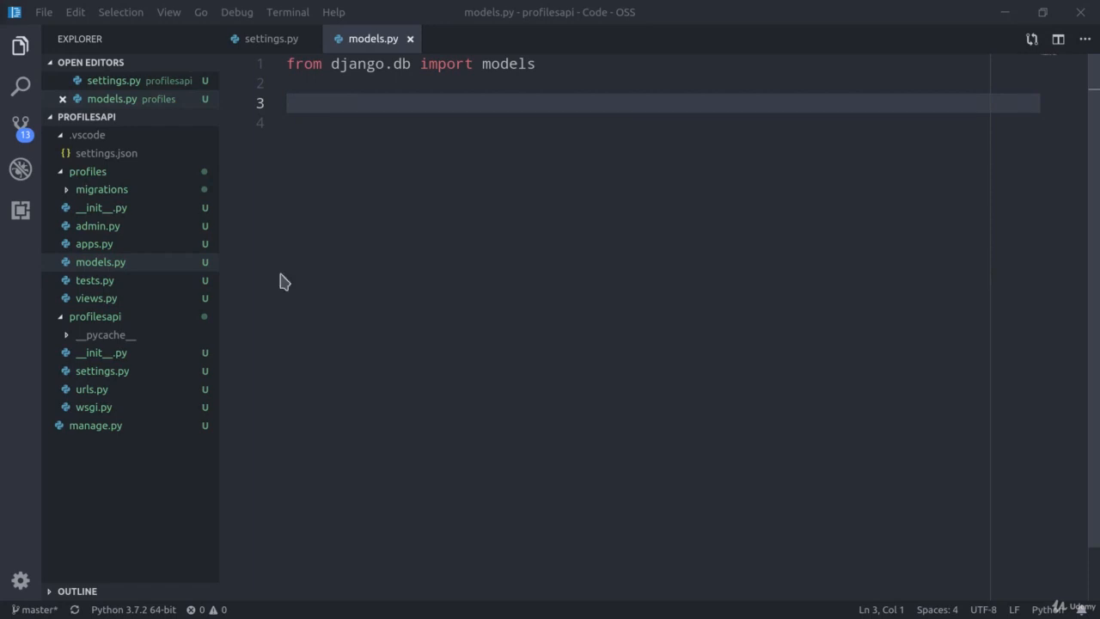
pyautogui.moveTo(401, 425)
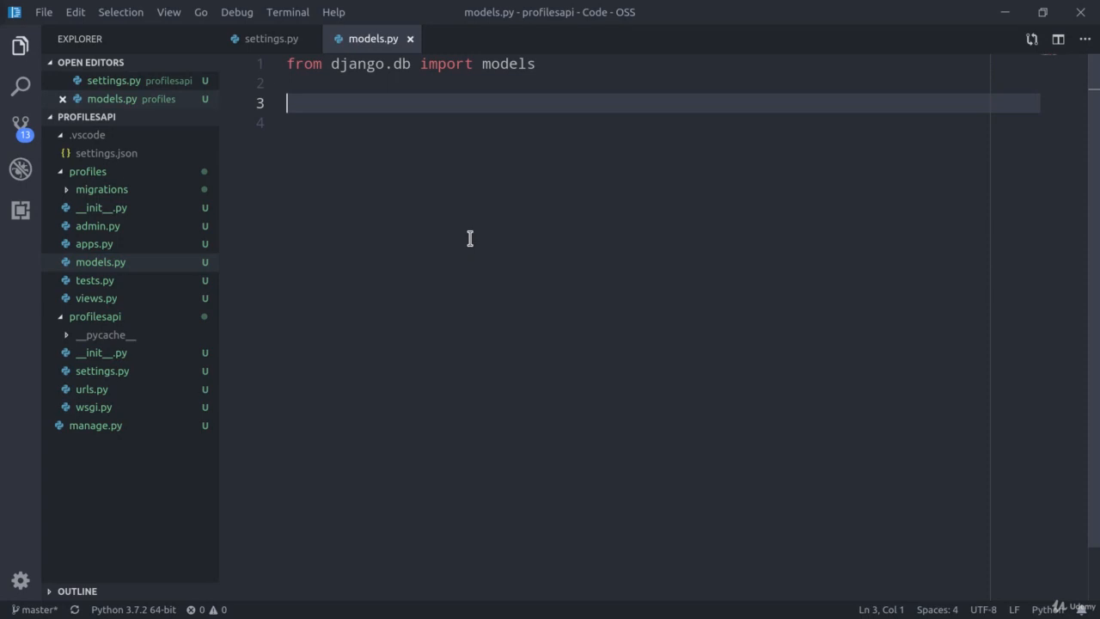
pyautogui.moveTo(400, 368)
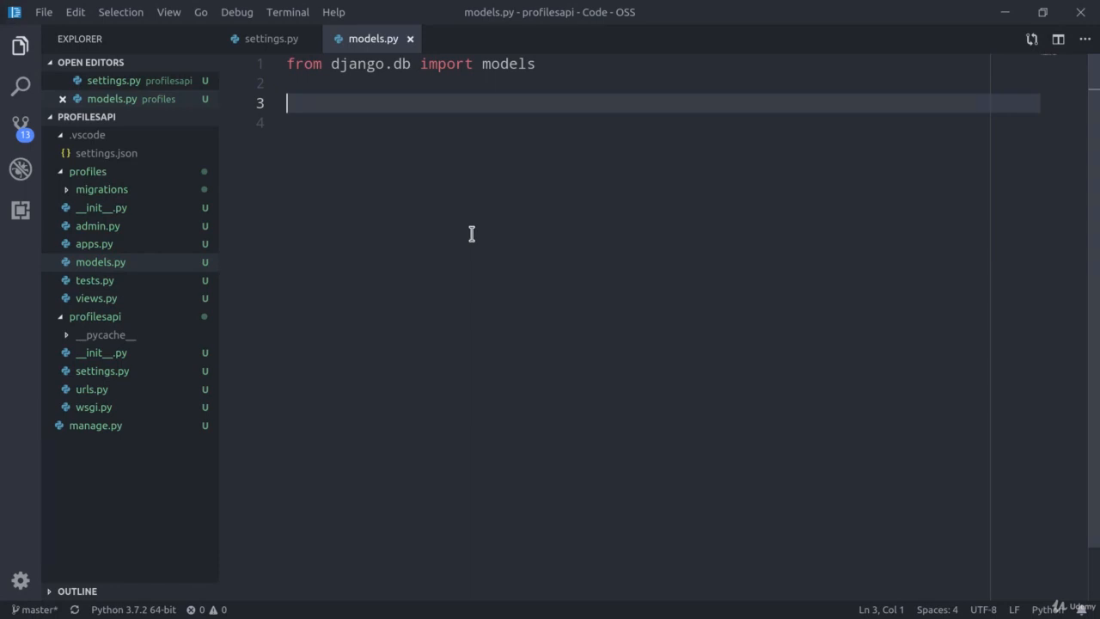
pyautogui.moveTo(307, 346)
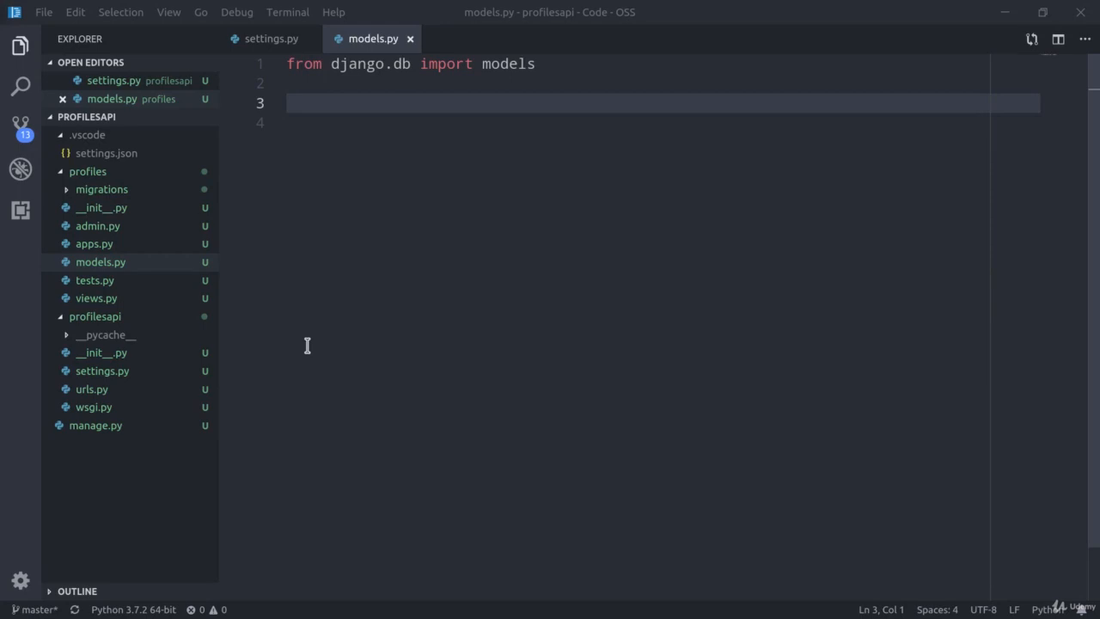
pyautogui.moveTo(507, 259)
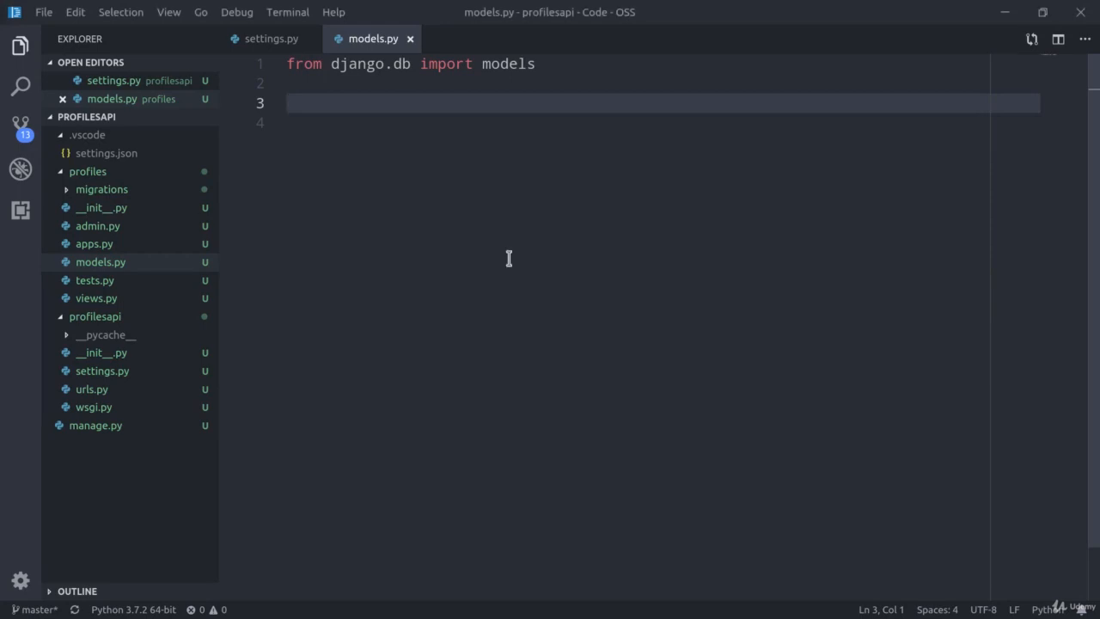
# Step: Import User from django.contrib.auth.models and declare class Profile(models.Model), then save
pyautogui.write('from d')
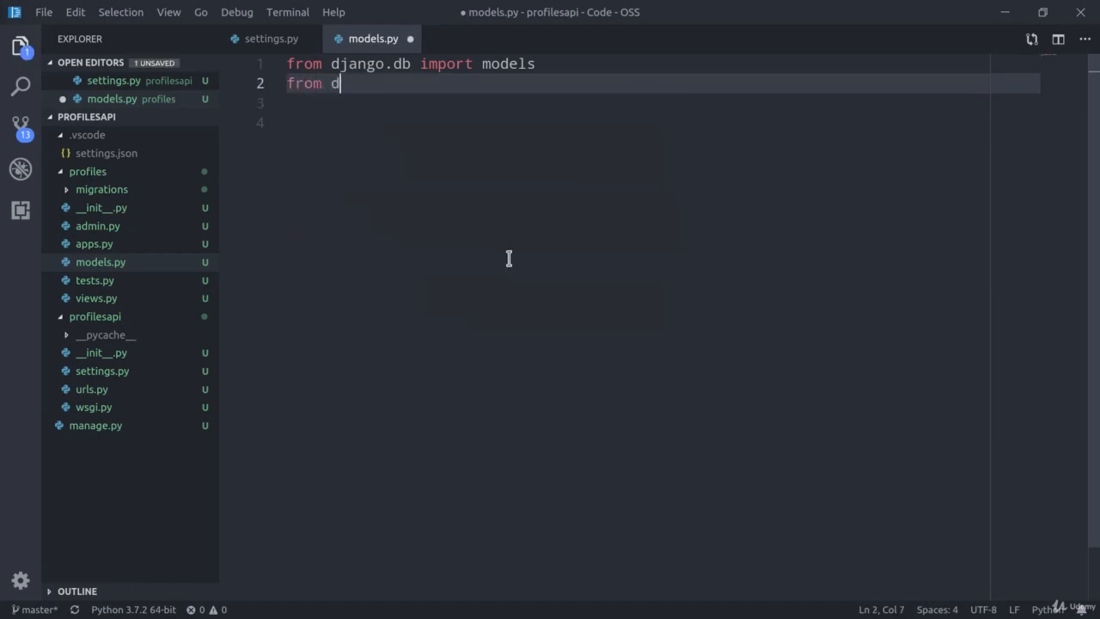
pyautogui.write('jango.contrib')
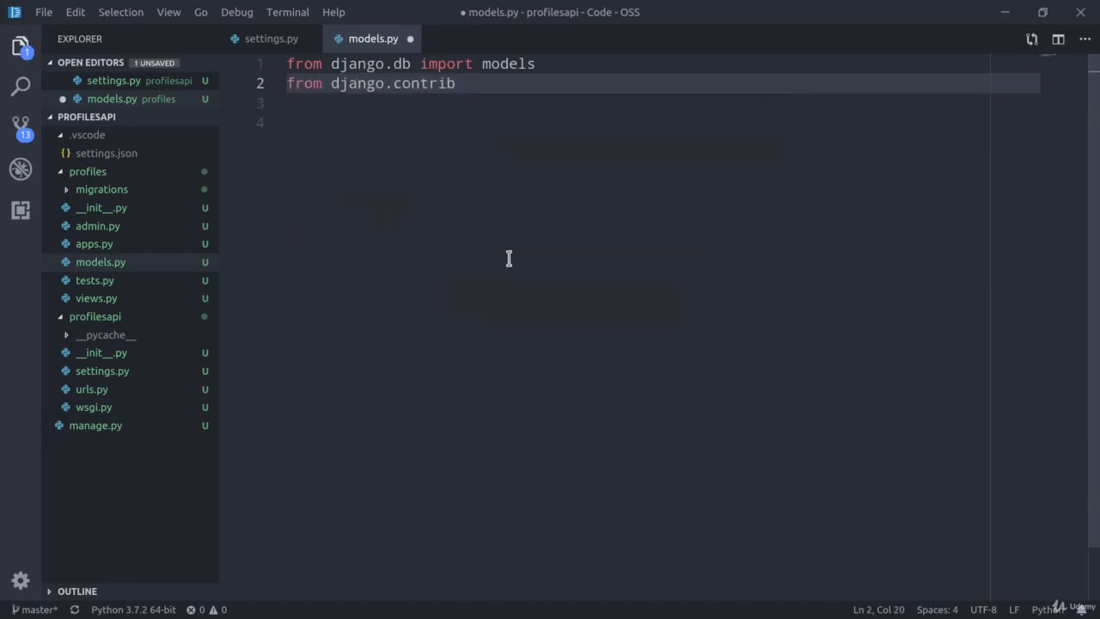
pyautogui.write('.auth.')
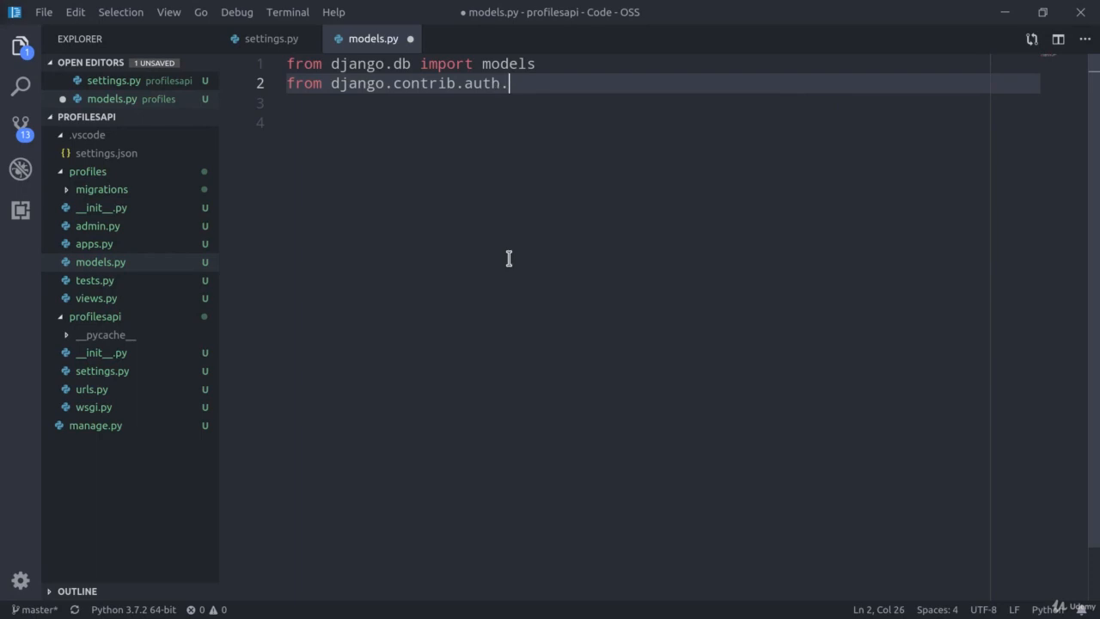
pyautogui.write('models import User')
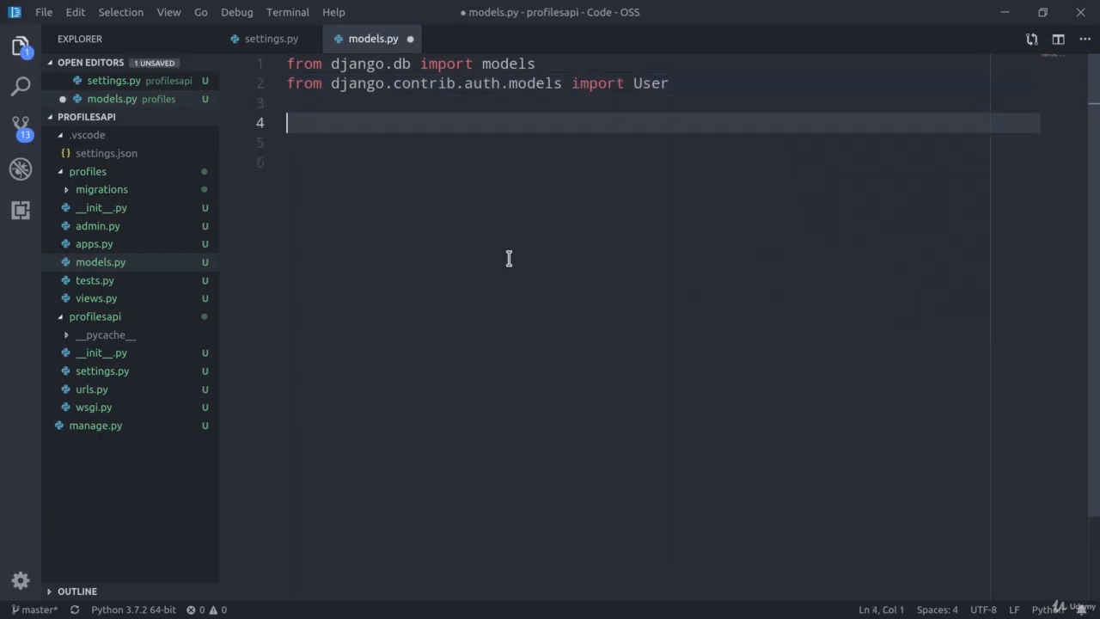
pyautogui.write('class P')
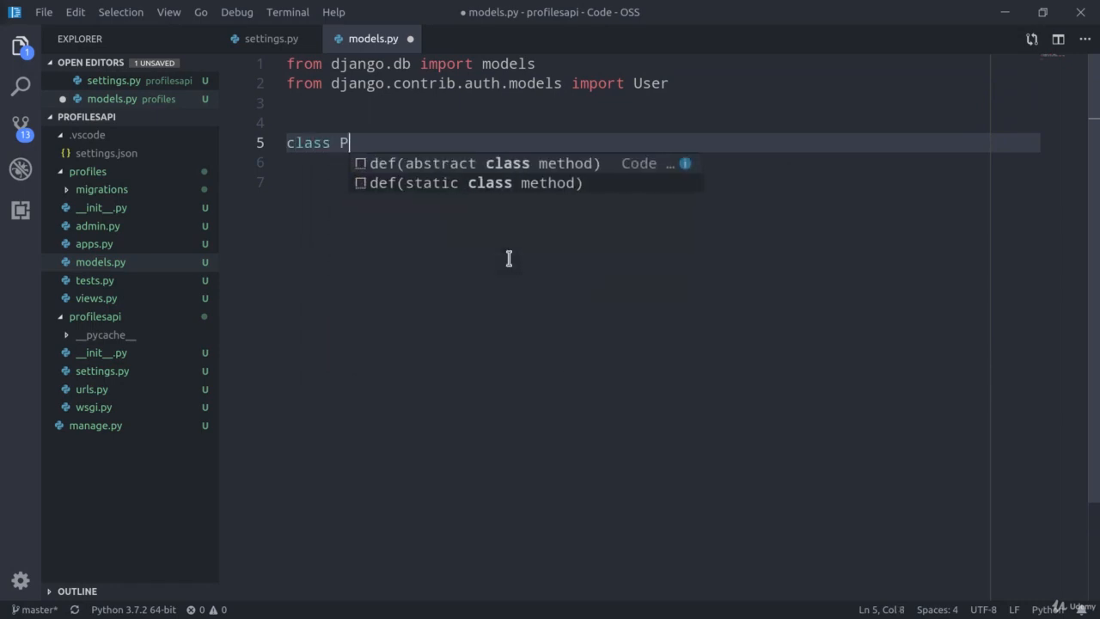
pyautogui.write('rofile()')
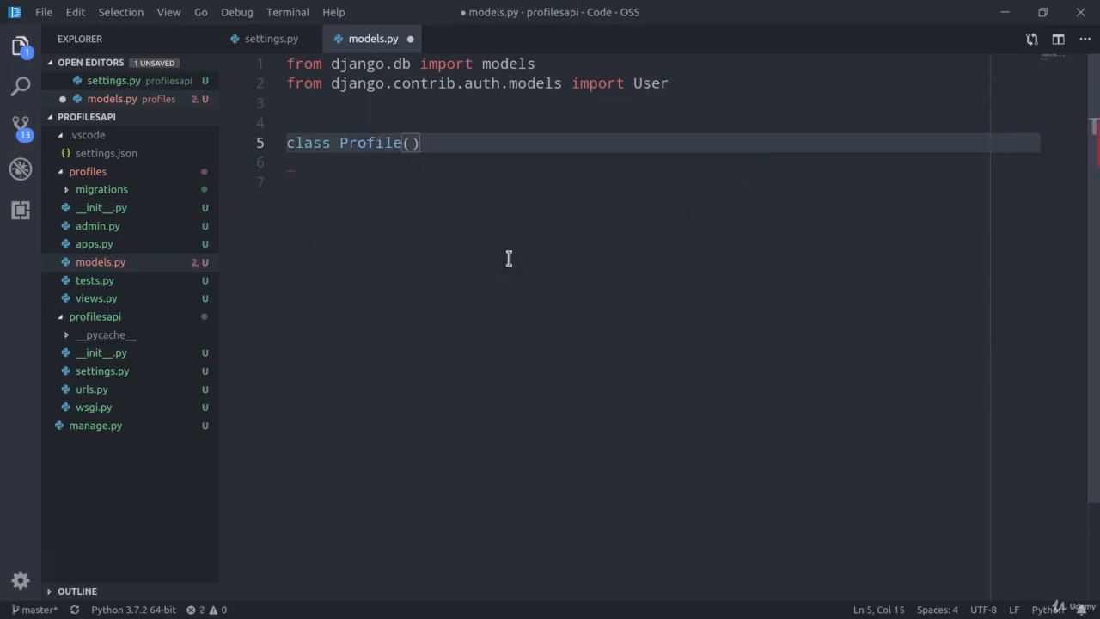
pyautogui.write('models.Model')
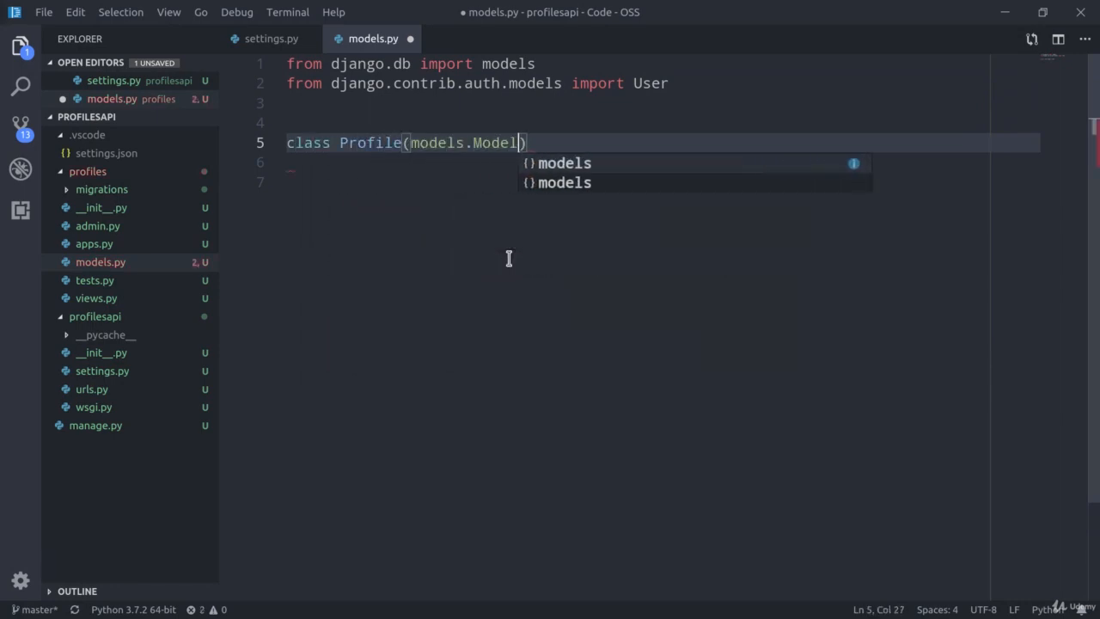
pyautogui.write(':')
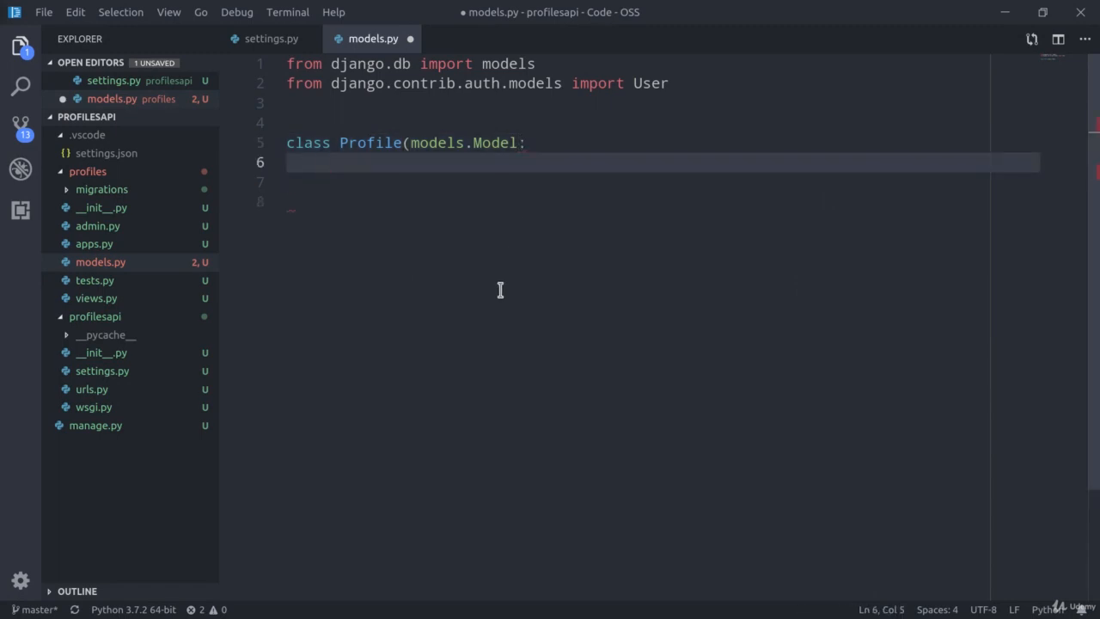
pyautogui.write(')')
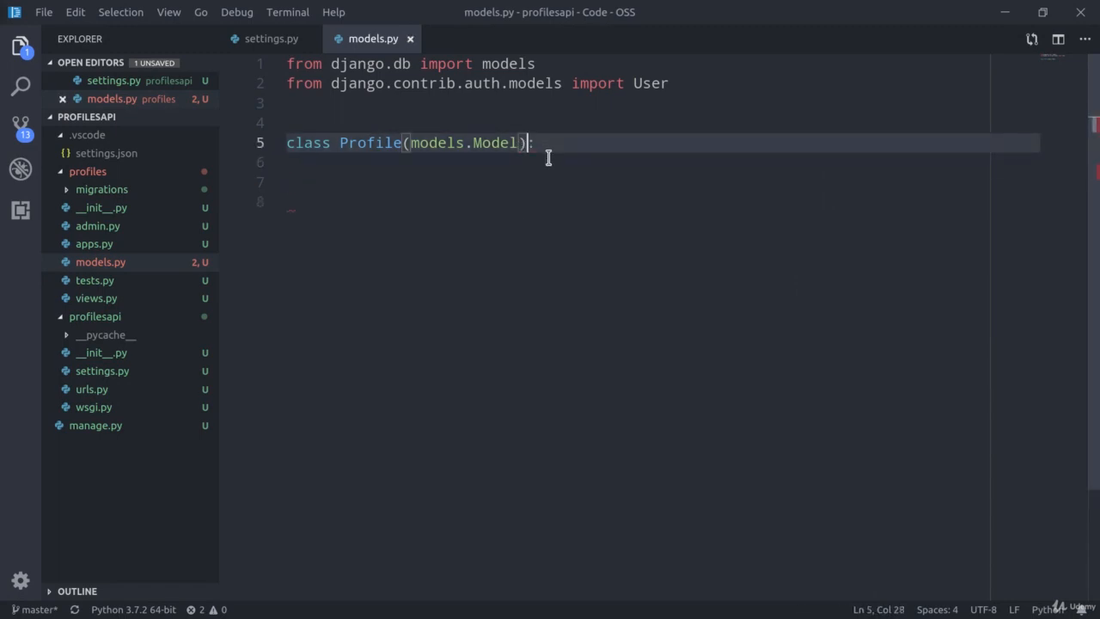
# Step: Add user = models.OneToOneField(User, on_delete=models.CASCADE) to the Profile model
pyautogui.press('Enter')
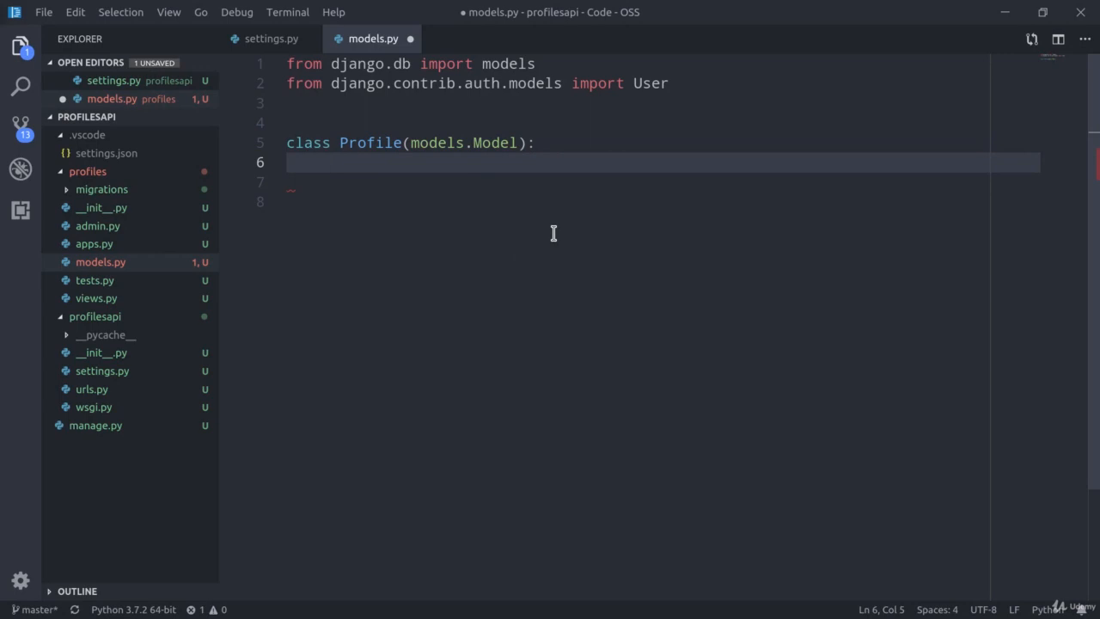
pyautogui.write('u')
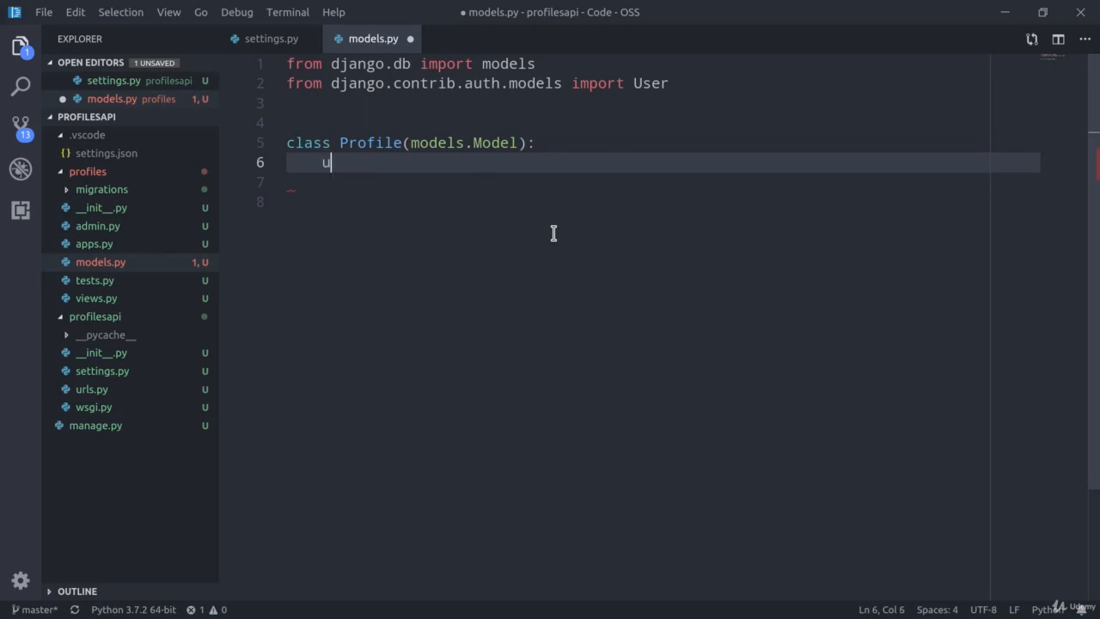
pyautogui.write('ser =')
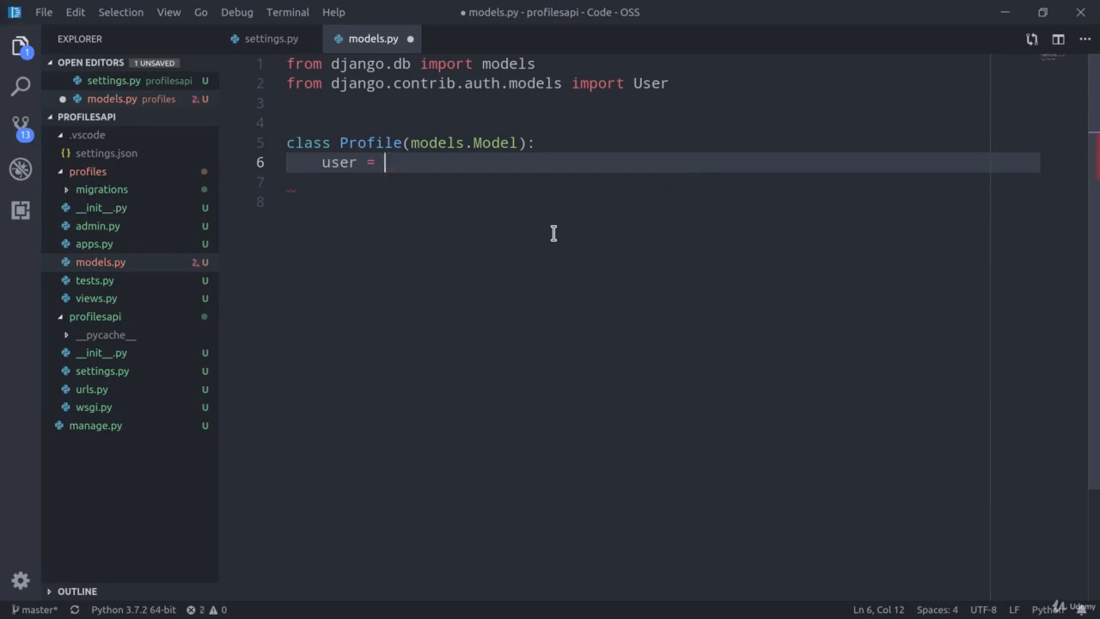
pyautogui.write('models.OneT')
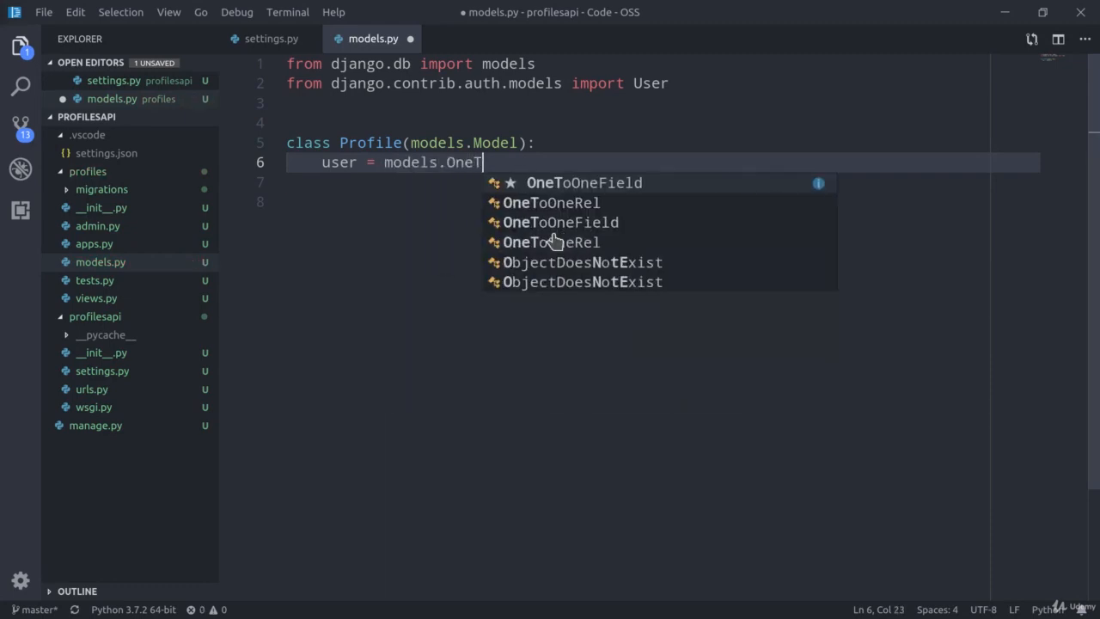
pyautogui.click(584, 182)
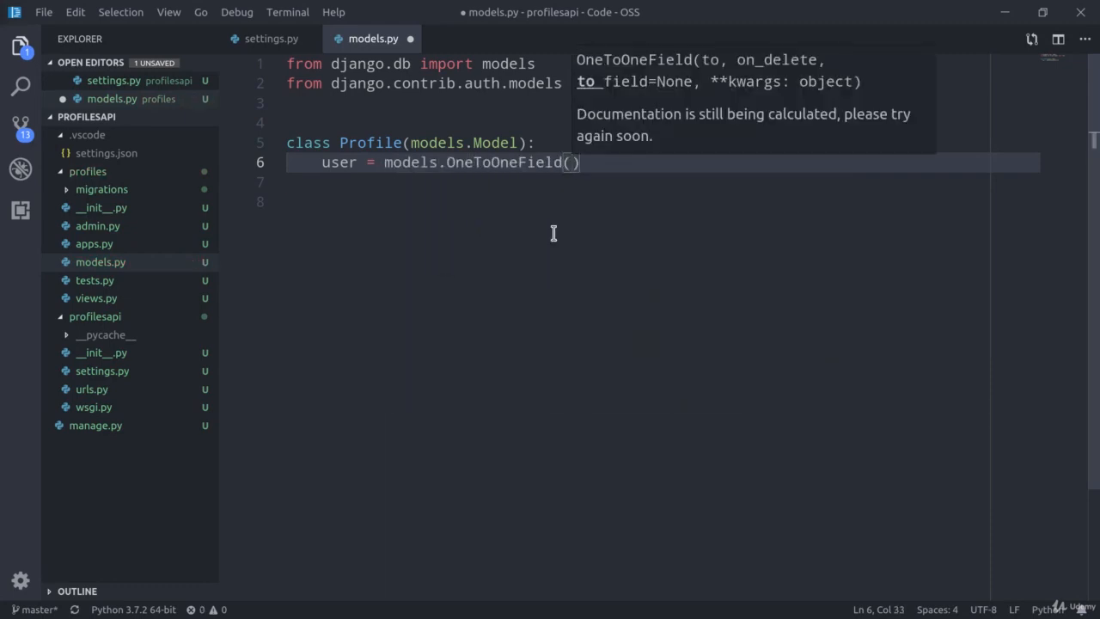
pyautogui.write('User, o')
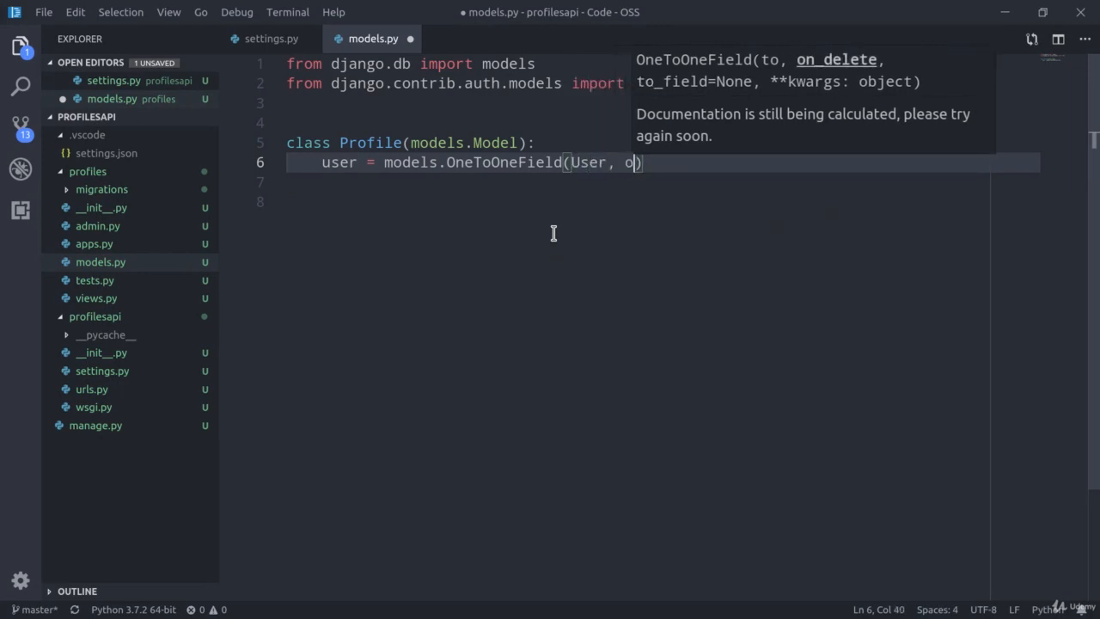
pyautogui.write('n_delete=m')
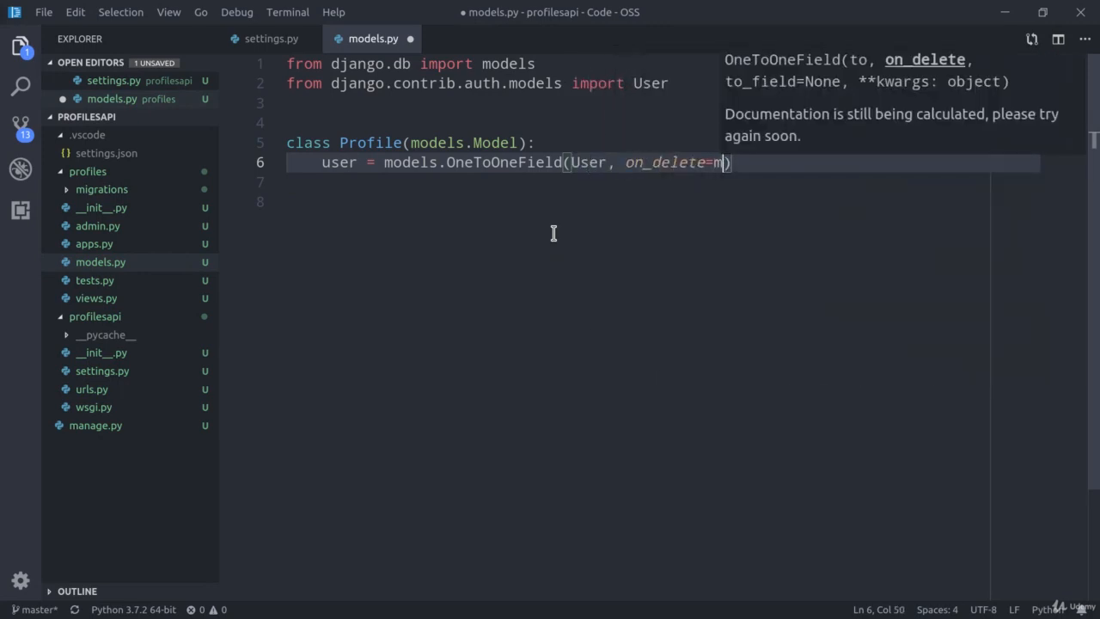
pyautogui.write('models.CASCADE')
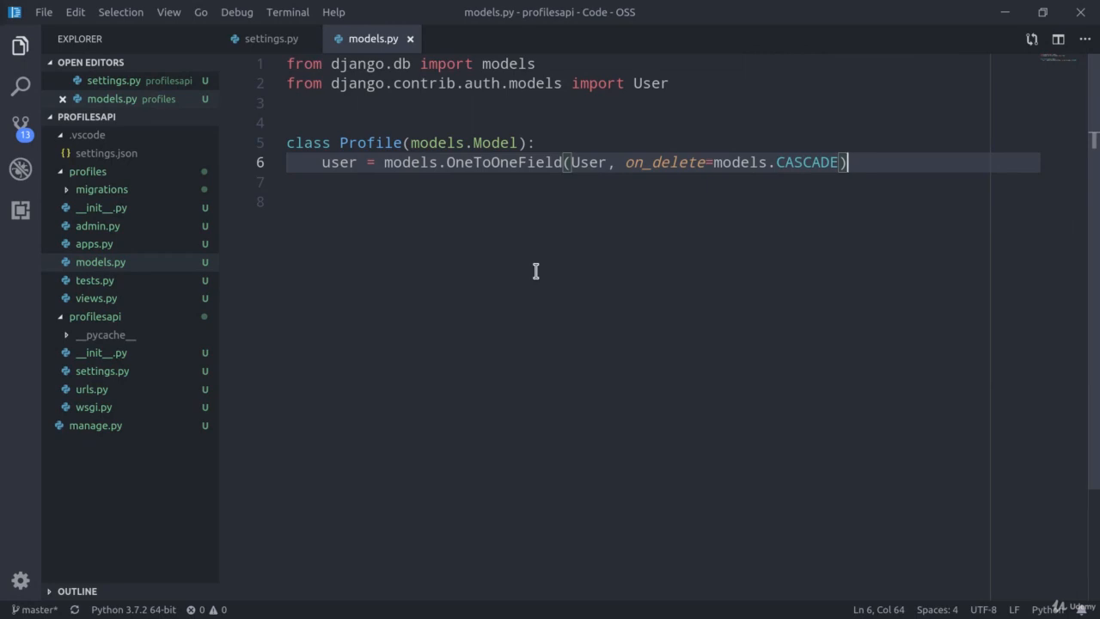
pyautogui.press('Enter')
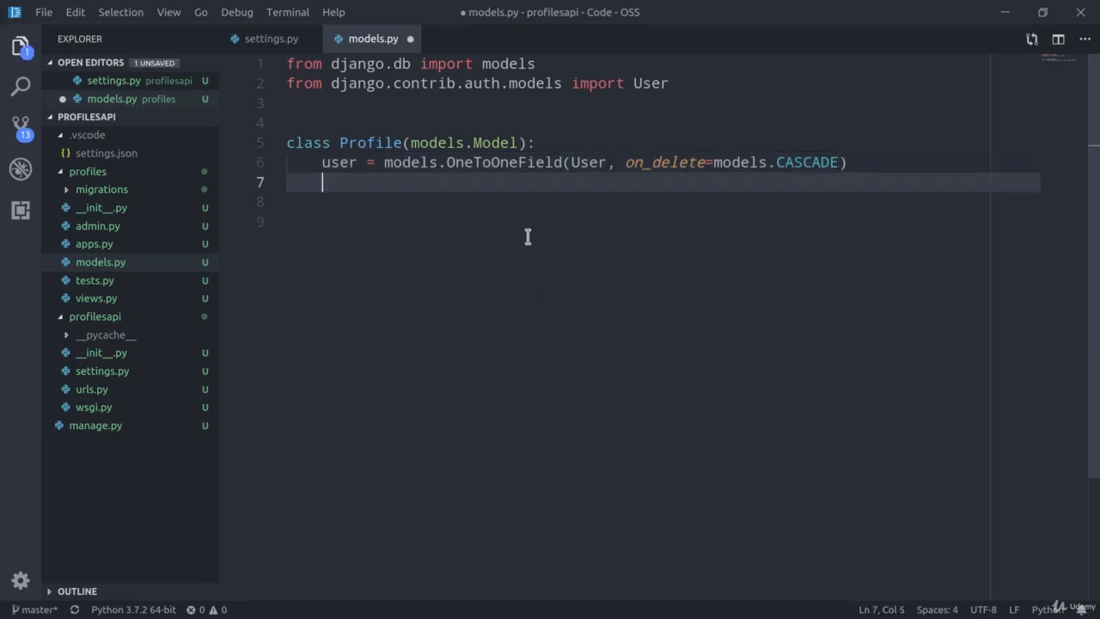
# Step: Add bio (max_length 240) and city (max_length 30) CharFields with blank=True
pyautogui.write('bio =')
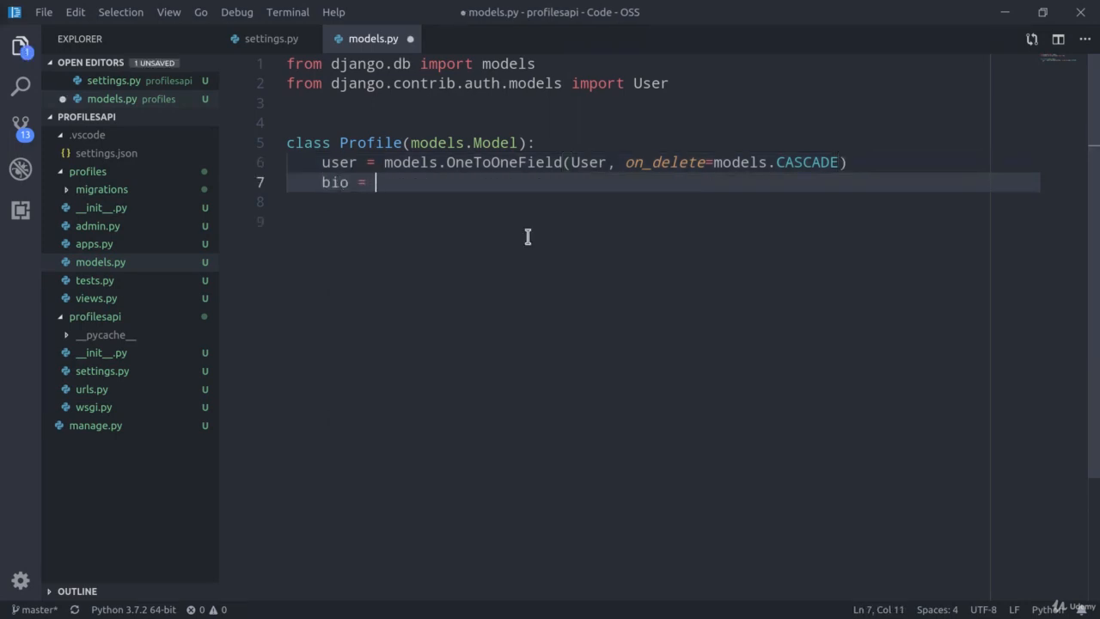
pyautogui.write('models.')
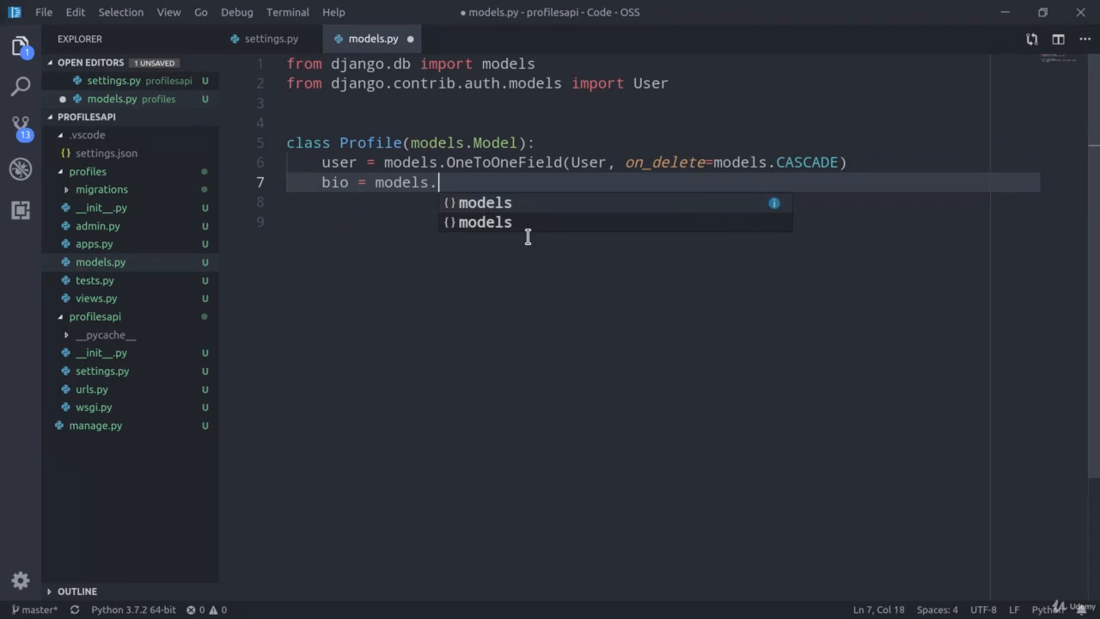
pyautogui.write('CharField(max_length=')
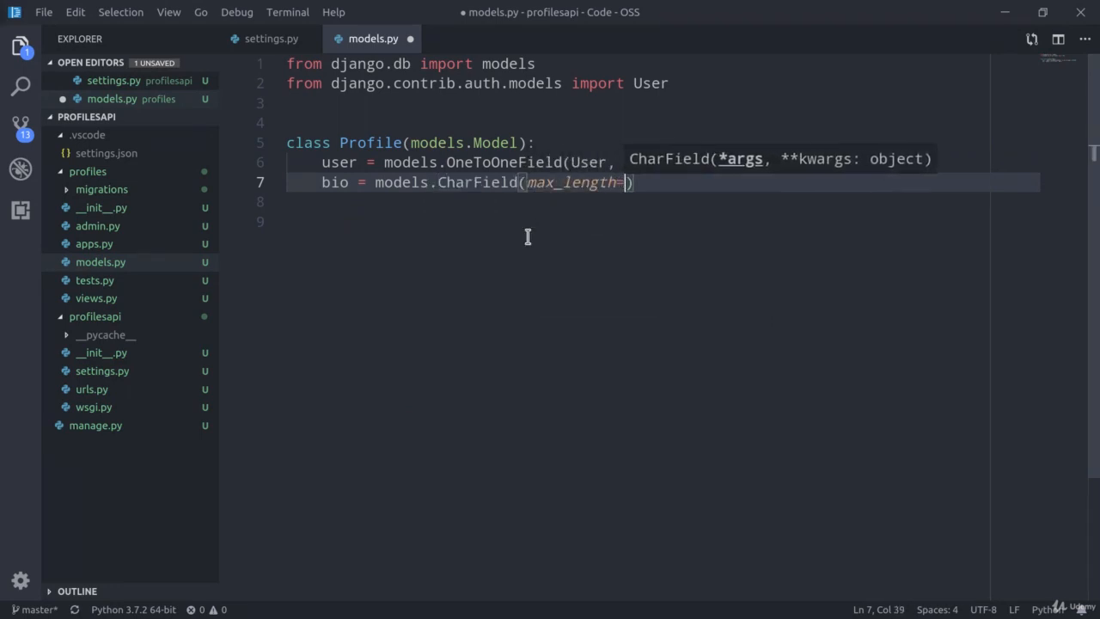
pyautogui.write('240,')
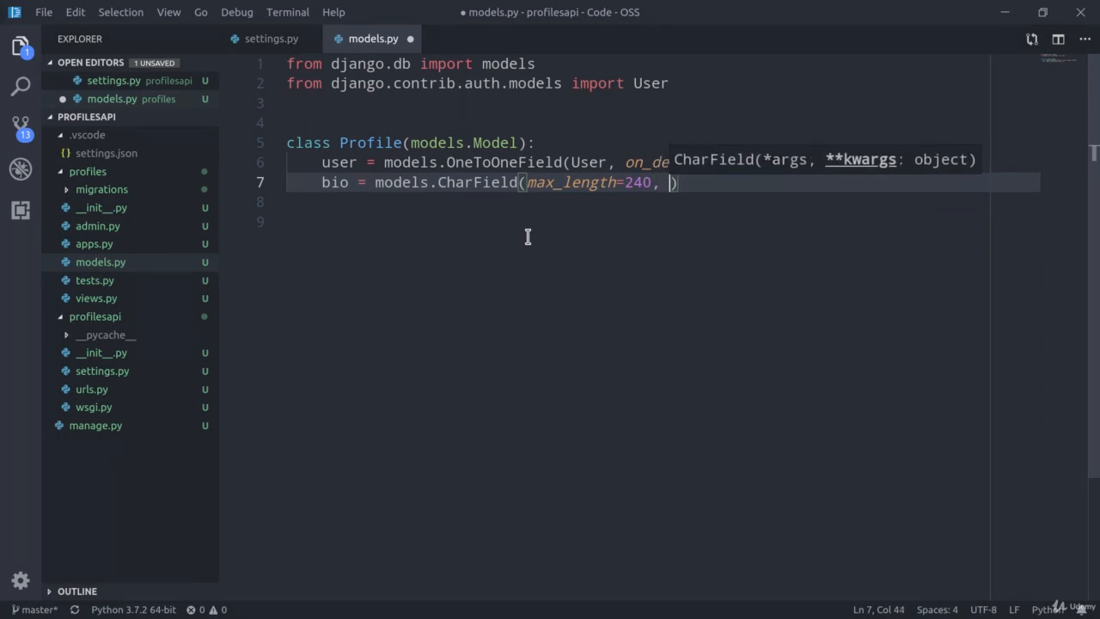
pyautogui.write('blank=true')
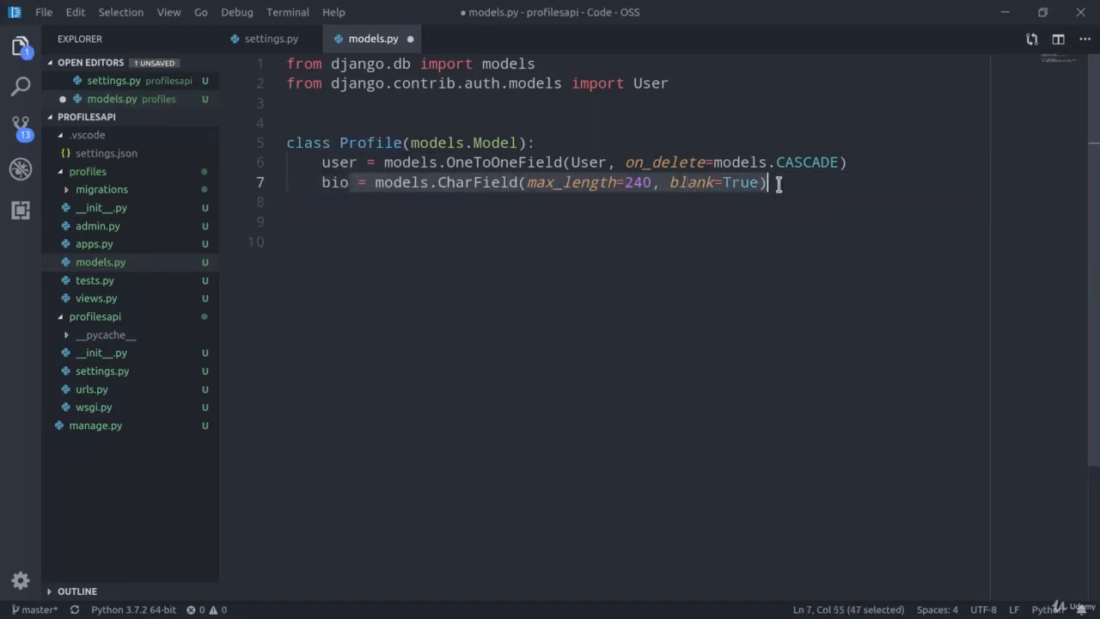
pyautogui.write('city')
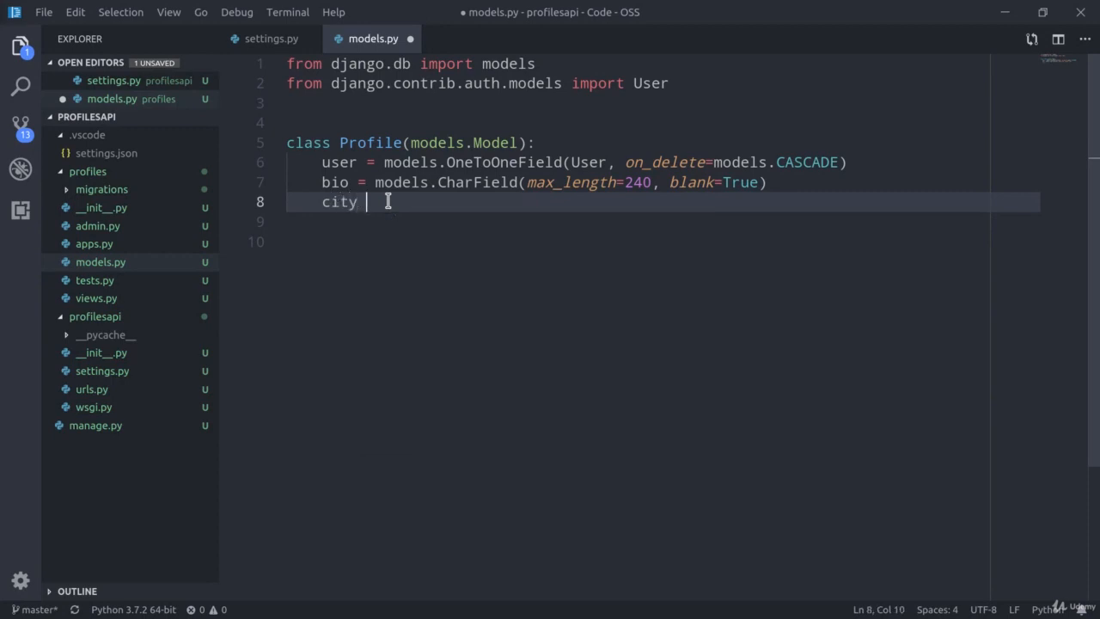
pyautogui.write('= models.CharField(max_length=240, blank=True)')
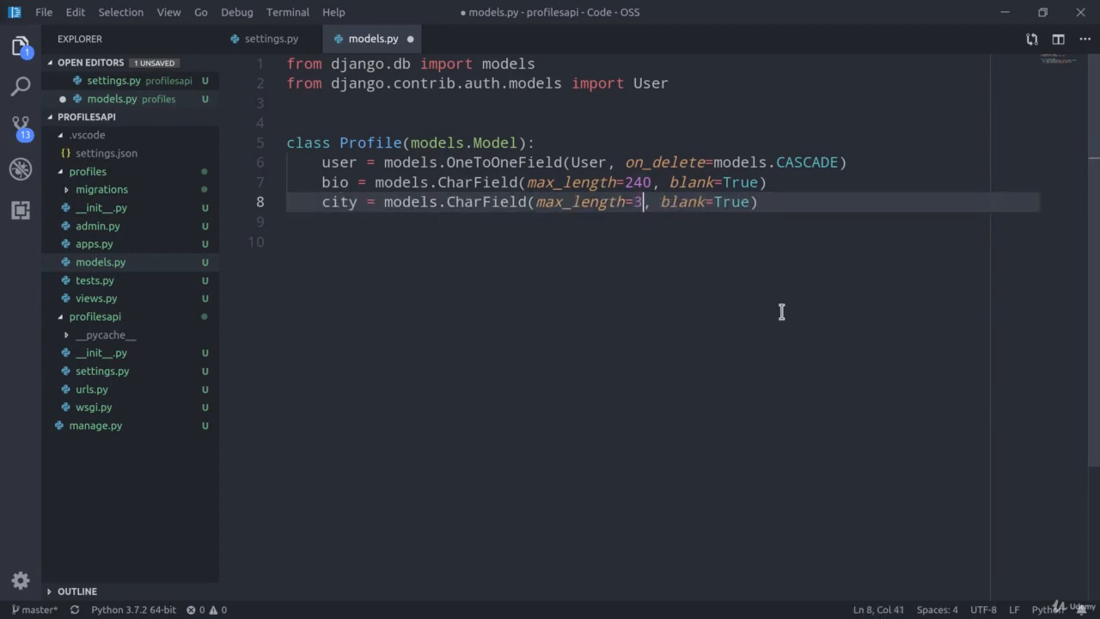
pyautogui.write('0')
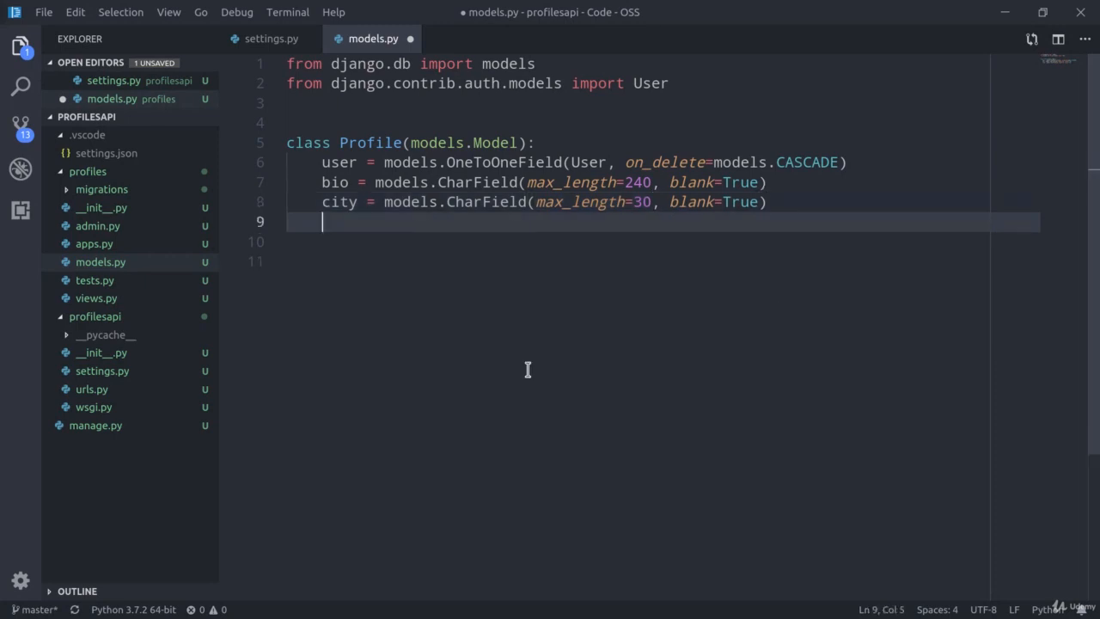
# Step: Add avatar = models.ImageField(null=True, blank=True) and save models.py
pyautogui.write('avatar = models.ImageField(')
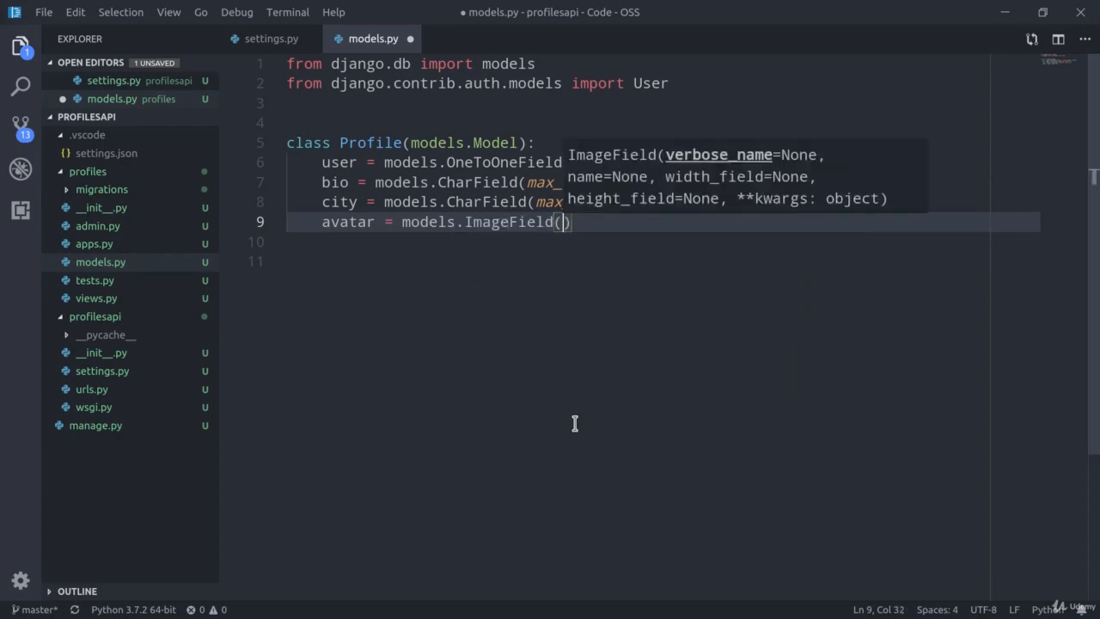
pyautogui.write('null')
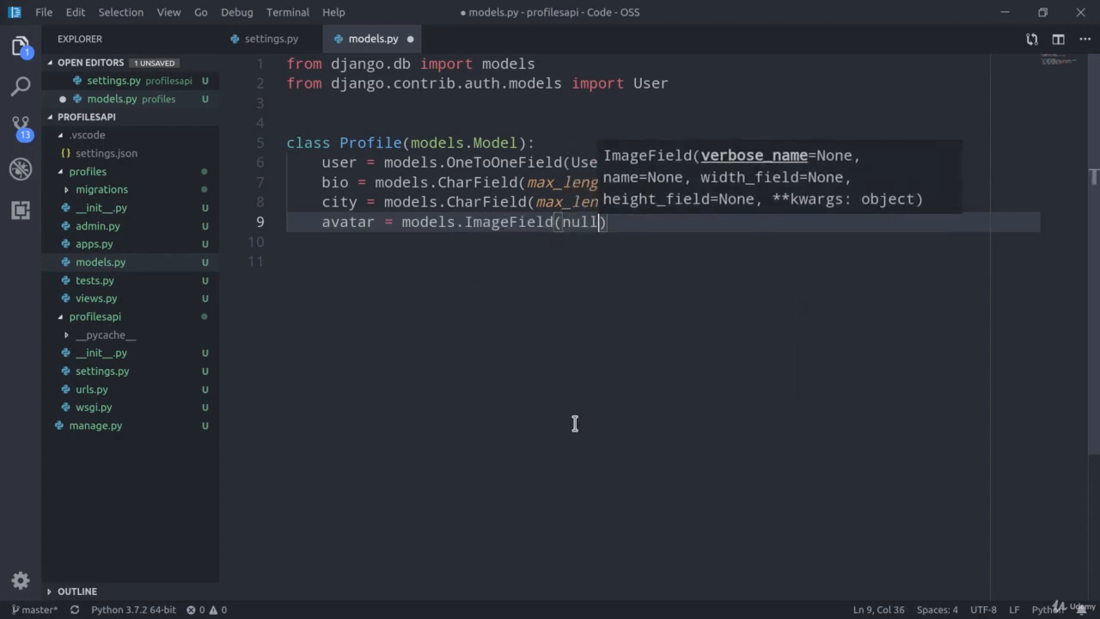
pyautogui.write('=True,')
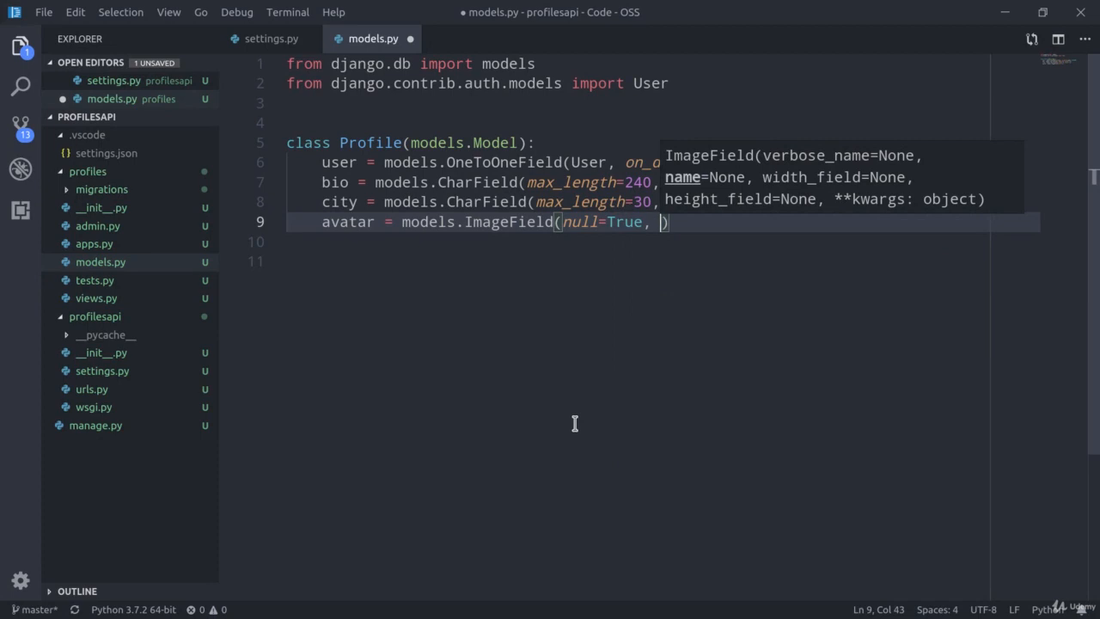
pyautogui.write('blank=True')
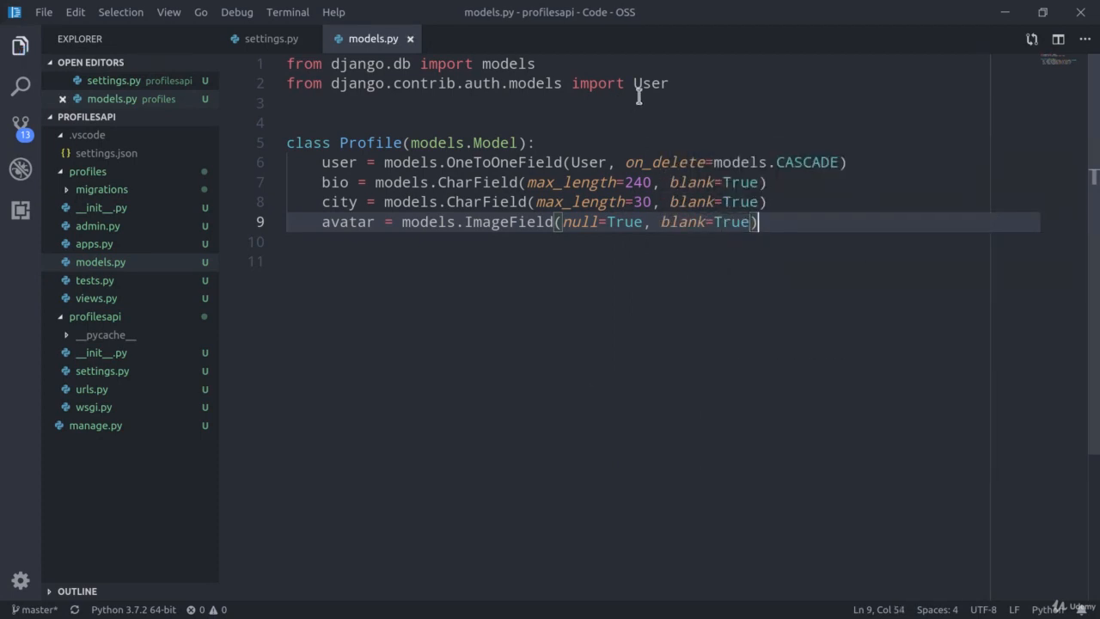
# Step: Peek User's definition, jump to AbstractUser and inspect is_staff, then return to models.py
pyautogui.click(651, 84)
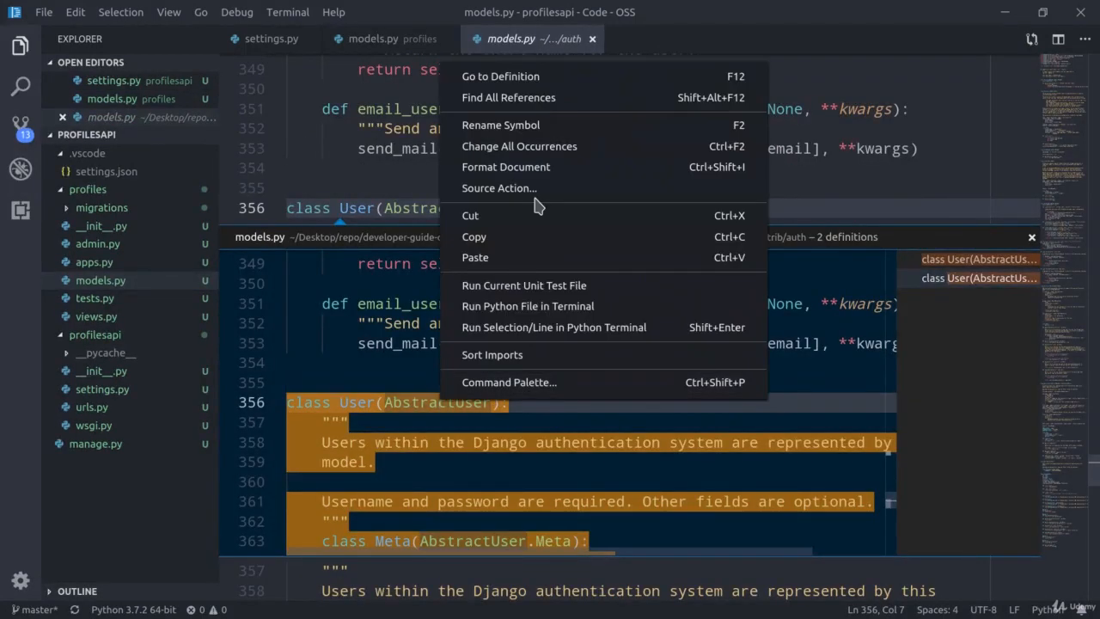
pyautogui.click(500, 75)
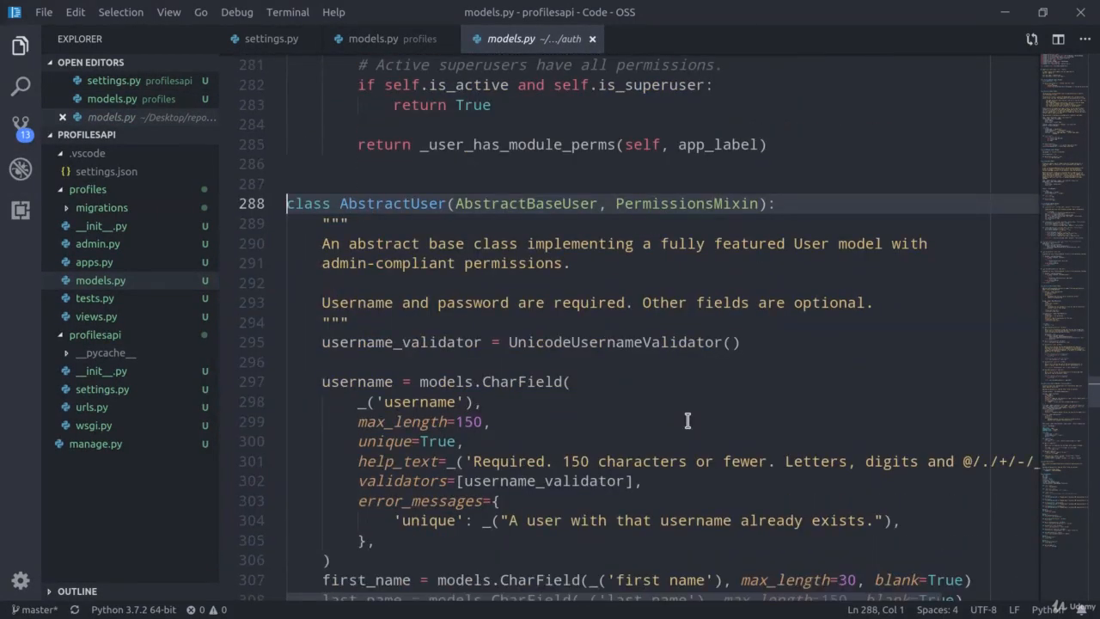
pyautogui.scroll(-3)
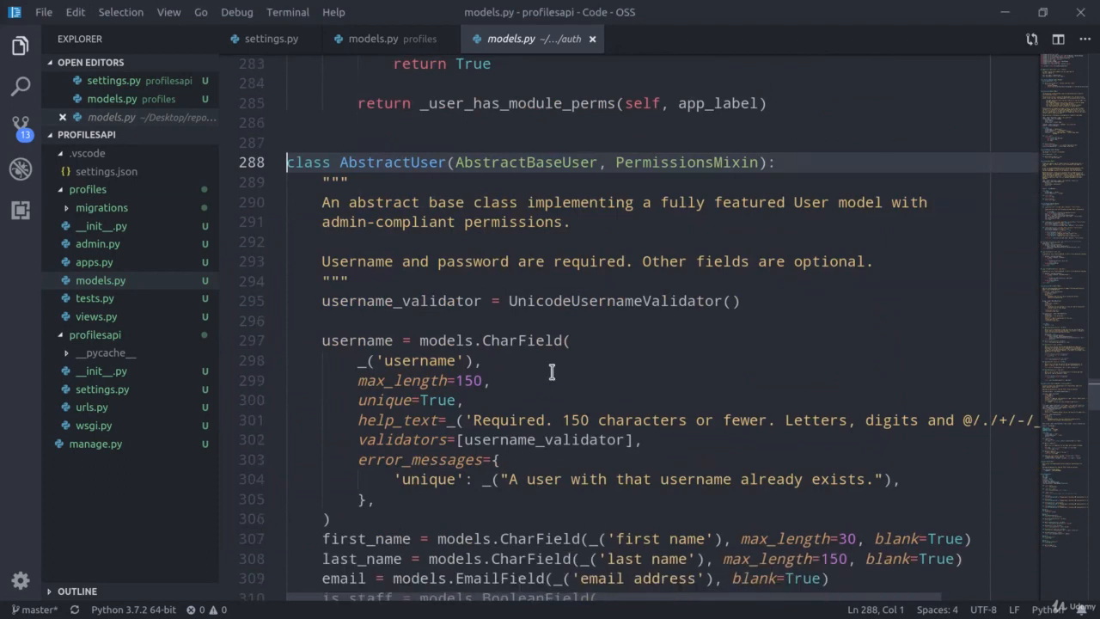
pyautogui.scroll(-3)
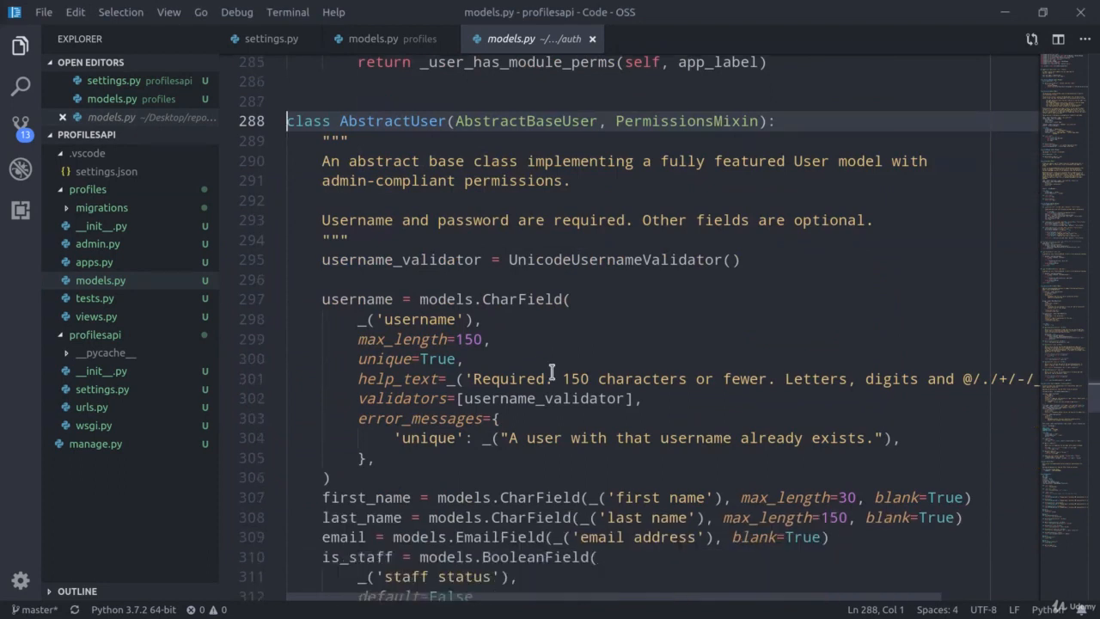
pyautogui.doubleClick(355, 299)
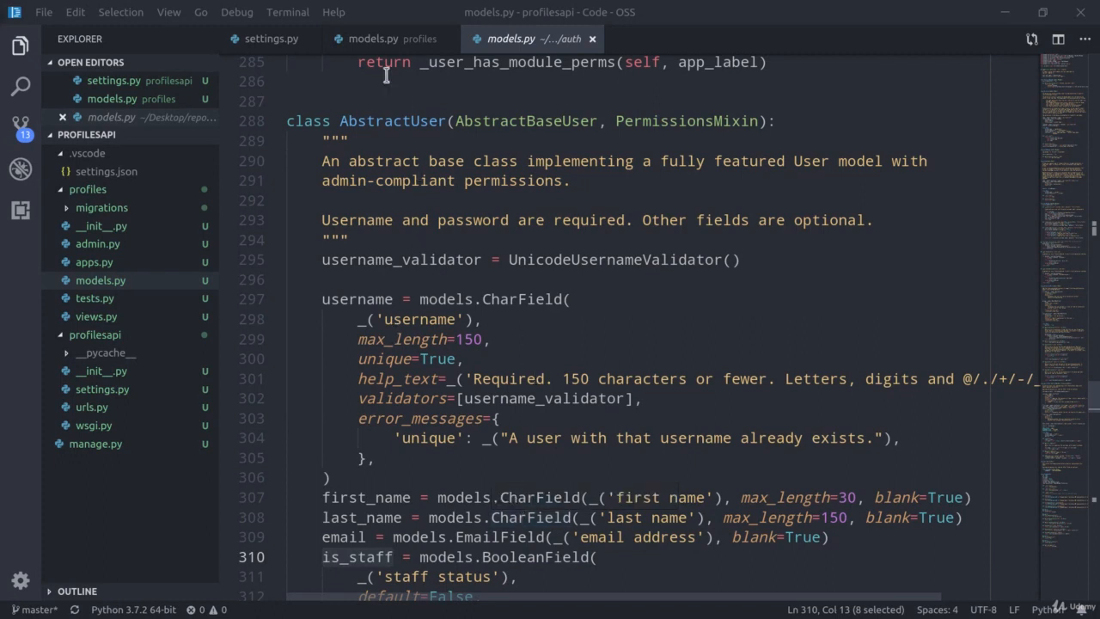
pyautogui.click(373, 39)
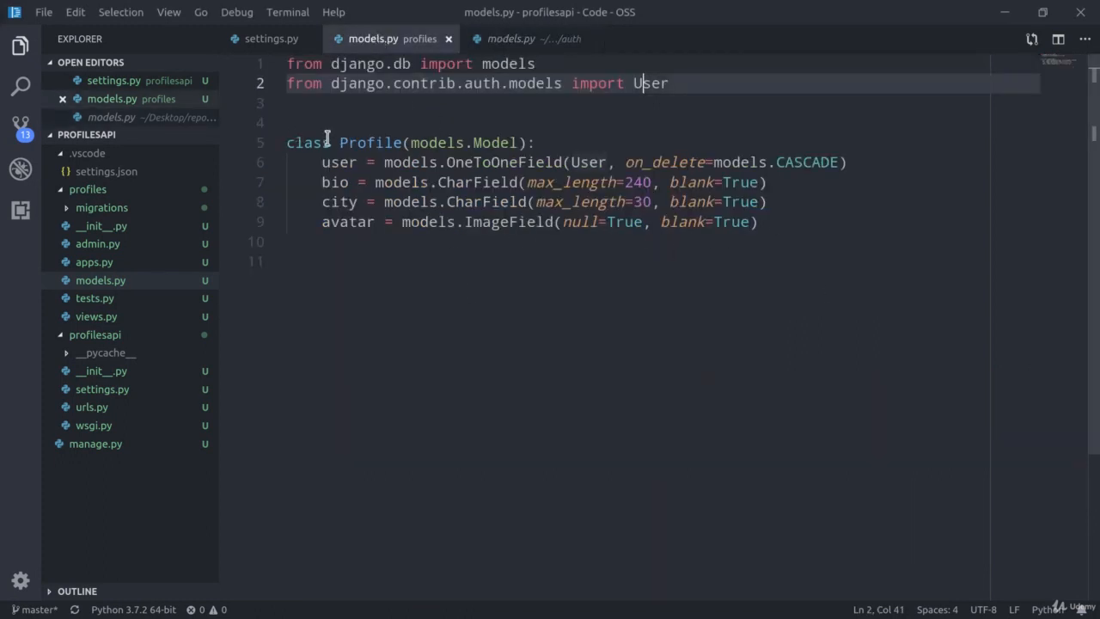
pyautogui.moveTo(511, 38)
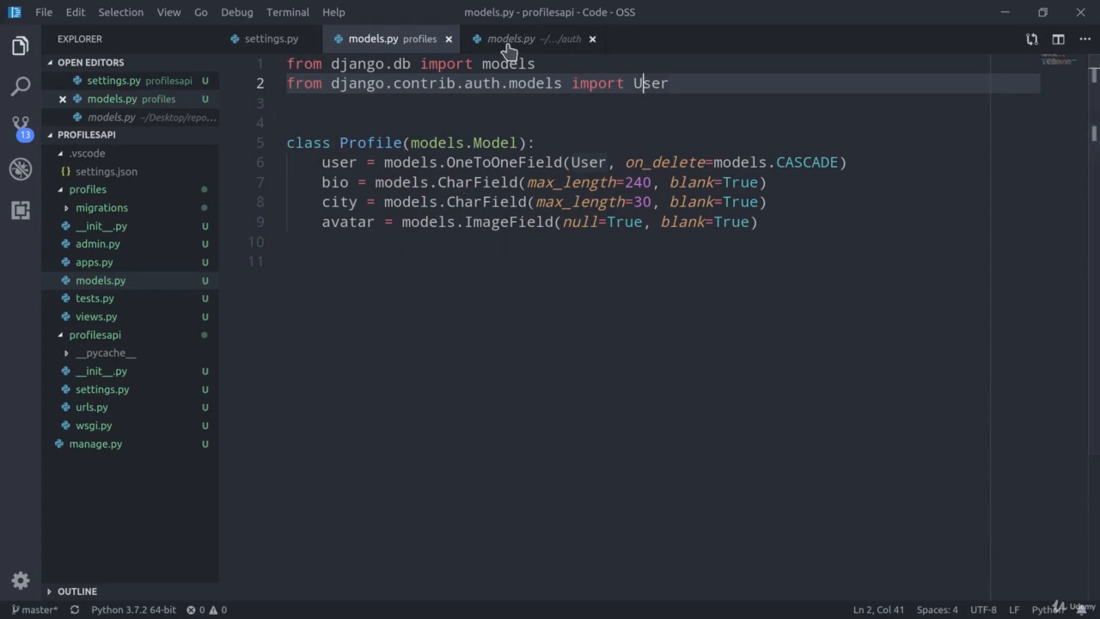
# Step: Add a Profile __str__ method that returns self.user.username instead of super().__str__()
pyautogui.click(532, 39)
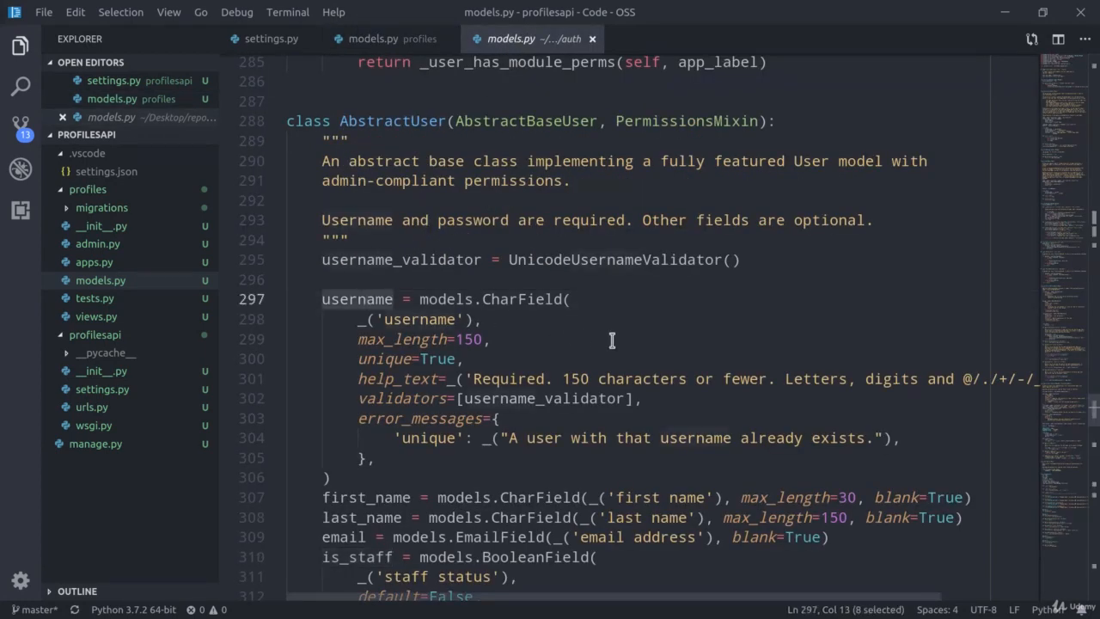
pyautogui.click(374, 38)
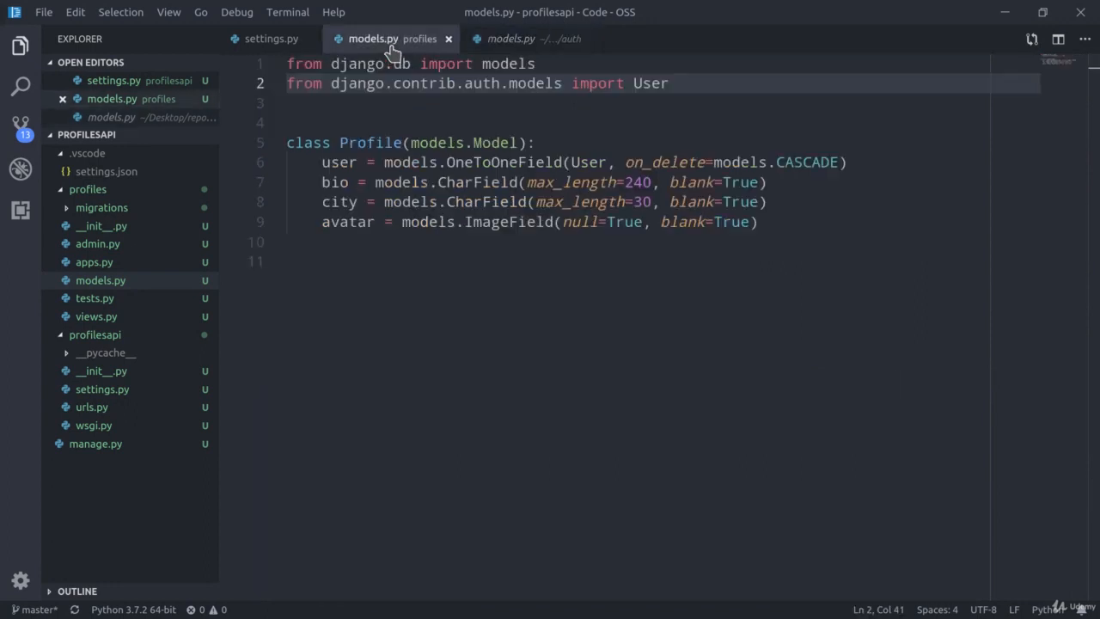
pyautogui.doubleClick(338, 161)
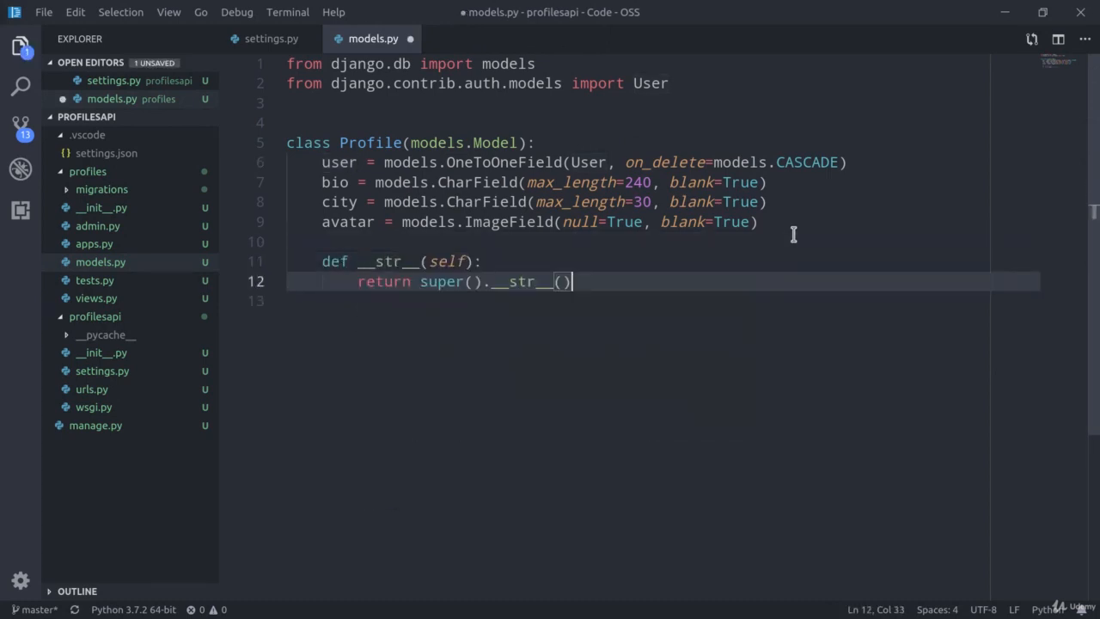
pyautogui.moveTo(571, 281); pyautogui.dragTo(419, 281)
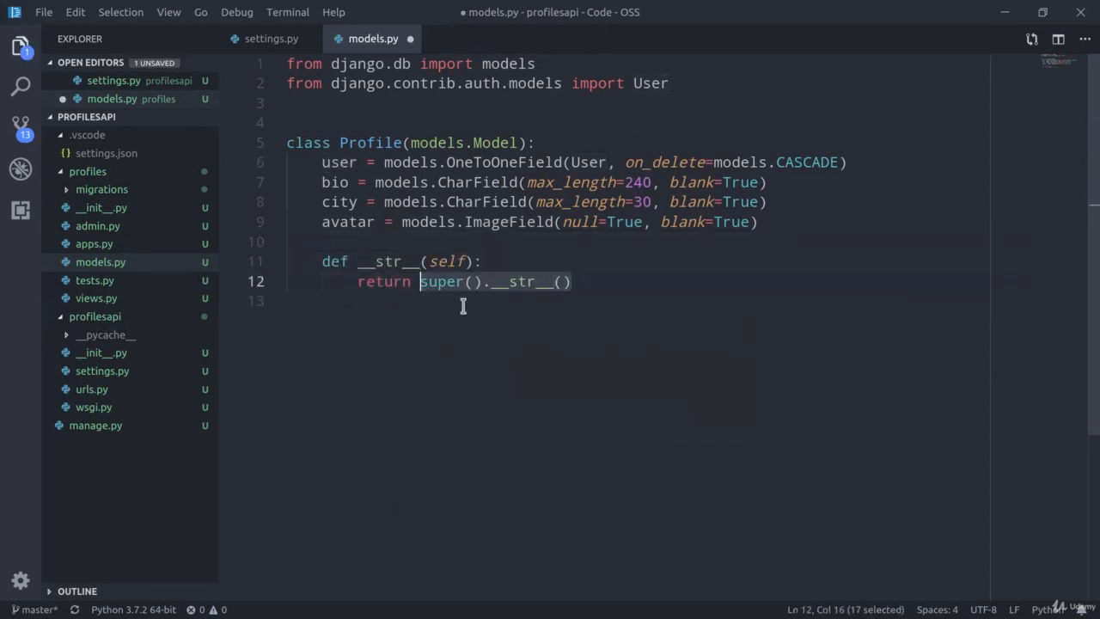
pyautogui.write('self.us')
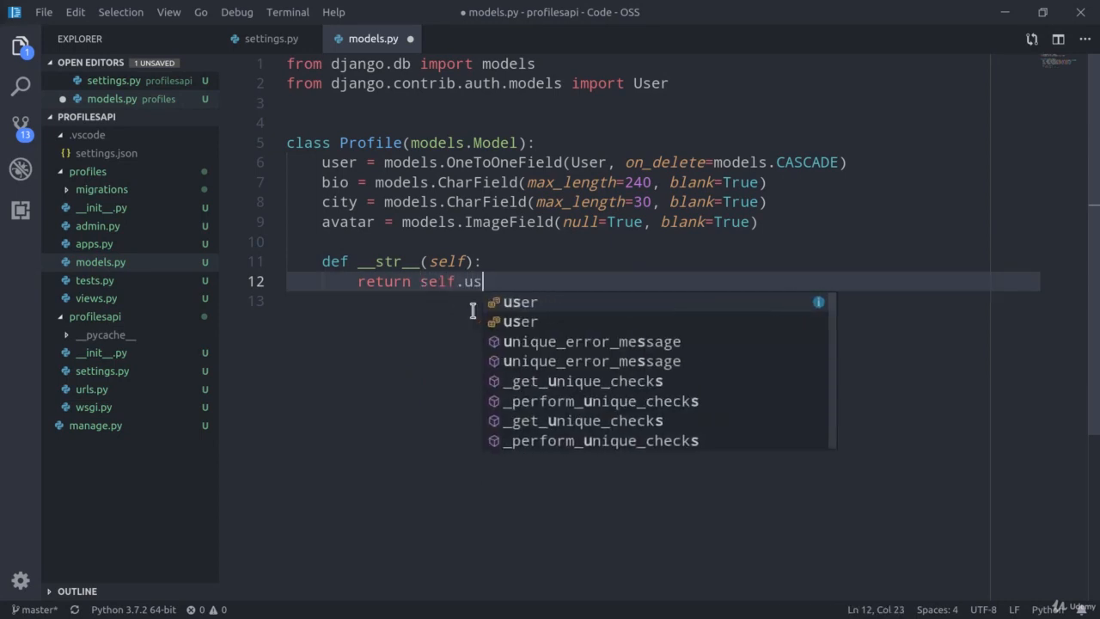
pyautogui.write('er.username')
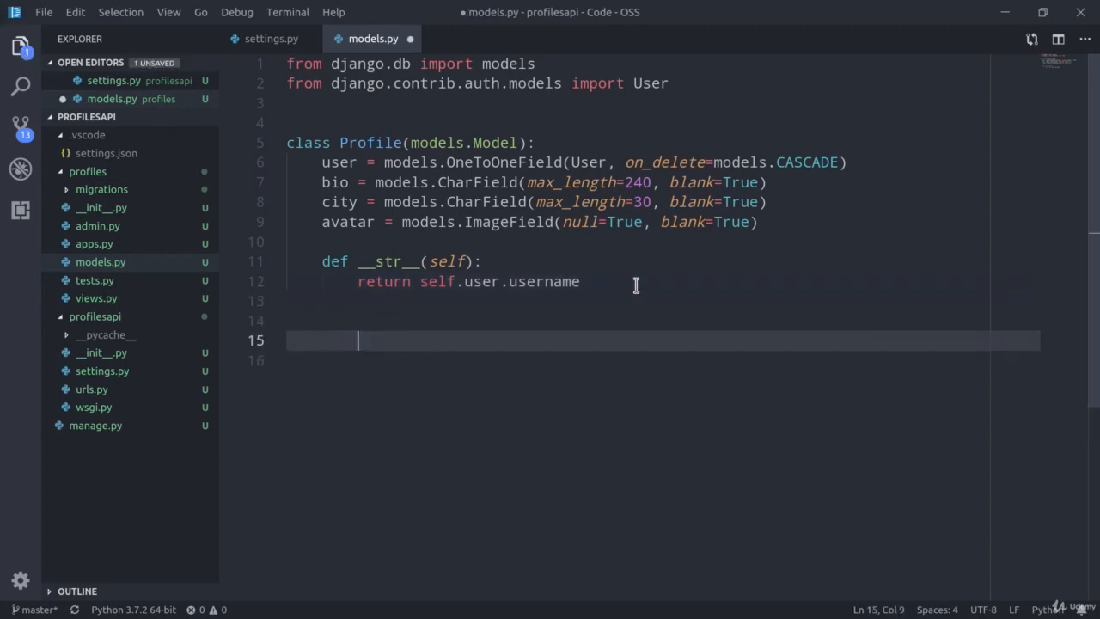
# Step: Add class ProfileStatus(models.Model) with user_profile = ForeignKey(Profile, on_delete=models.CASCADE)
pyautogui.press('Home')
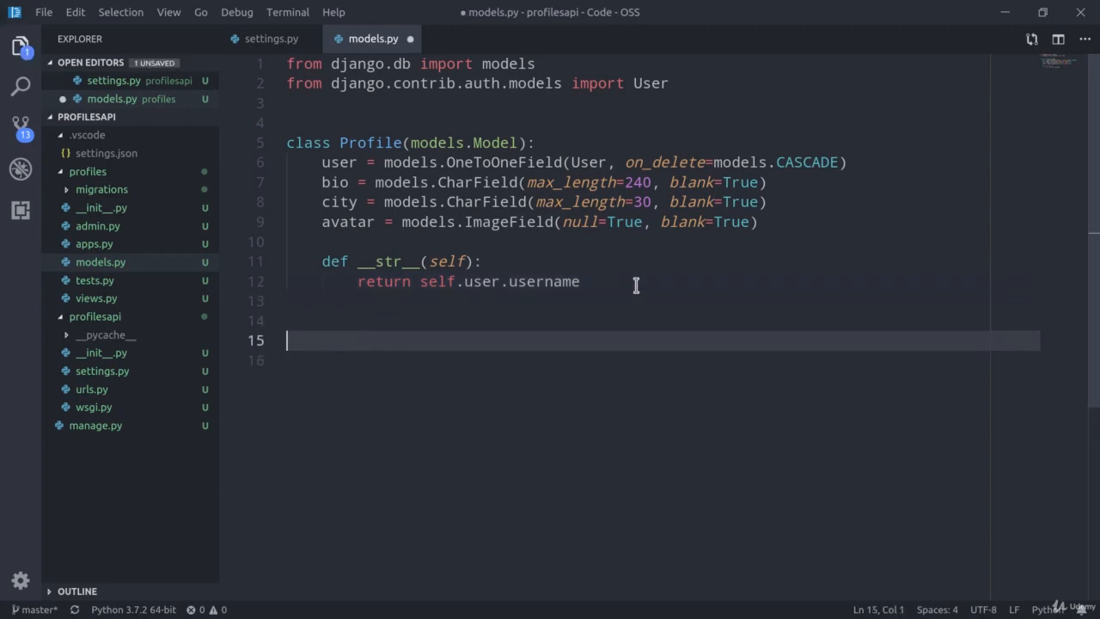
pyautogui.write('class Profi')
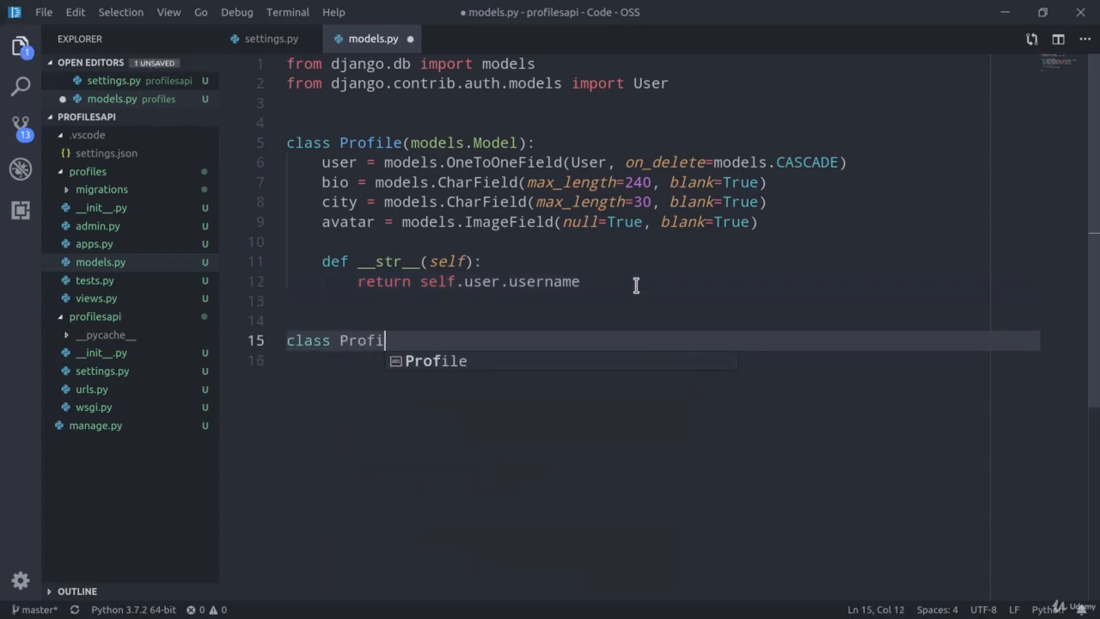
pyautogui.write('leStatus()')
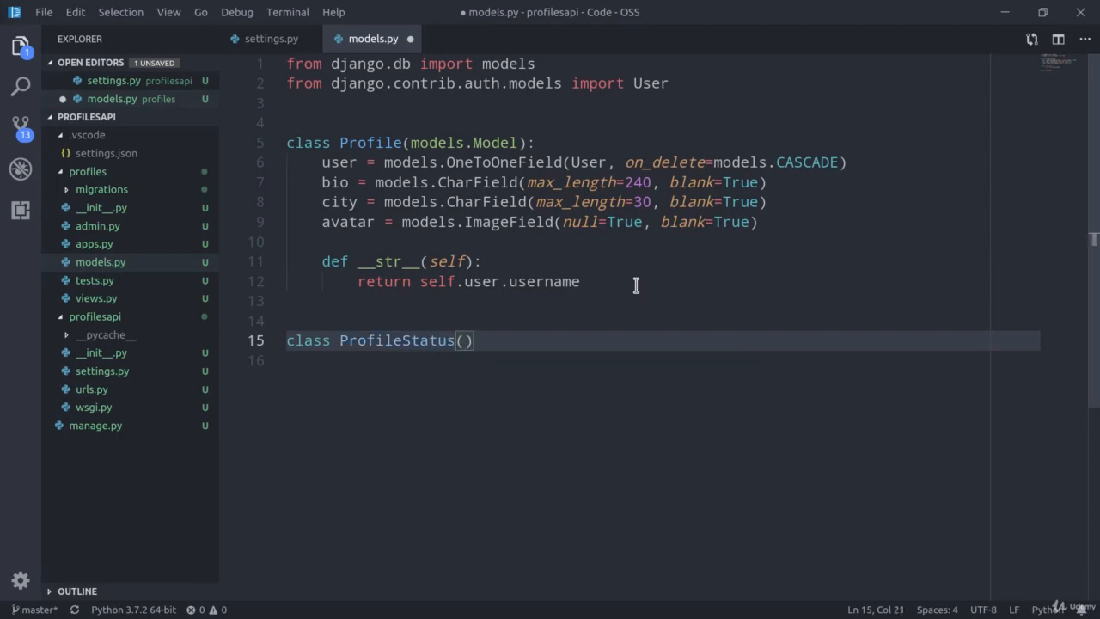
pyautogui.write('models.Model')
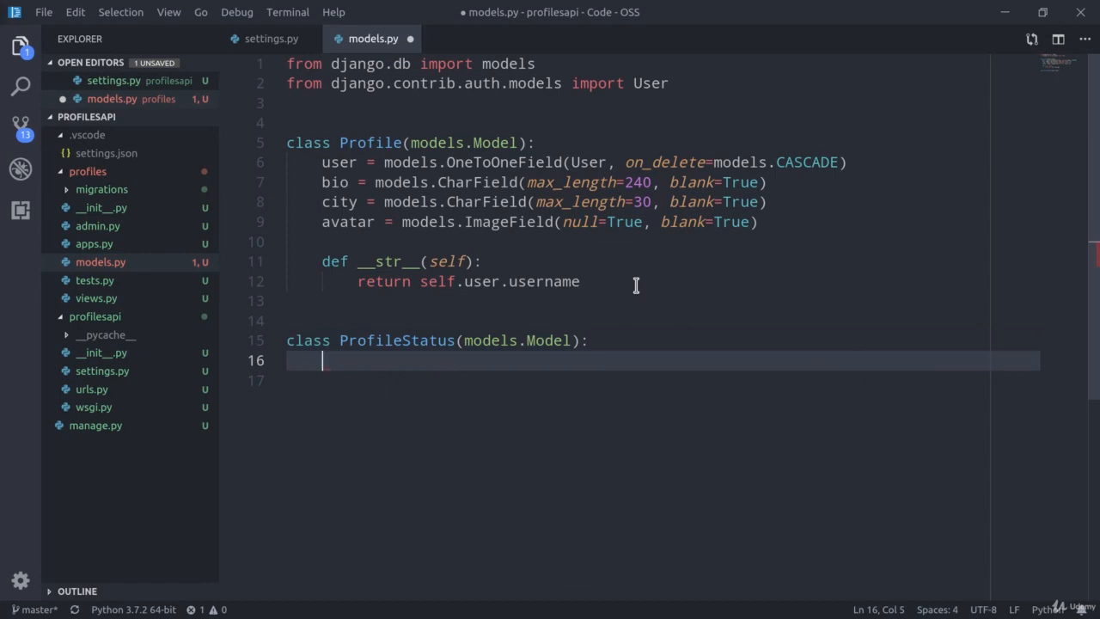
pyautogui.moveTo(363, 362)
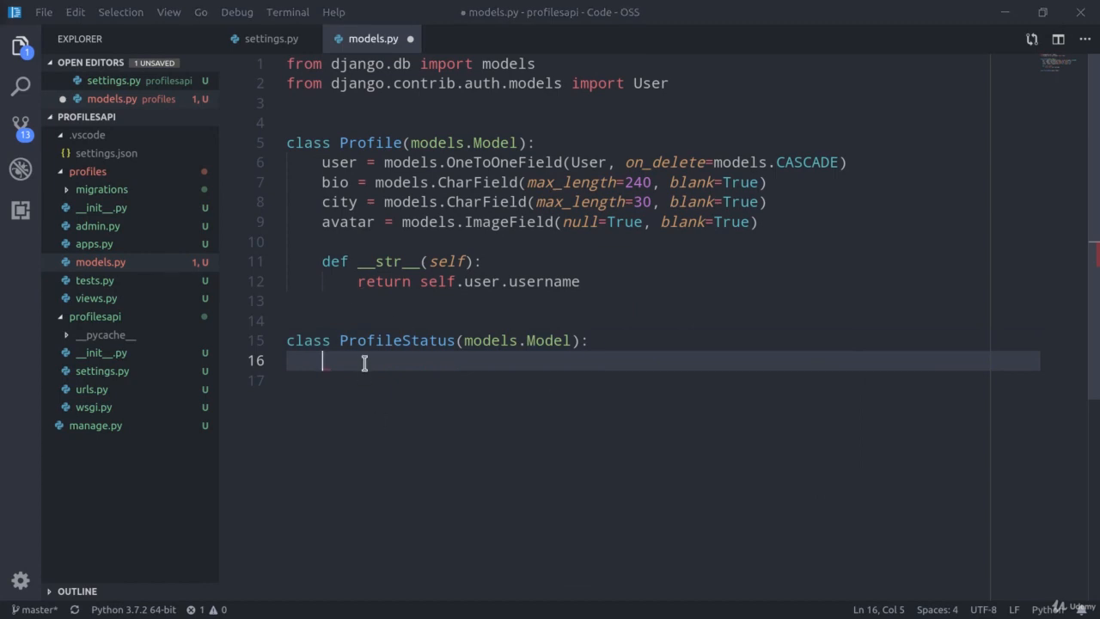
pyautogui.write('user_pro')
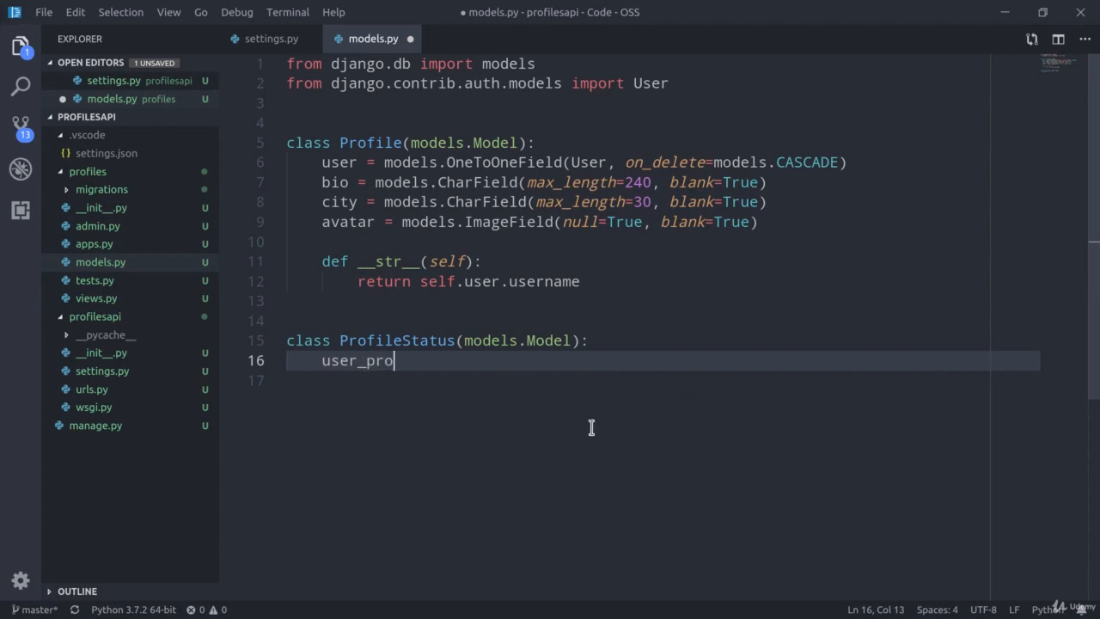
pyautogui.write('file =')
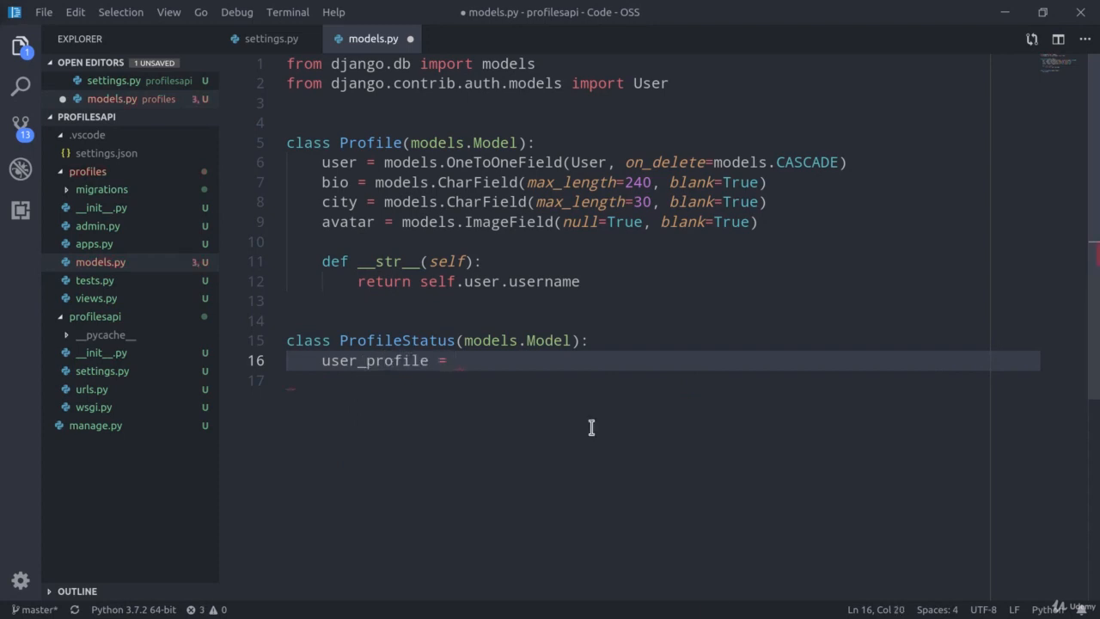
pyautogui.write('models.F')
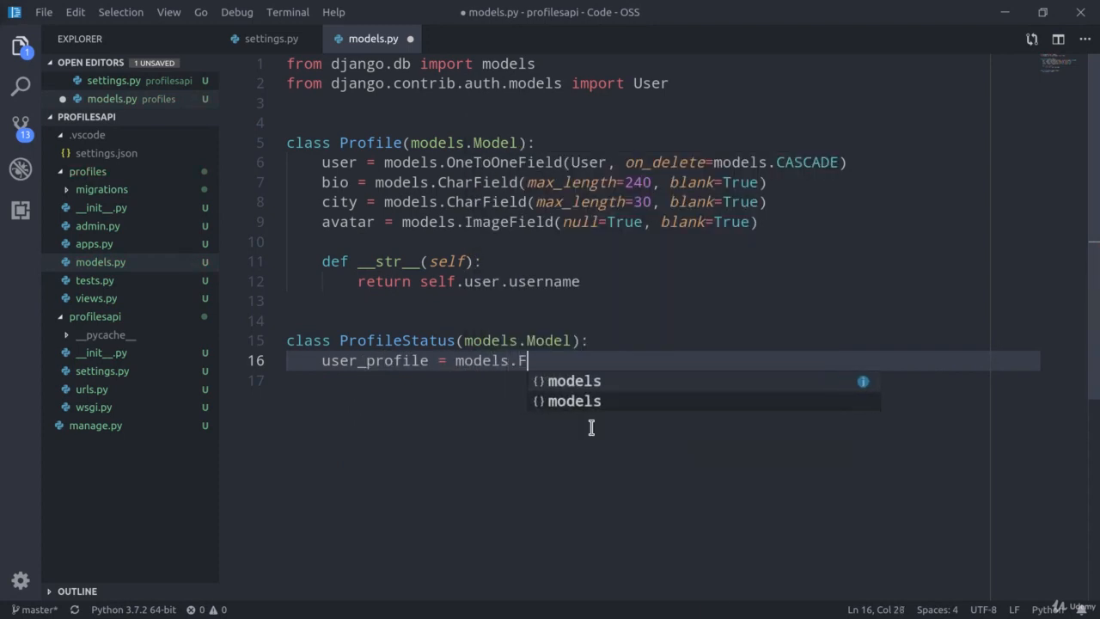
pyautogui.write('oreignKey(')
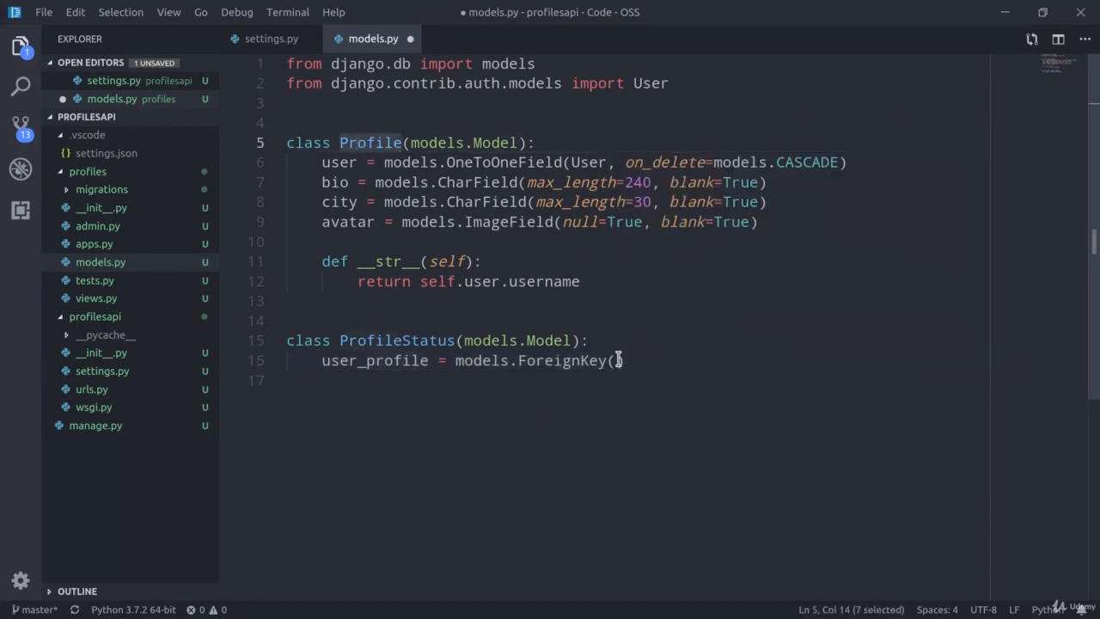
pyautogui.write('Profile')
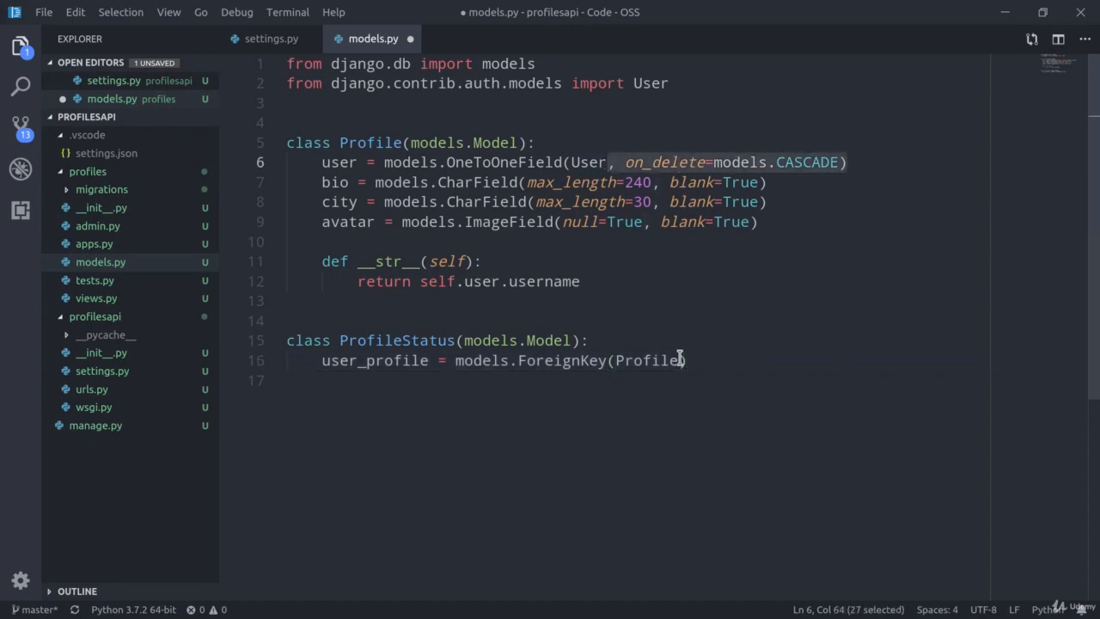
pyautogui.write(', on_delete=models.CASCADE')
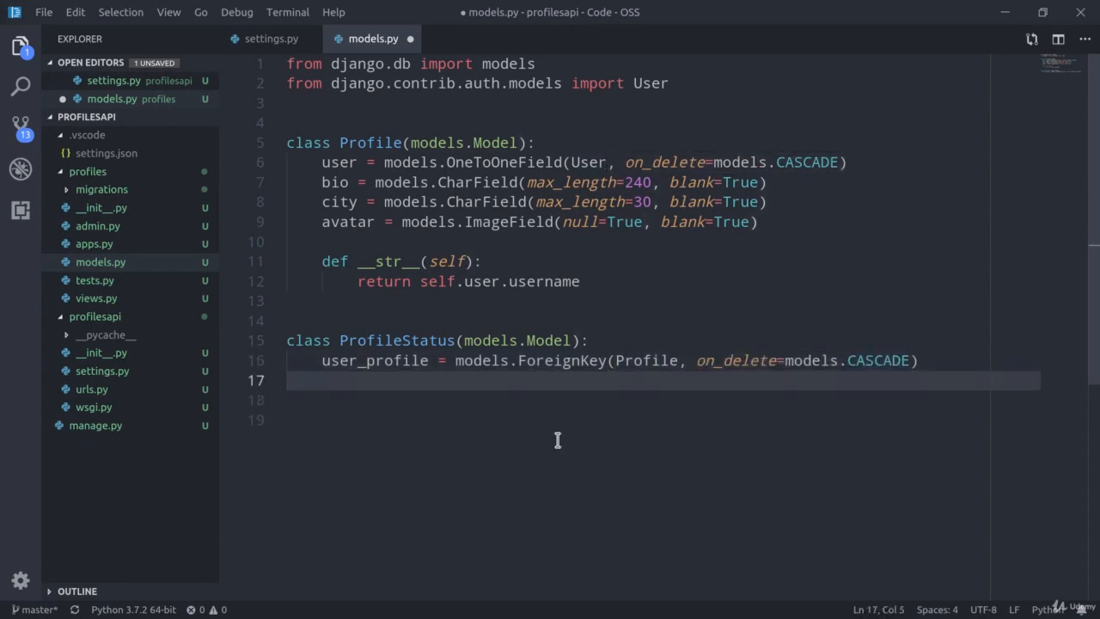
# Step: Add a status_content CharField with max_length 240 to ProfileStatus
pyautogui.write('status_c')
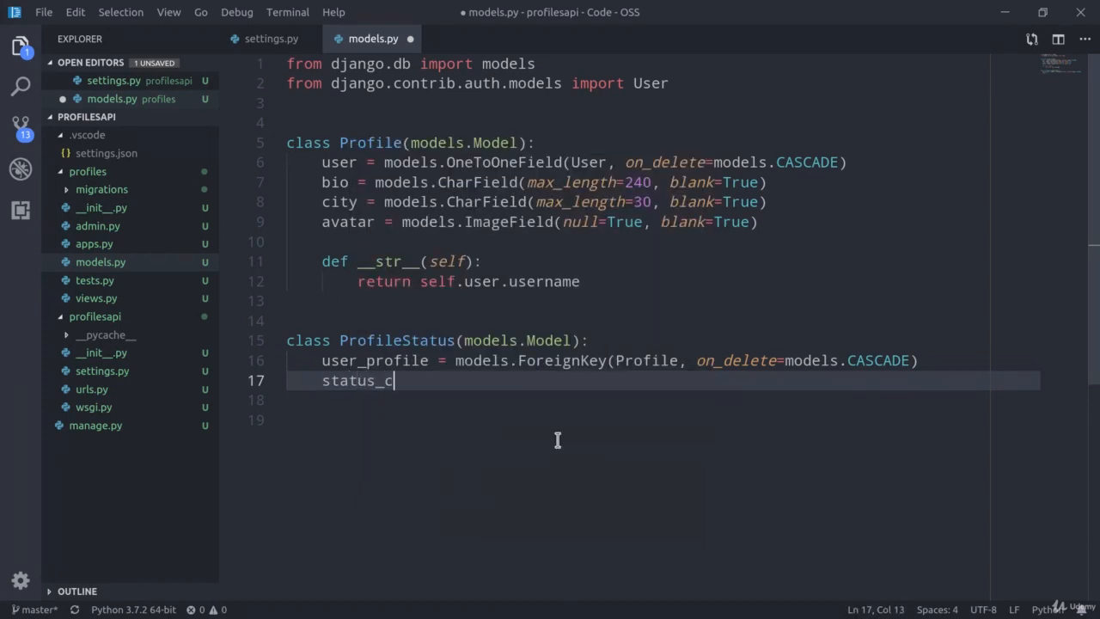
pyautogui.write('ontent = models.')
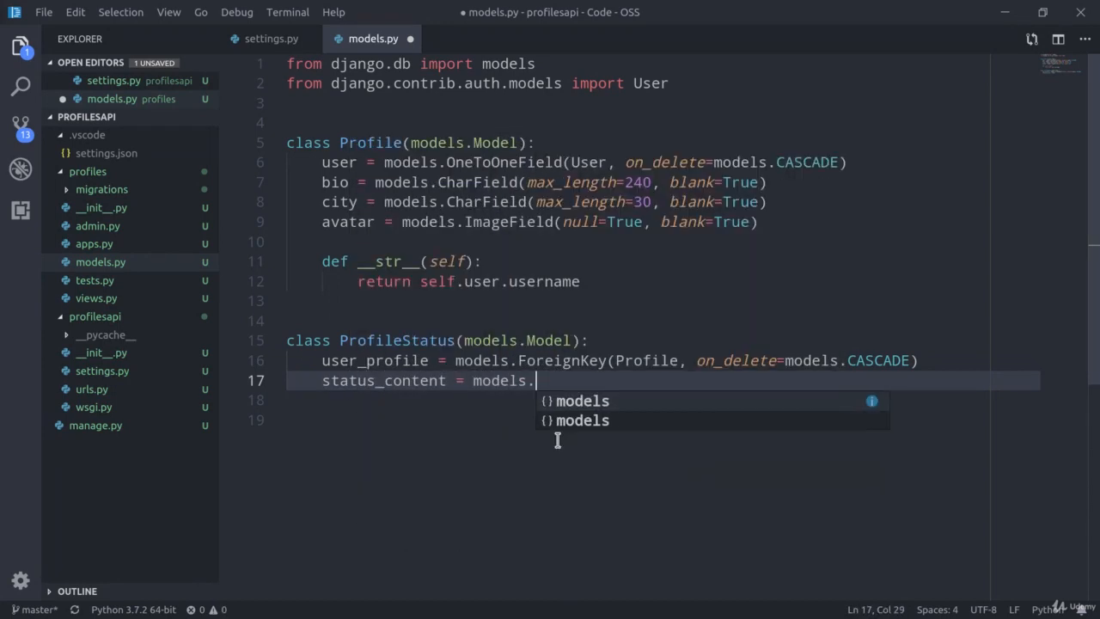
pyautogui.write('CharField(max_length=2')
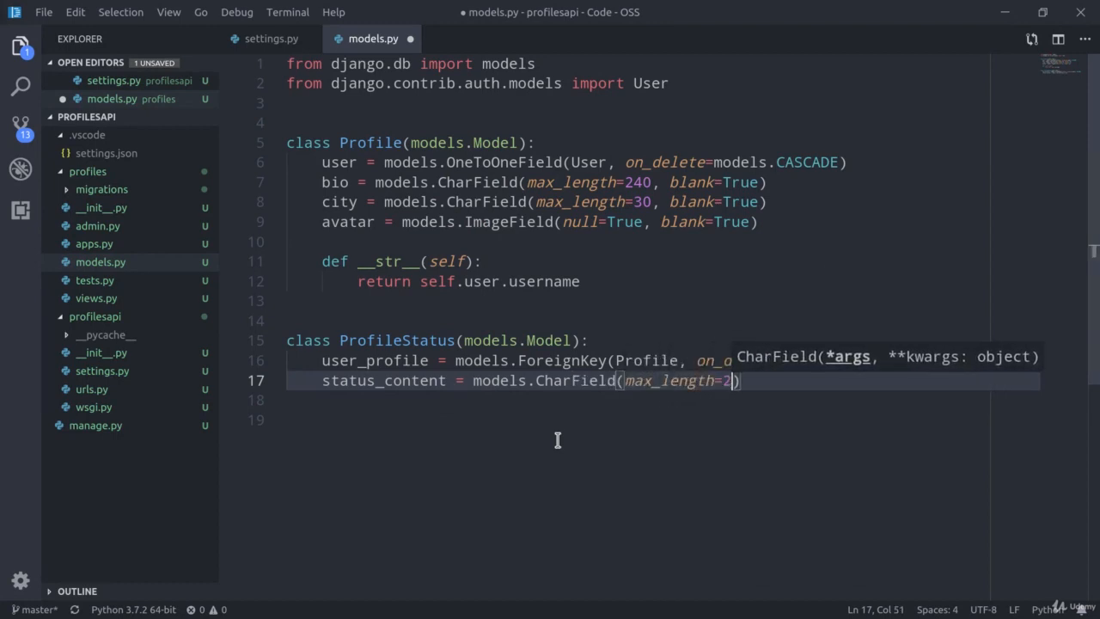
pyautogui.write('40,')
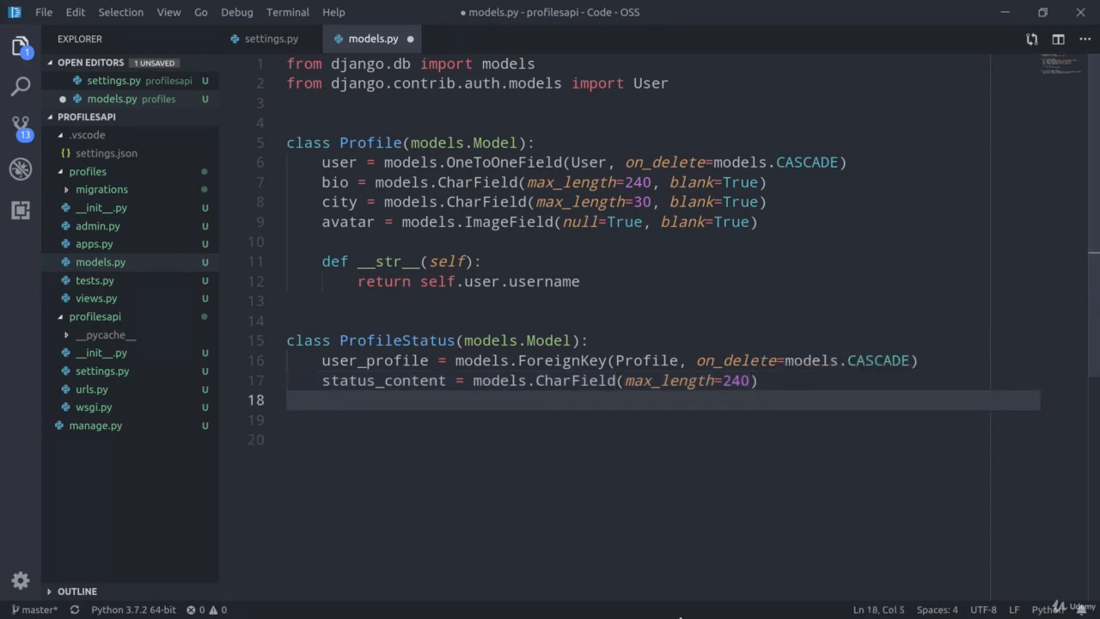
# Step: Add created_at (auto_now_add) and updated_at (auto_now) DateTimeFields to ProfileStatus
pyautogui.write('created_')
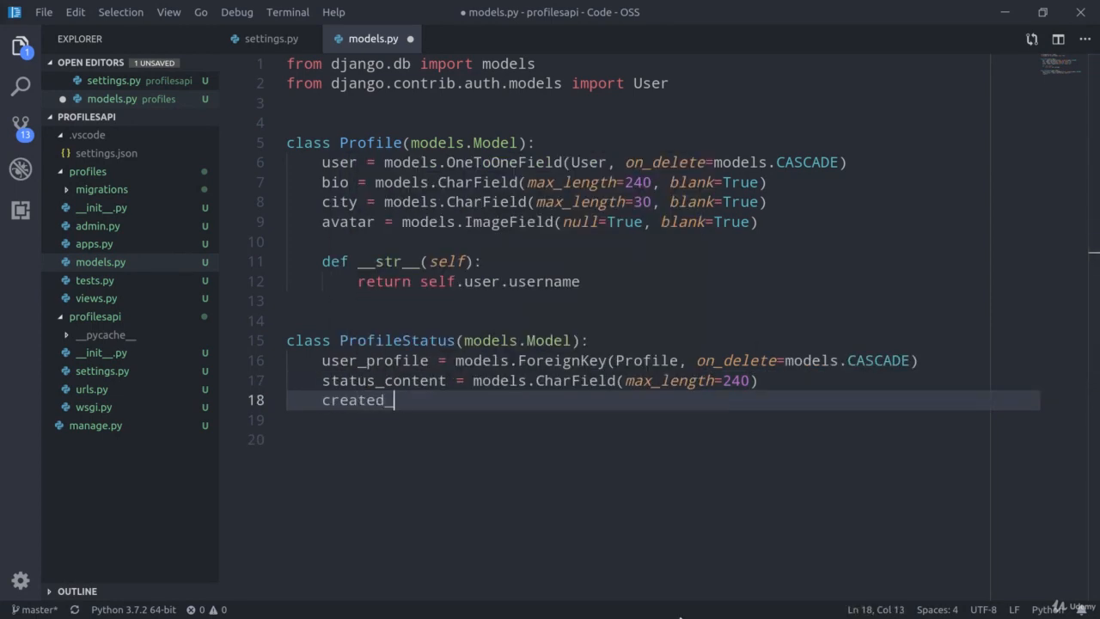
pyautogui.write('_at = models.Date')
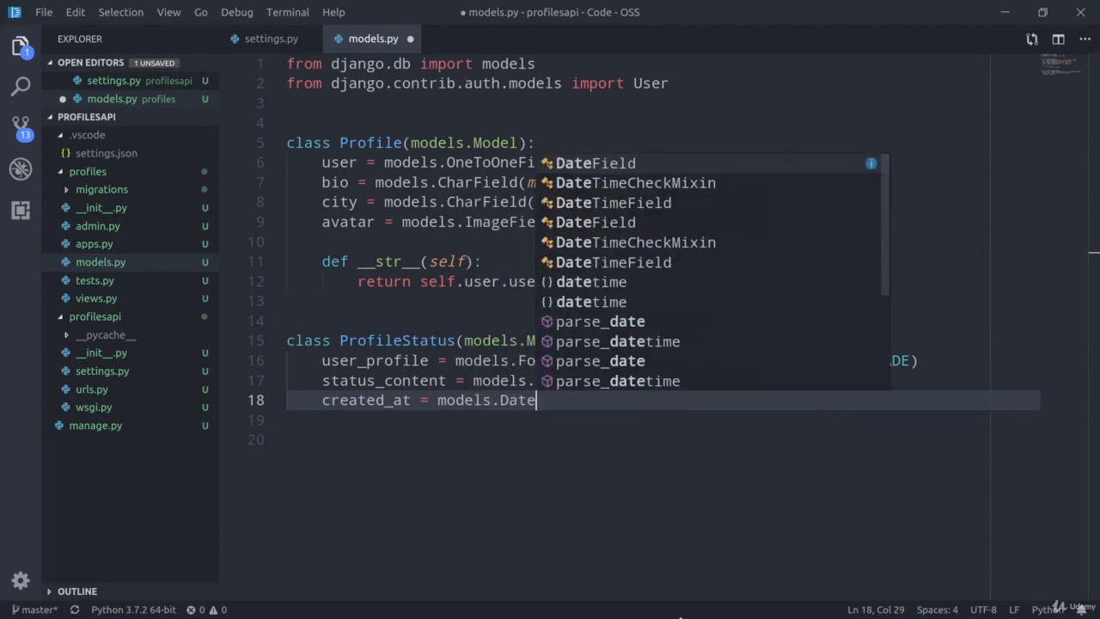
pyautogui.write('TimeField(au')
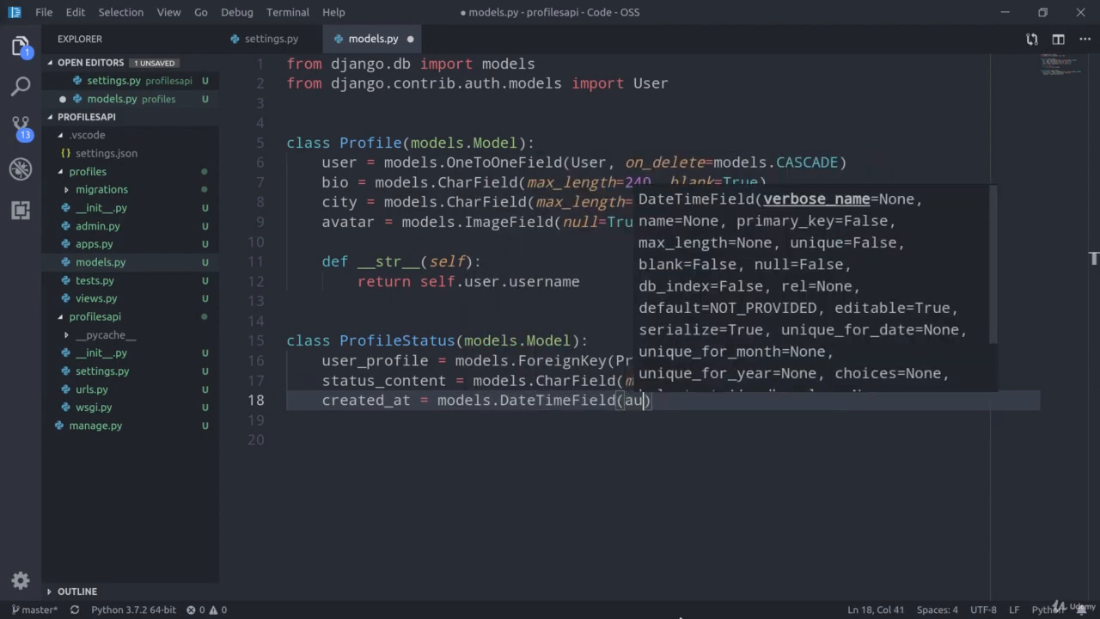
pyautogui.write('to_now_add=True')
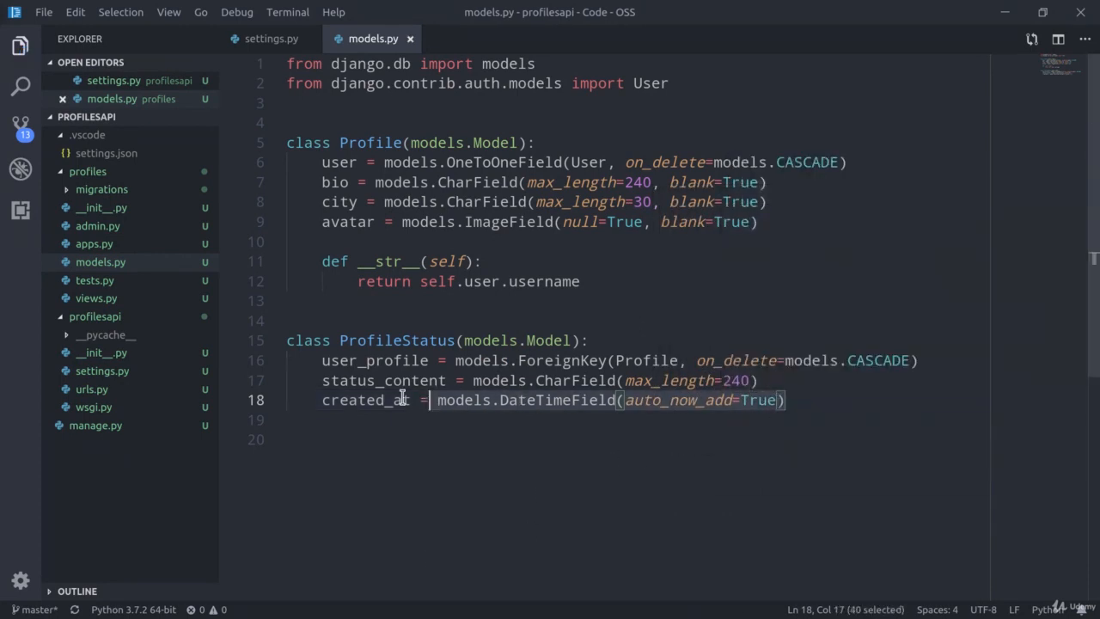
pyautogui.click(821, 400)
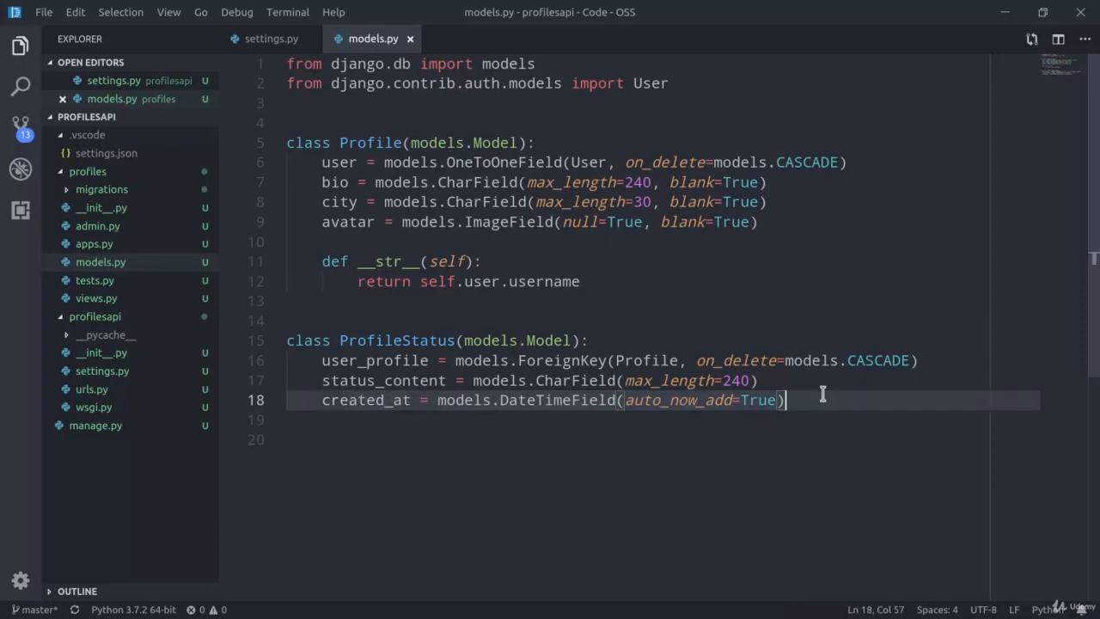
pyautogui.write('updated_at = models.DateTimeField(auto_now_add=True)')
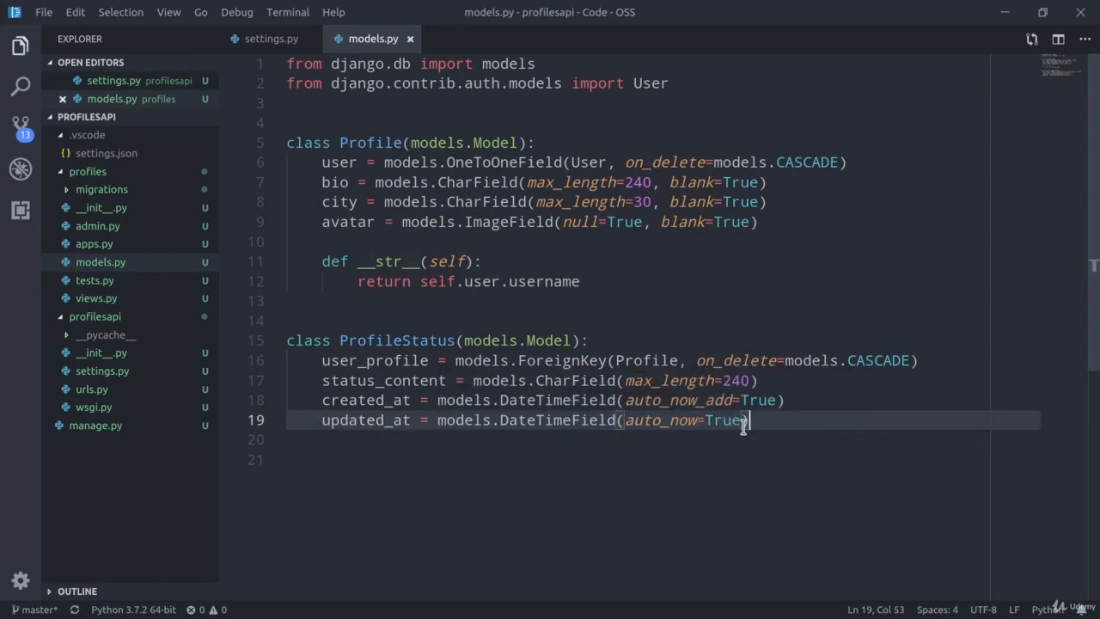
# Step: Add a __str__ method to ProfileStatus that returns str(self.user_profile)
pyautogui.press('enter')
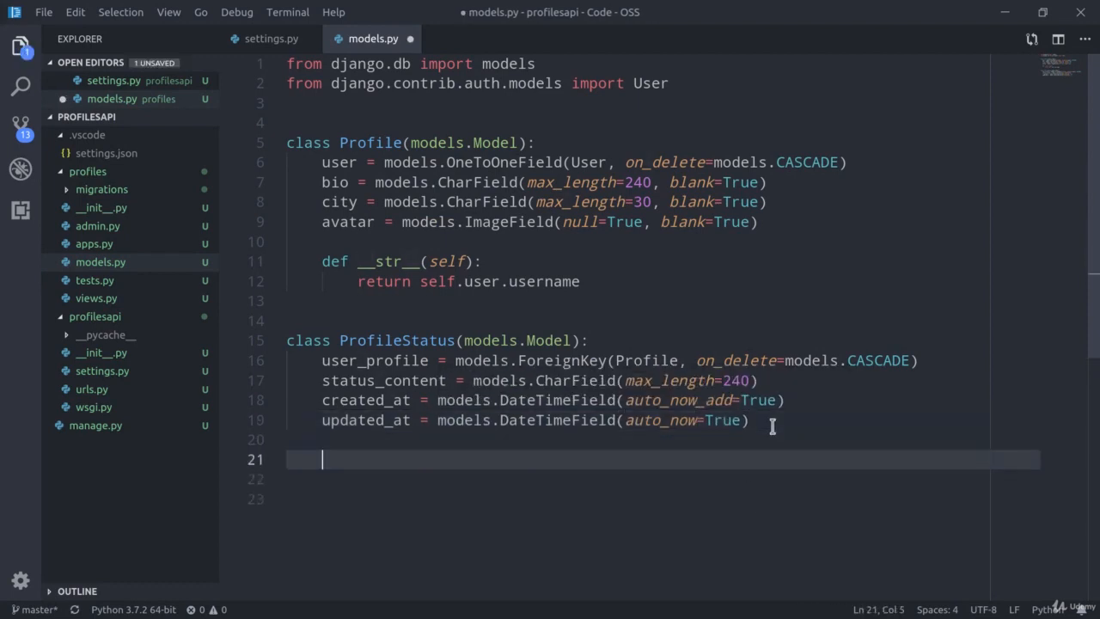
pyautogui.write('def __str__(sel')
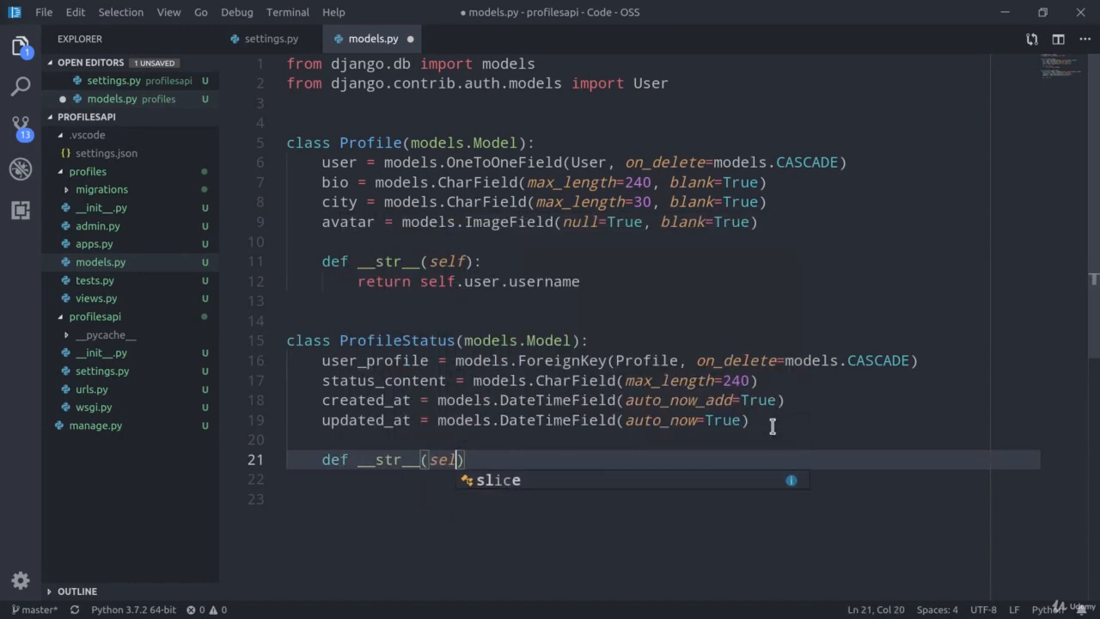
pyautogui.press('Enter')
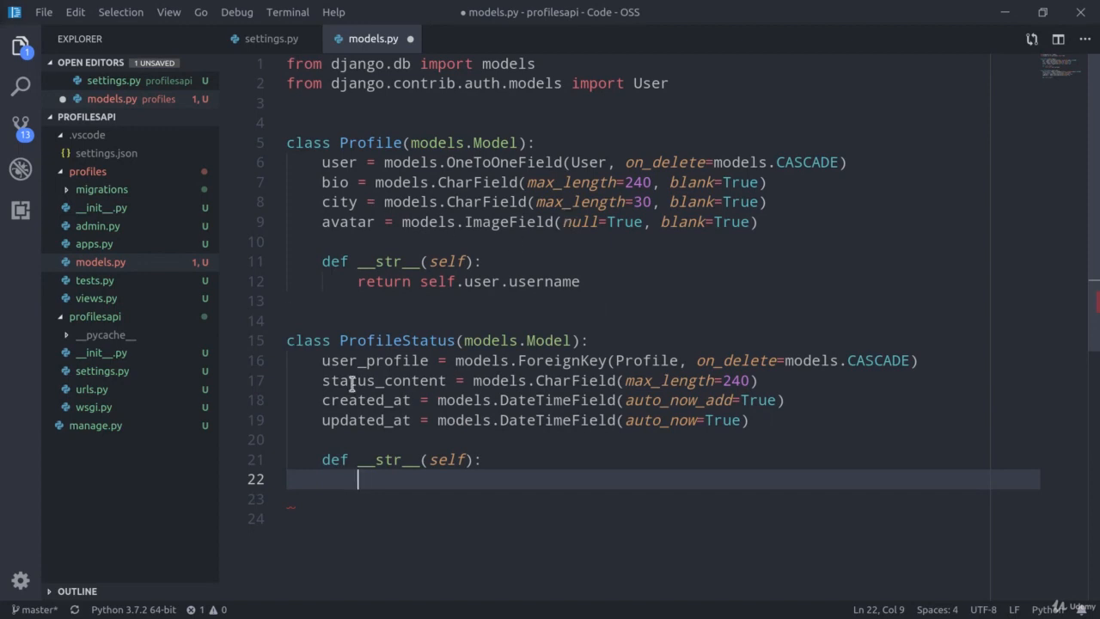
pyautogui.moveTo(470, 487)
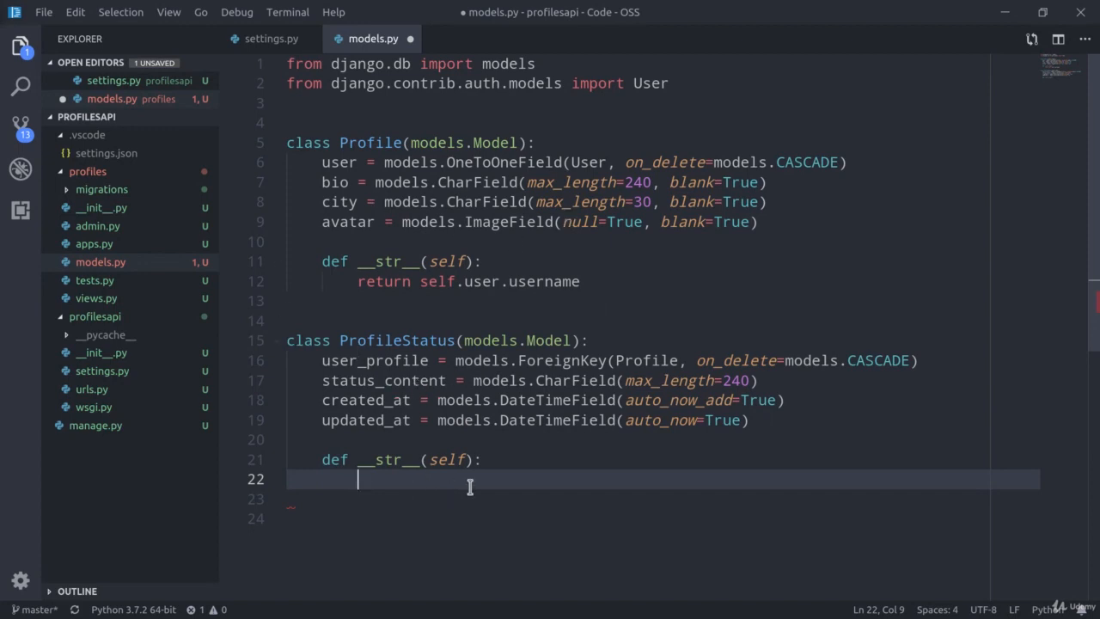
pyautogui.write('return str(')
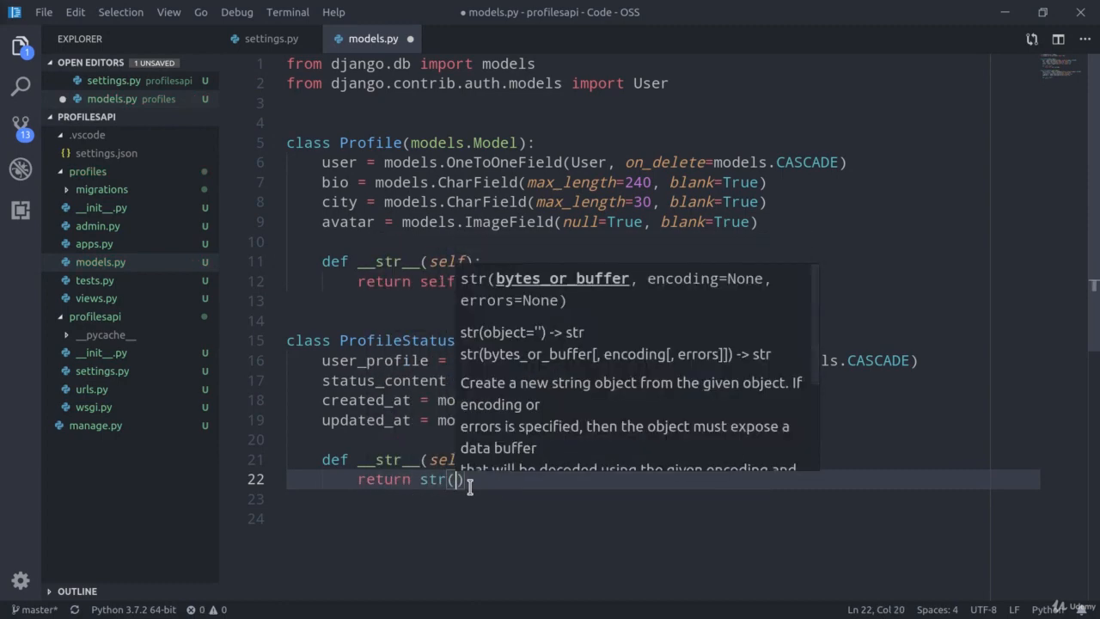
pyautogui.write('self.user_profile')
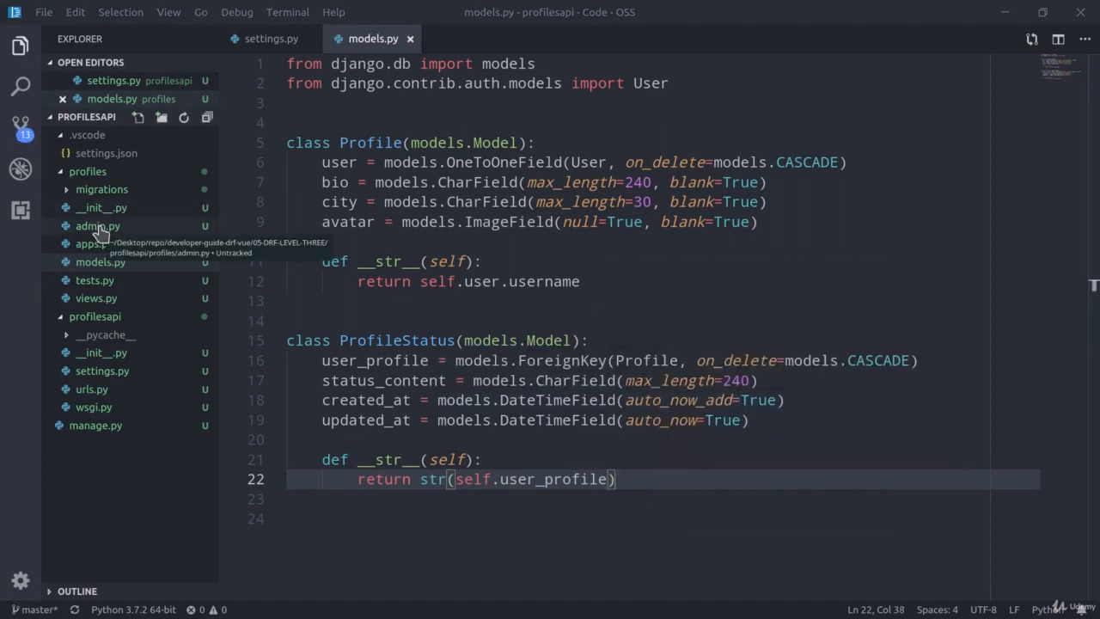
# Step: In the profiles admin.py, import Profile and ProfileStatus from profiles.models
pyautogui.click(98, 226)
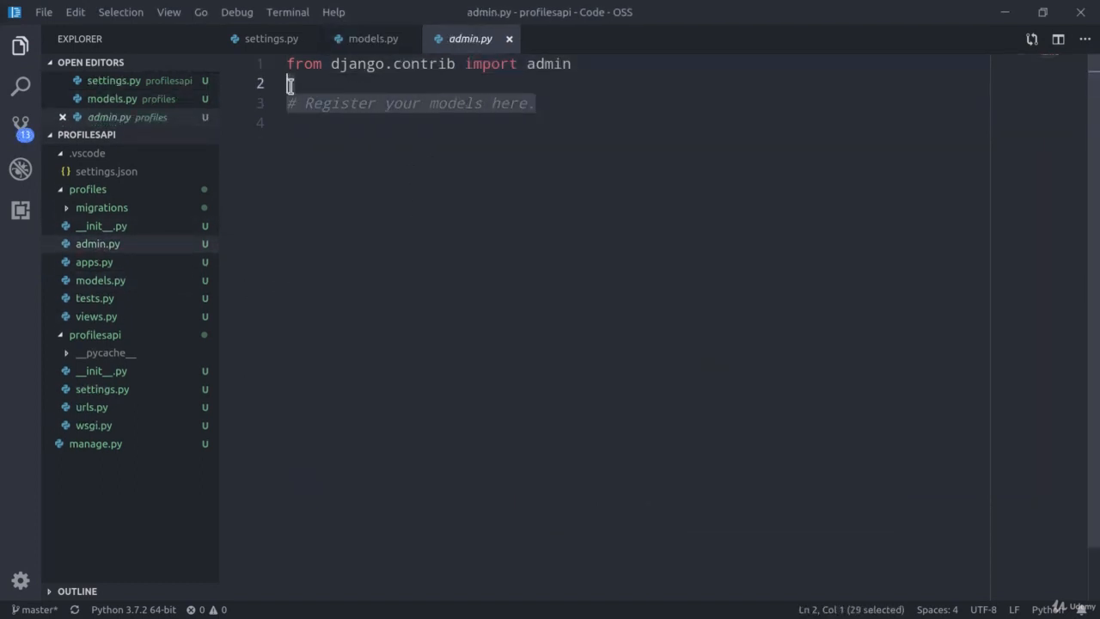
pyautogui.write('from profils')
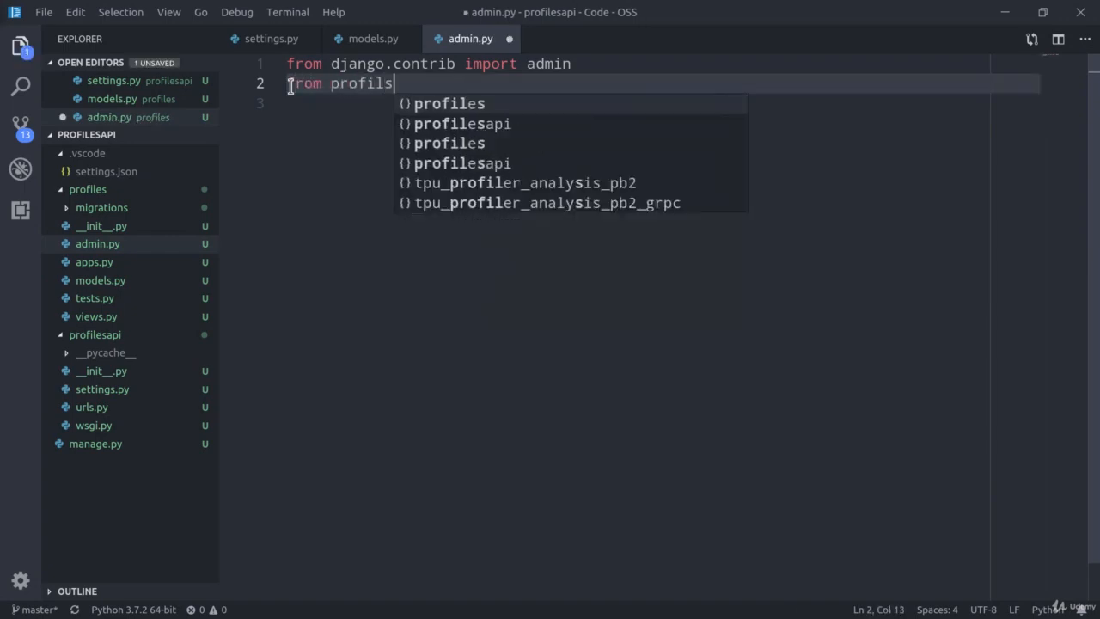
pyautogui.write('.models')
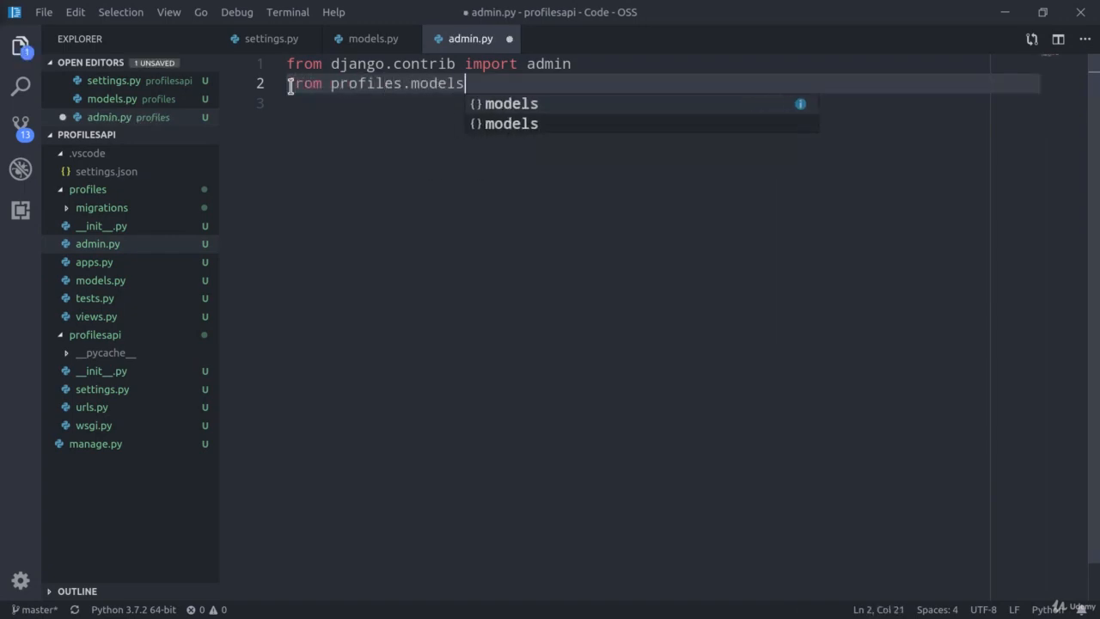
pyautogui.write('import')
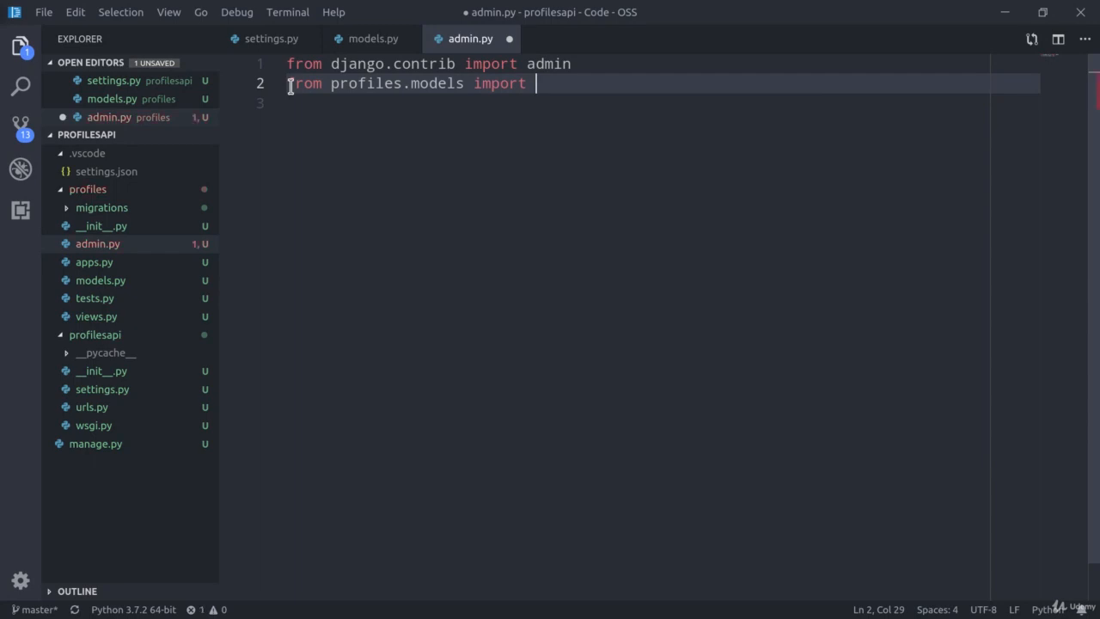
pyautogui.write('Profile, Pro')
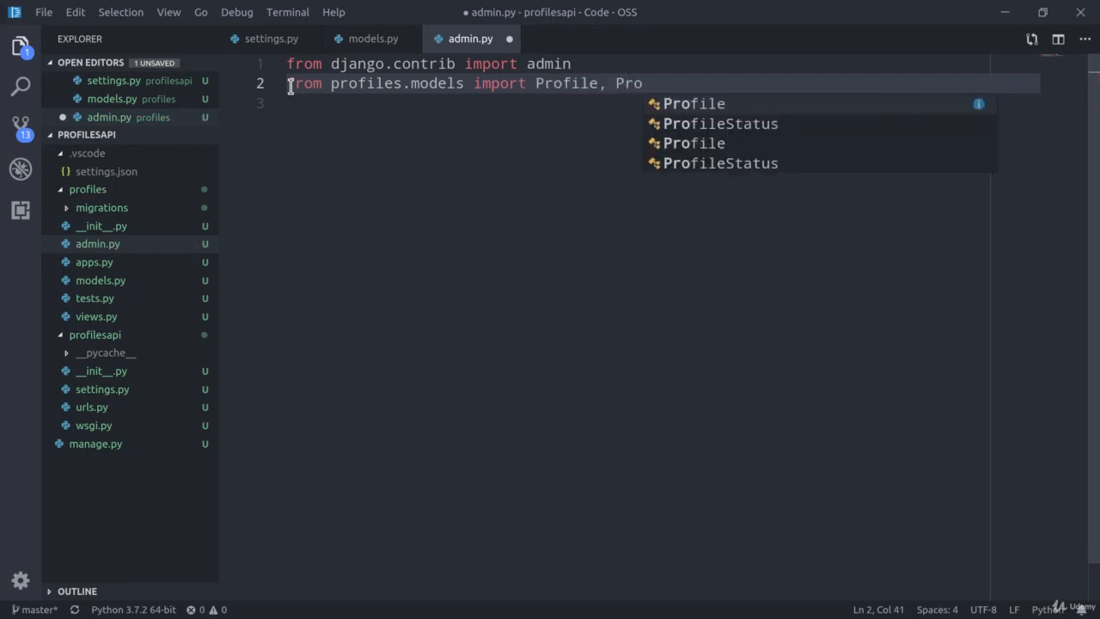
# Step: Register Profile and ProfileStatus with admin.site, then return to models.py
pyautogui.write('admin.site.register')
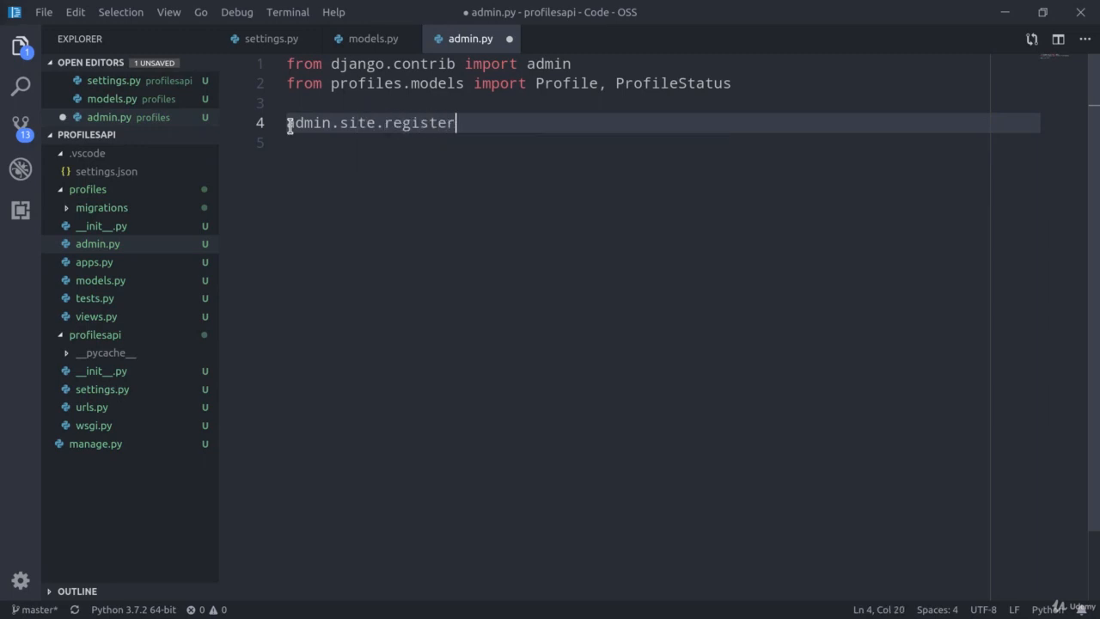
pyautogui.write('()')
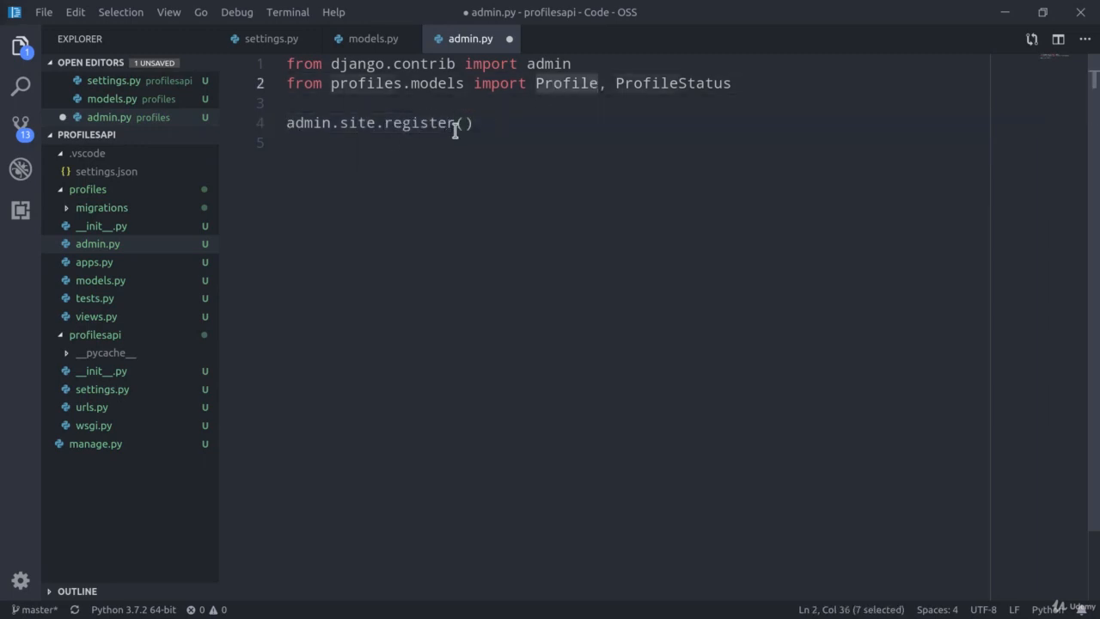
pyautogui.write('Profile')
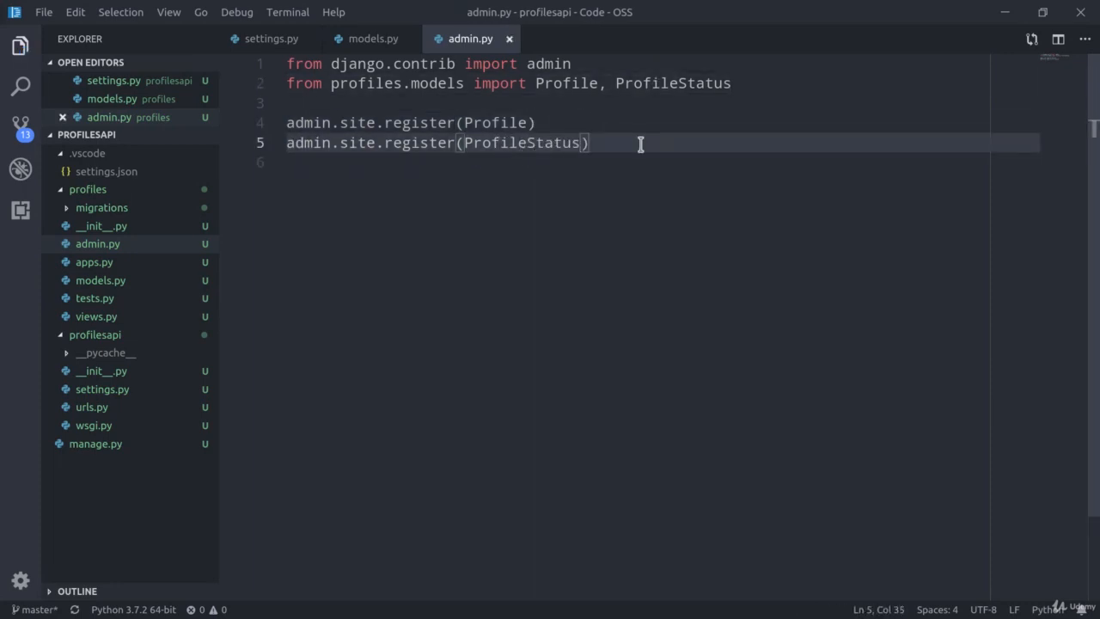
pyautogui.moveTo(388, 183)
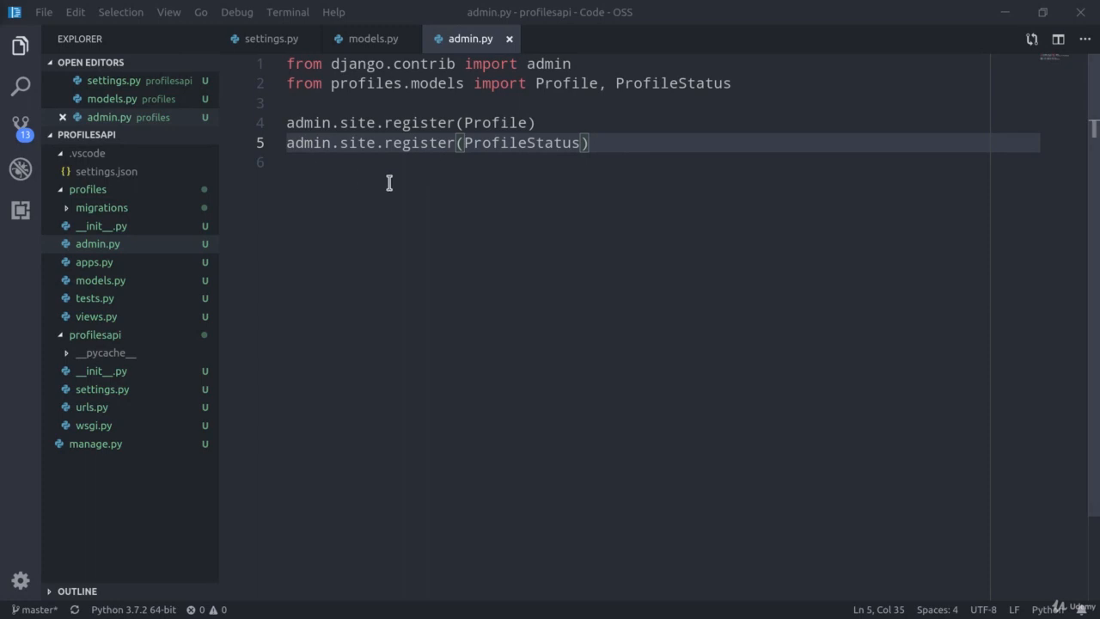
pyautogui.moveTo(467, 194)
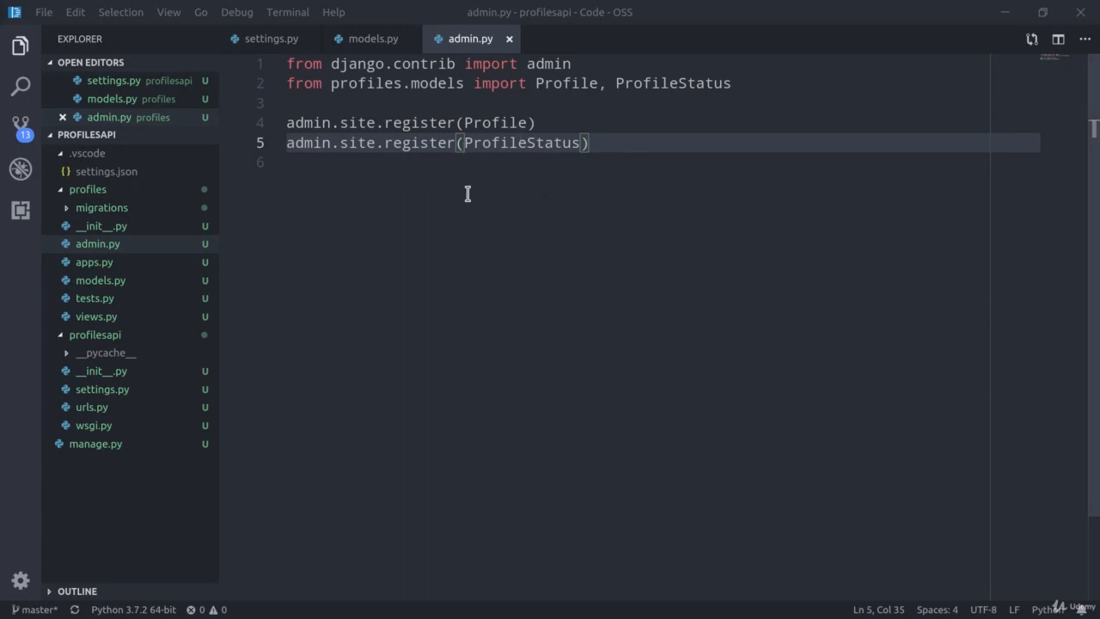
pyautogui.click(373, 39)
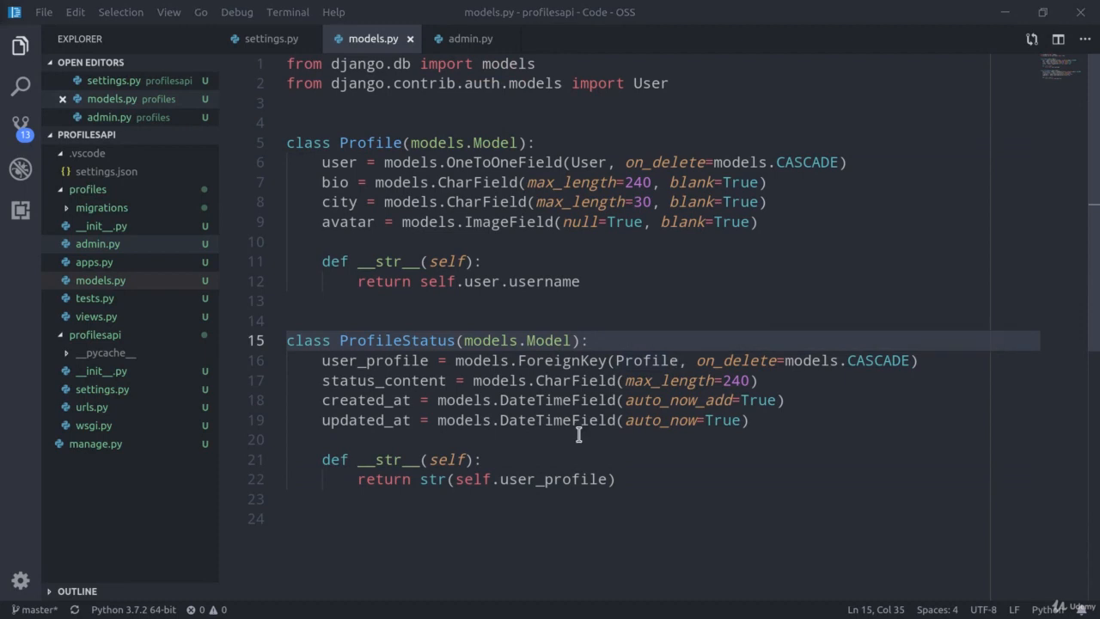
pyautogui.moveTo(740, 504)
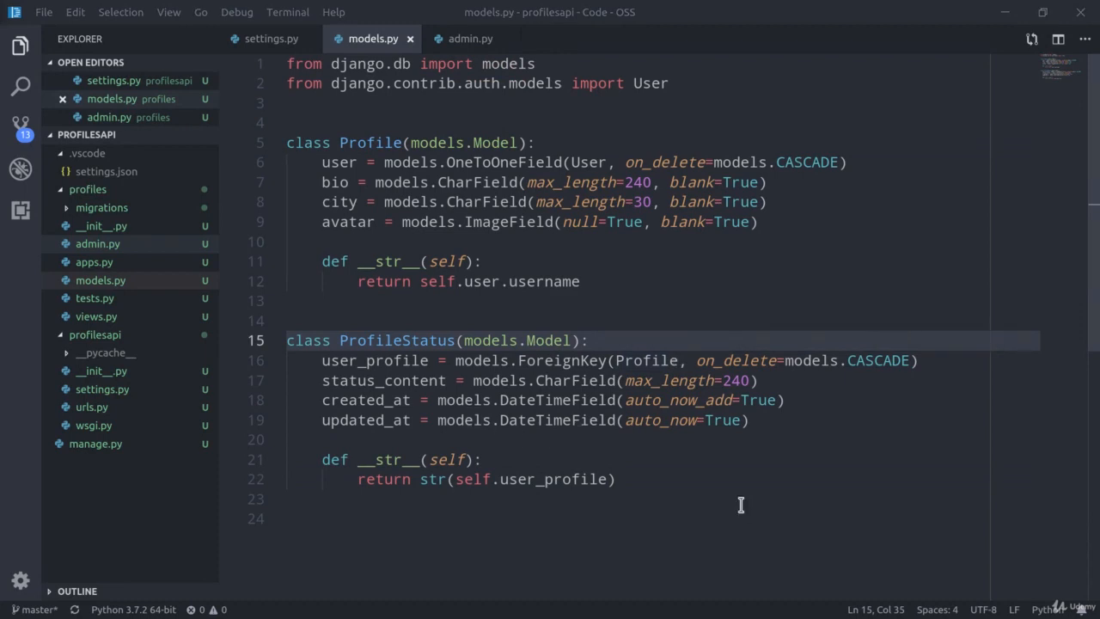
# Step: Add a Meta class to ProfileStatus with verbose_name_plural = "statuses"
pyautogui.doubleClick(396, 340)
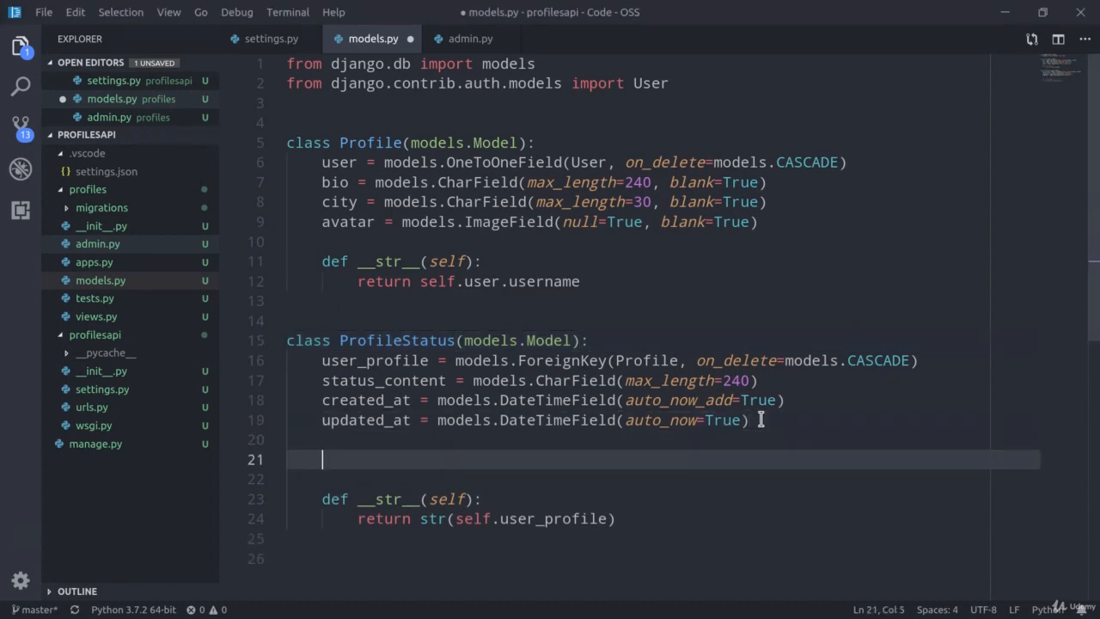
pyautogui.write('c')
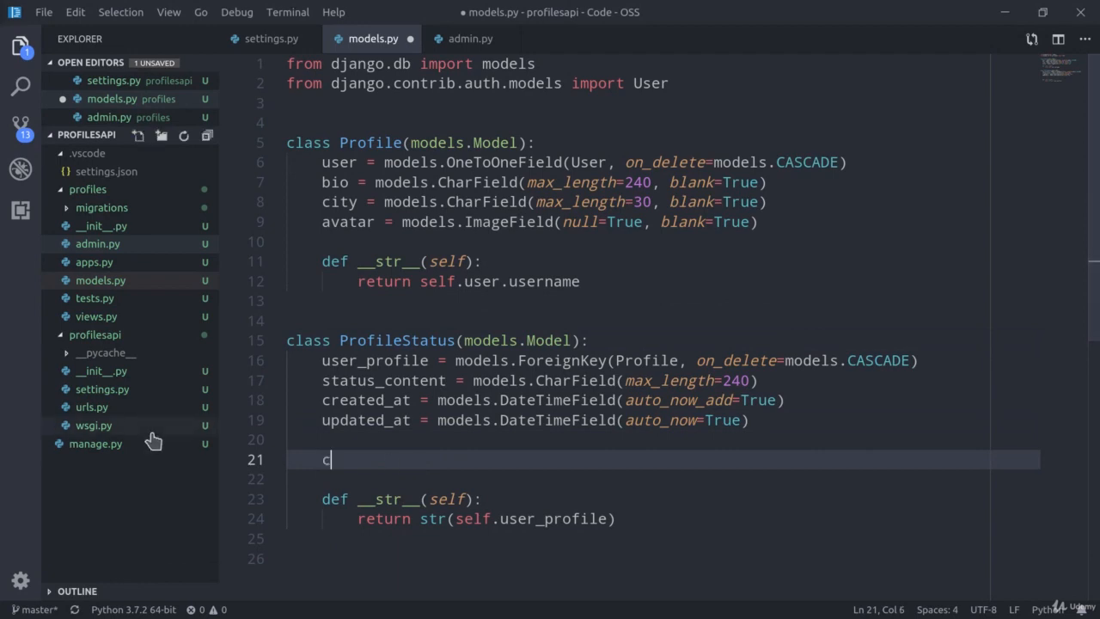
pyautogui.write('lass Meta:')
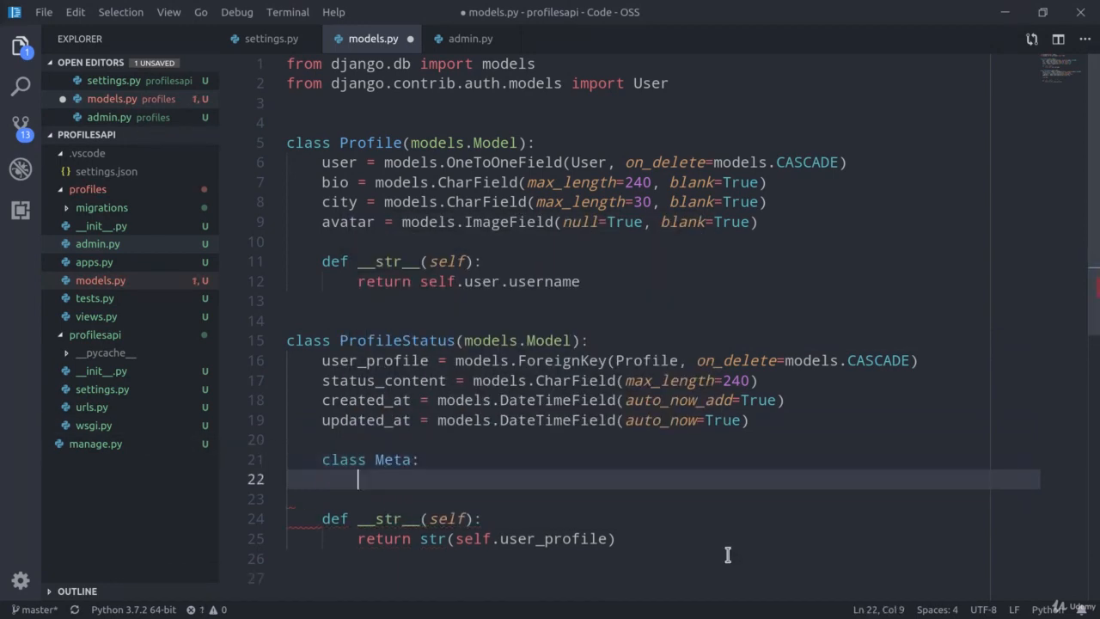
pyautogui.write('verbose_')
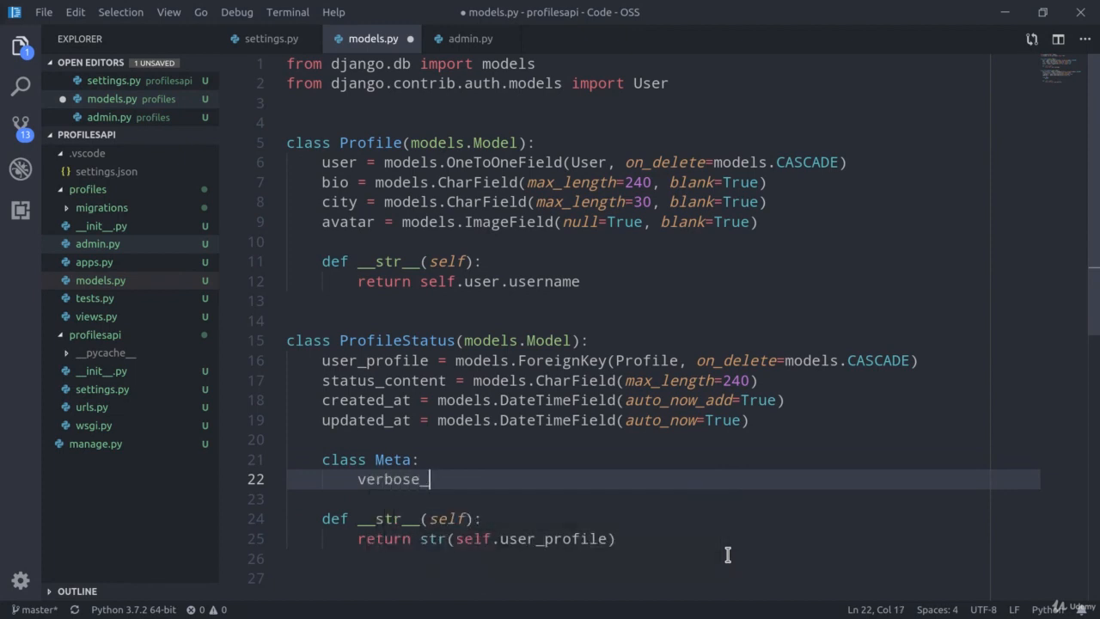
pyautogui.write('name_plural = "')
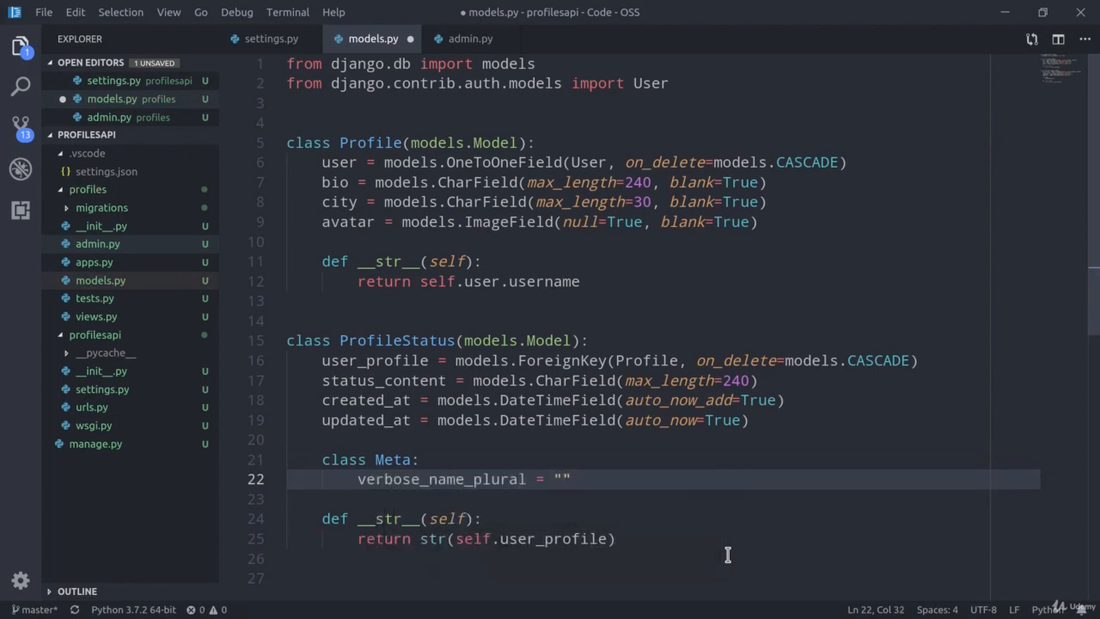
pyautogui.write('status')
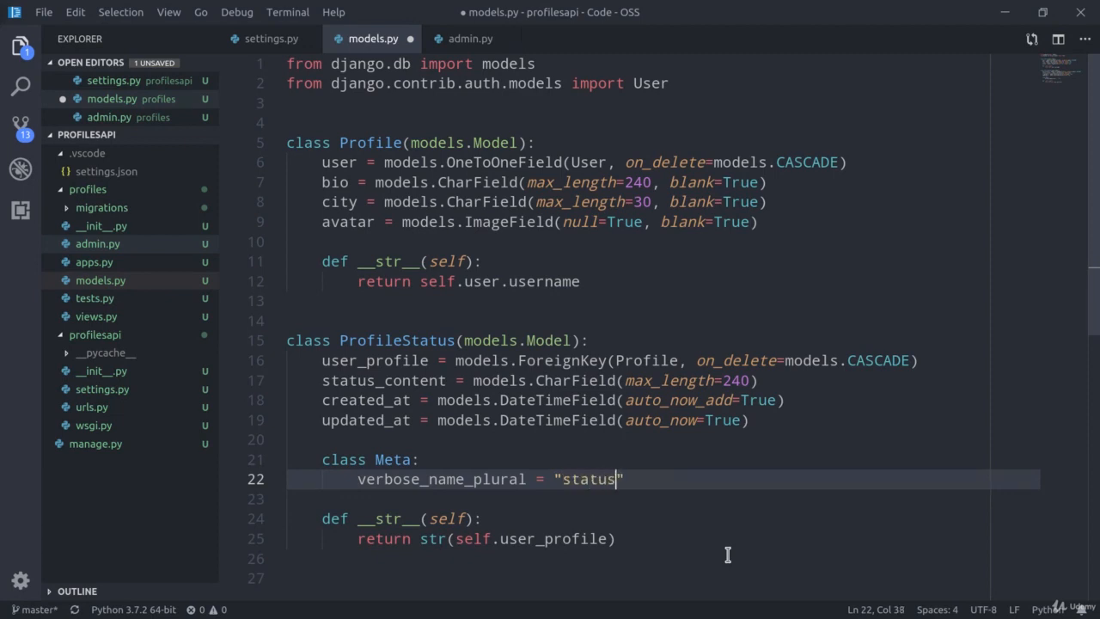
pyautogui.write('es')
pyautogui.write('python ma')
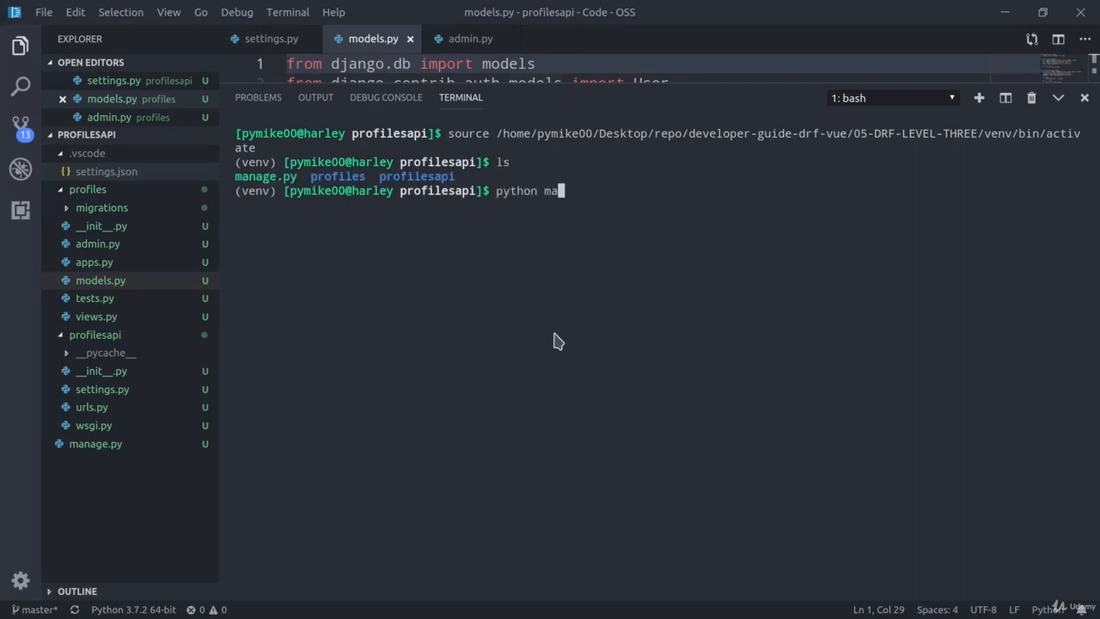
# Step: Run makemigrations and migrate, then start createsuperuser with username admin
pyautogui.write('nage.py makemigrations')
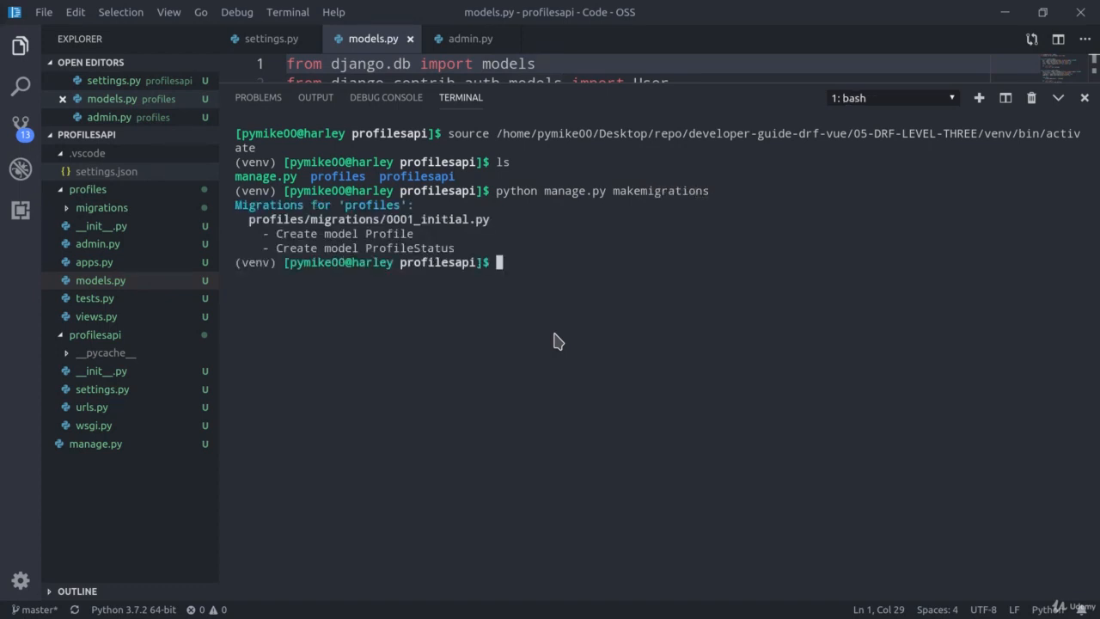
pyautogui.write('python manage.py migrate')
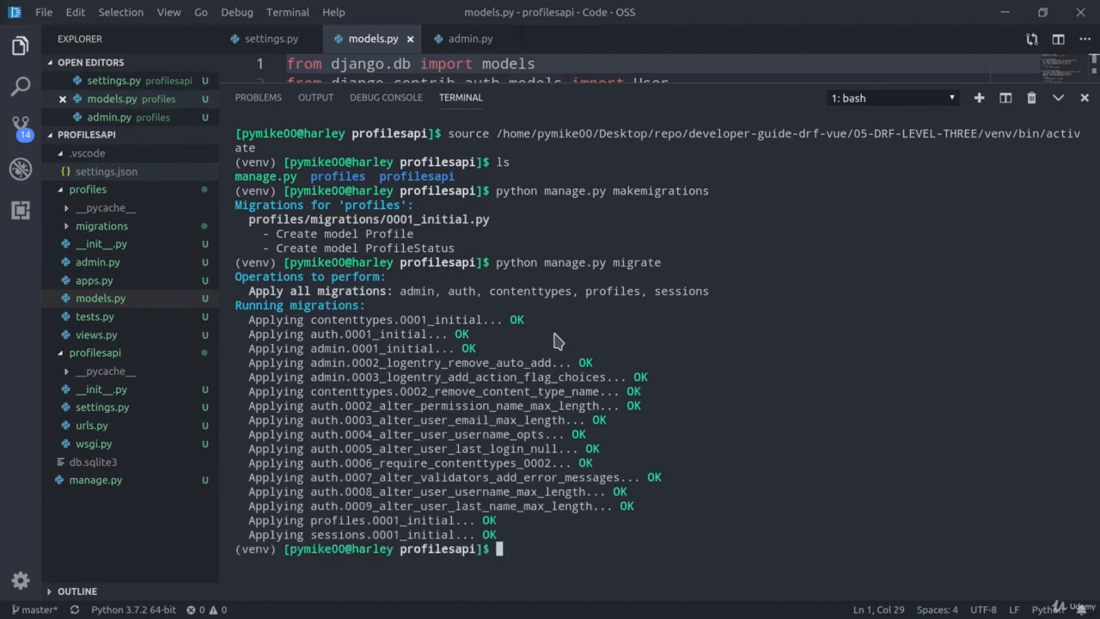
pyautogui.write('python ma')
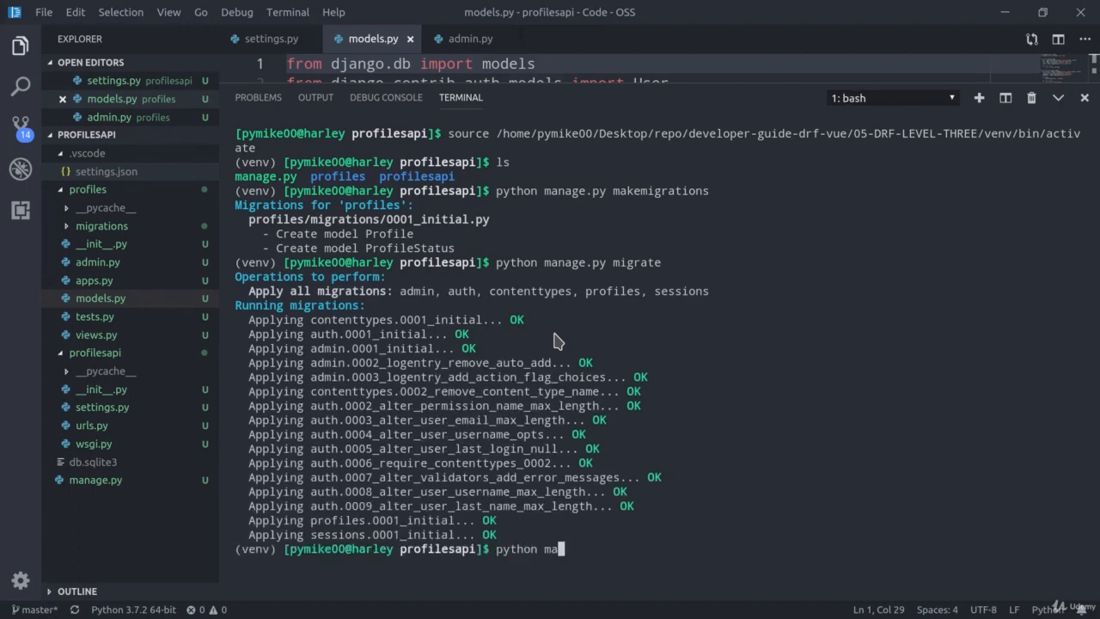
pyautogui.write('nage.py createsuperuser')
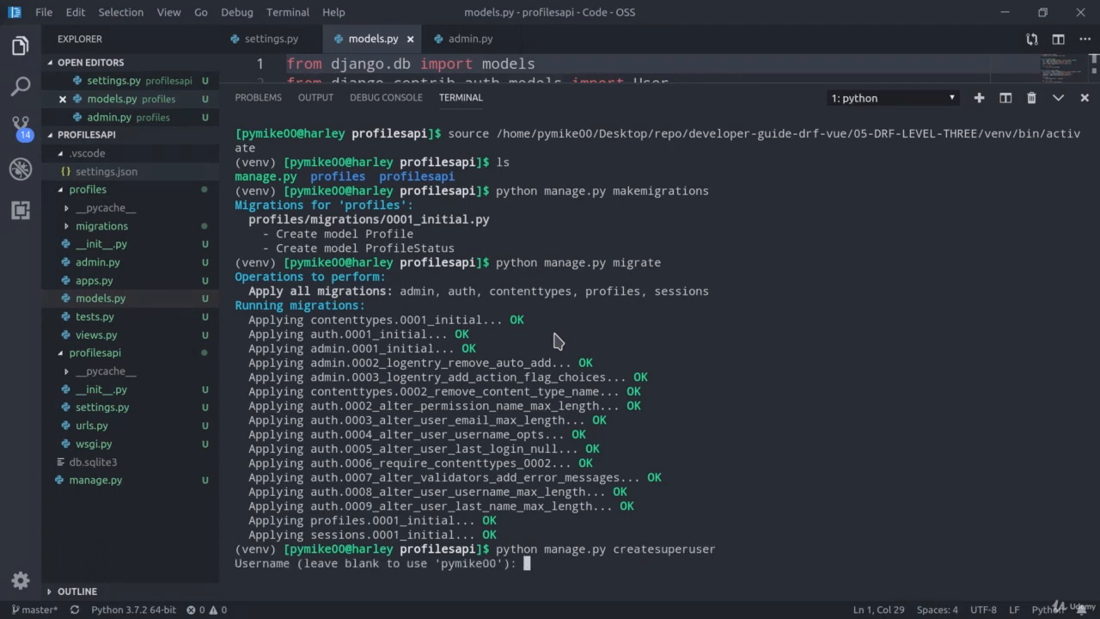
pyautogui.write('admin')
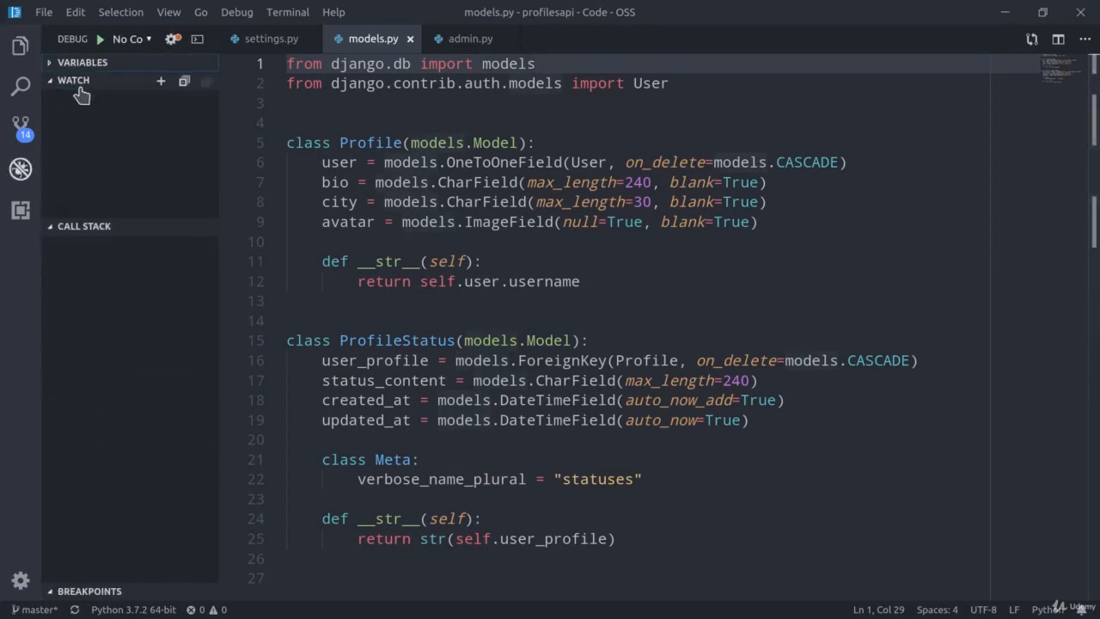
# Step: Comment out --nothreading in launch.json and start the Django server in the debugger
pyautogui.click(73, 80)
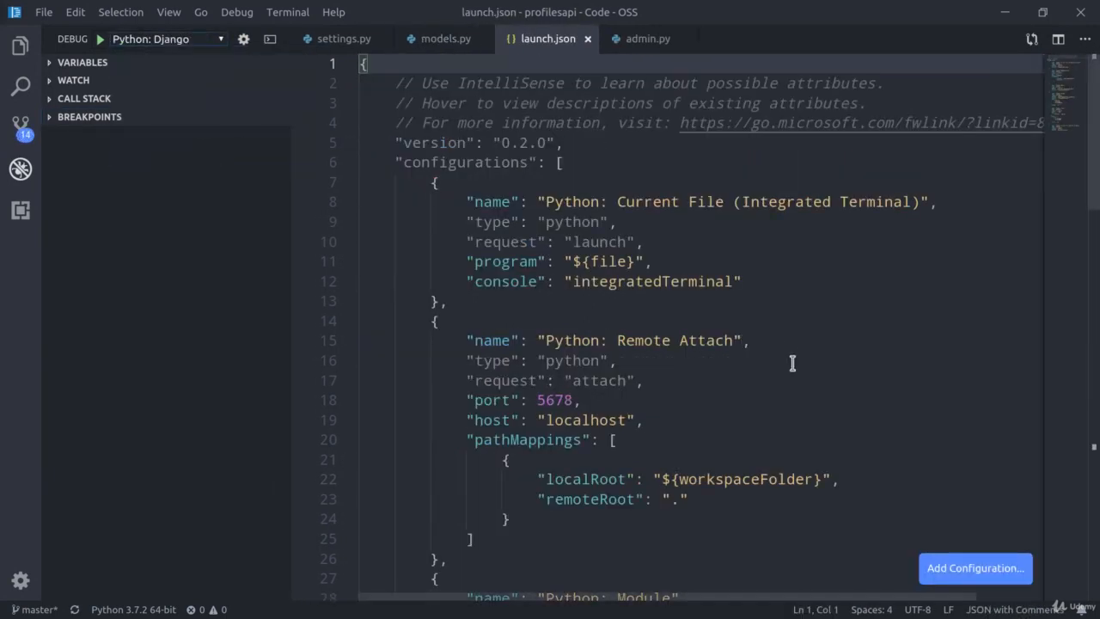
pyautogui.scroll(-3)
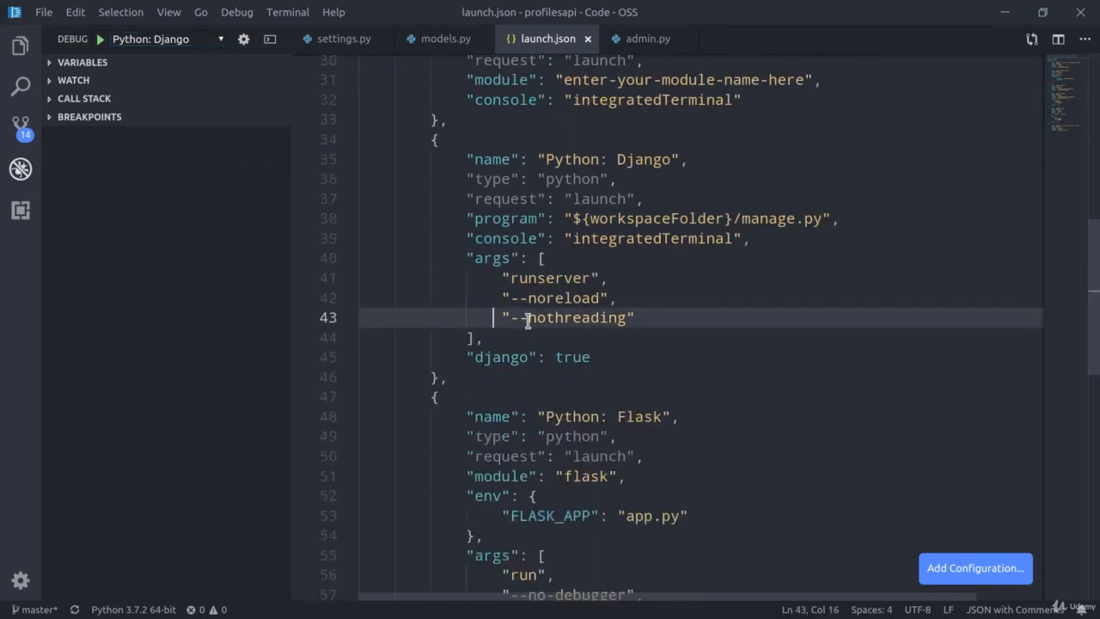
pyautogui.press('ctrl+/')
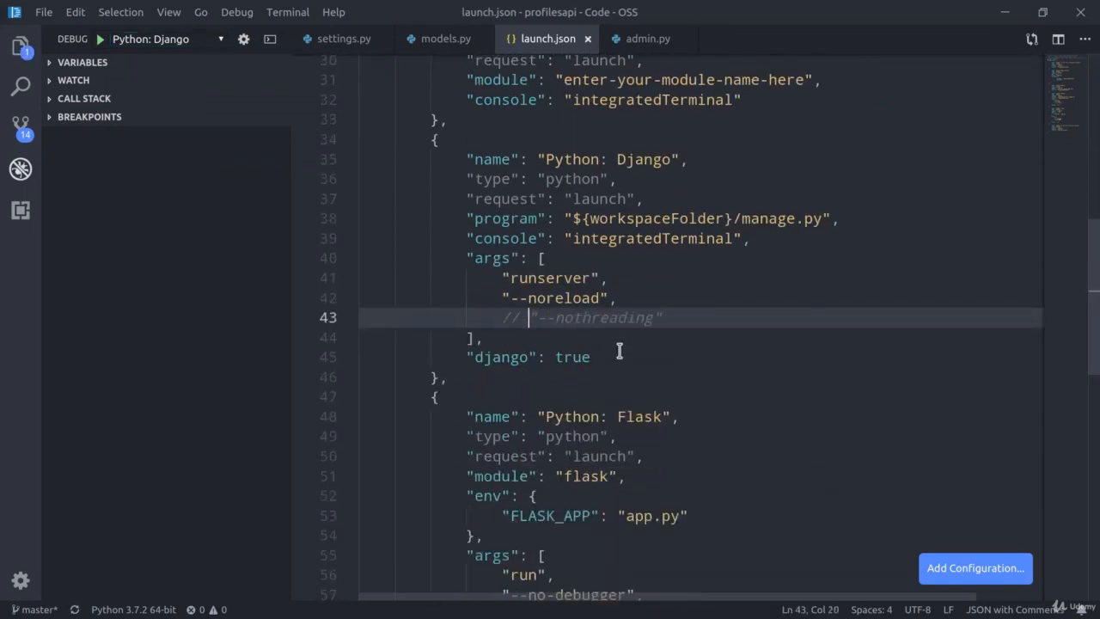
pyautogui.click(445, 38)
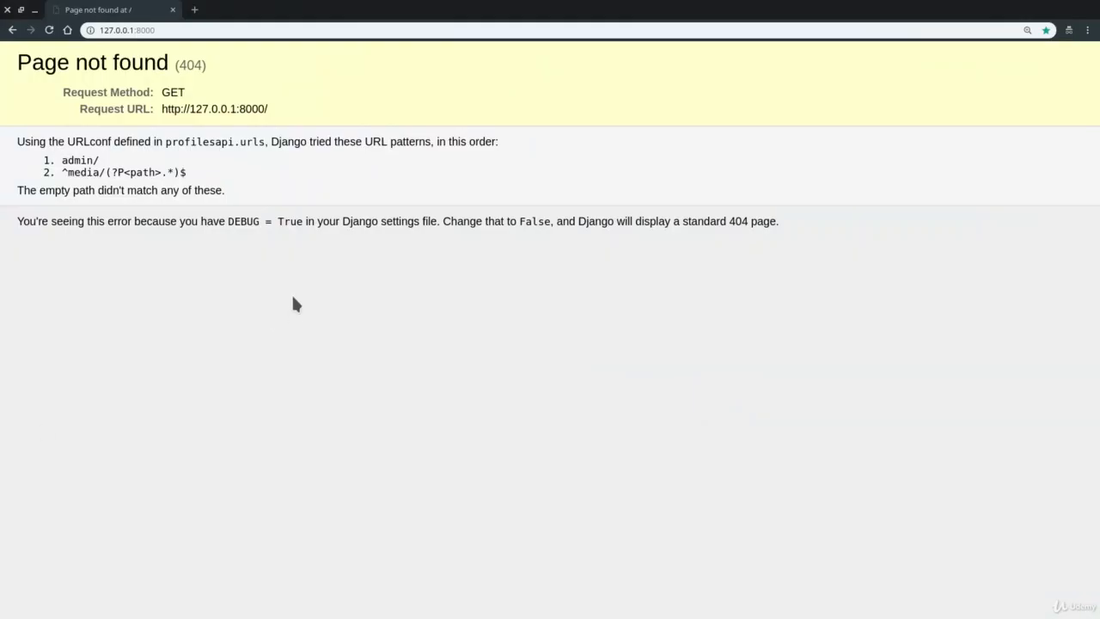
# Step: Log in to 127.0.0.1:8000/admin as admin, check the Users list, and return Home
pyautogui.click(127, 30)
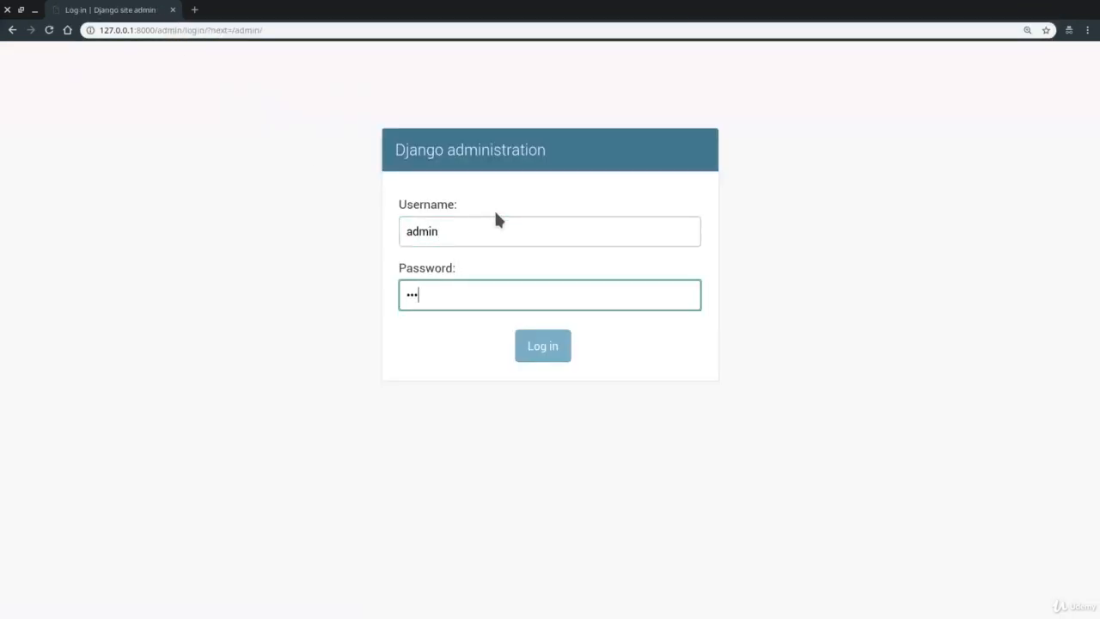
pyautogui.click(542, 345)
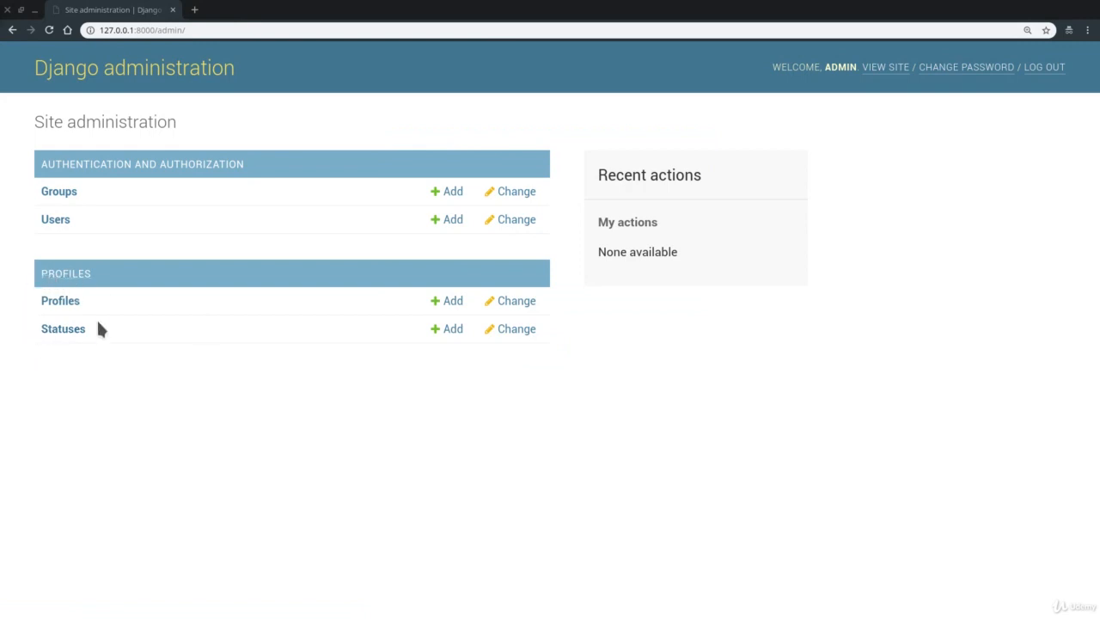
pyautogui.click(55, 219)
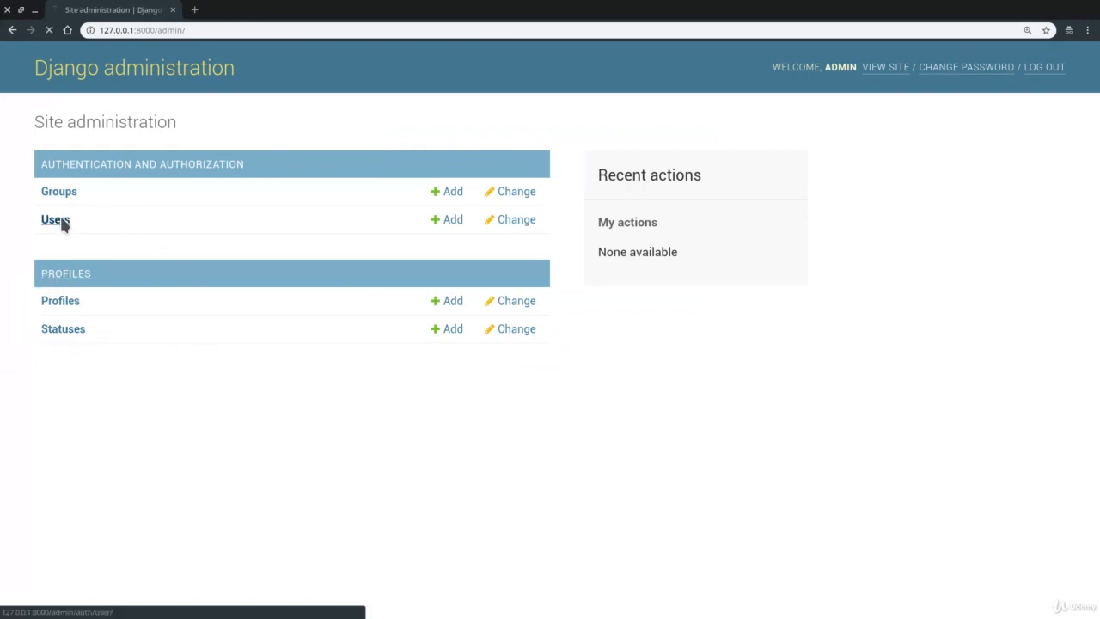
pyautogui.click(54, 219)
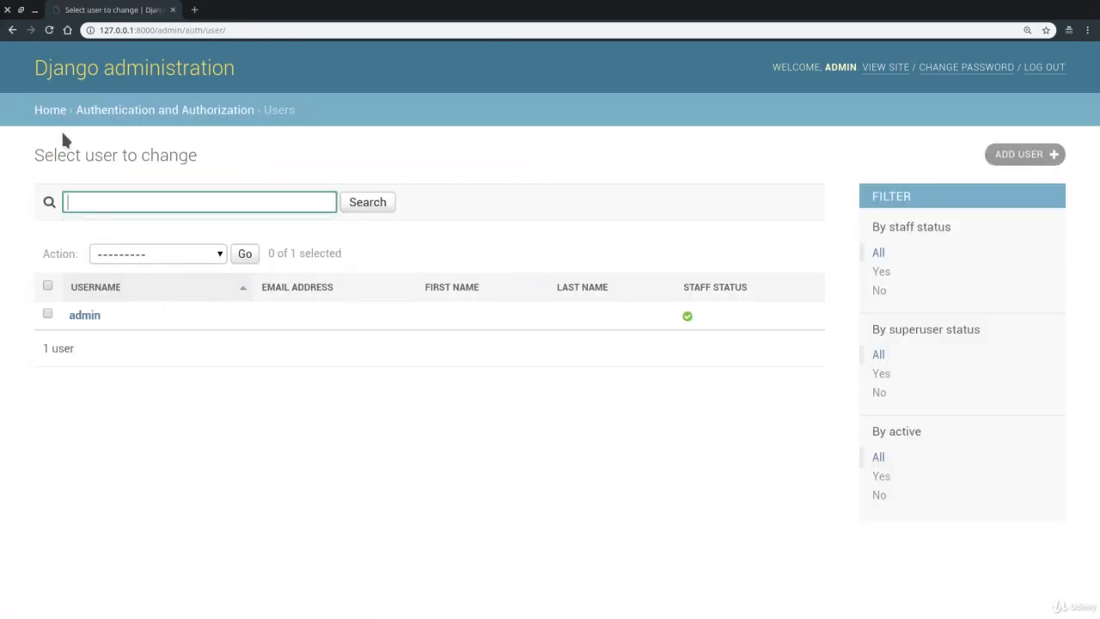
pyautogui.click(50, 110)
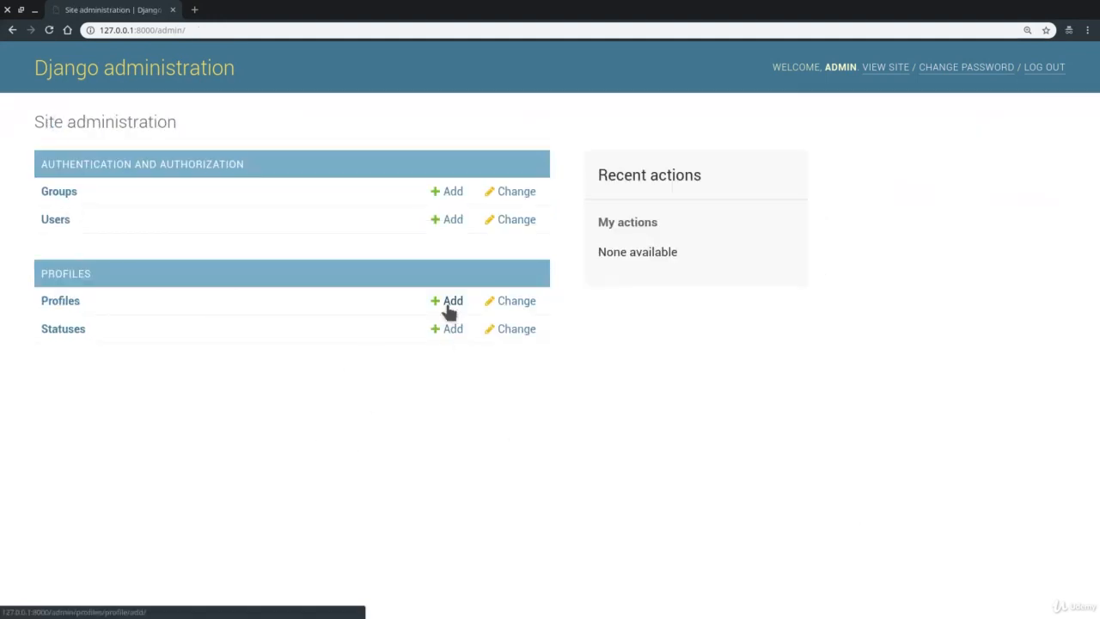
# Step: Add a profile for admin with bio 'Site Administrator' and city 'Testland'
pyautogui.click(452, 300)
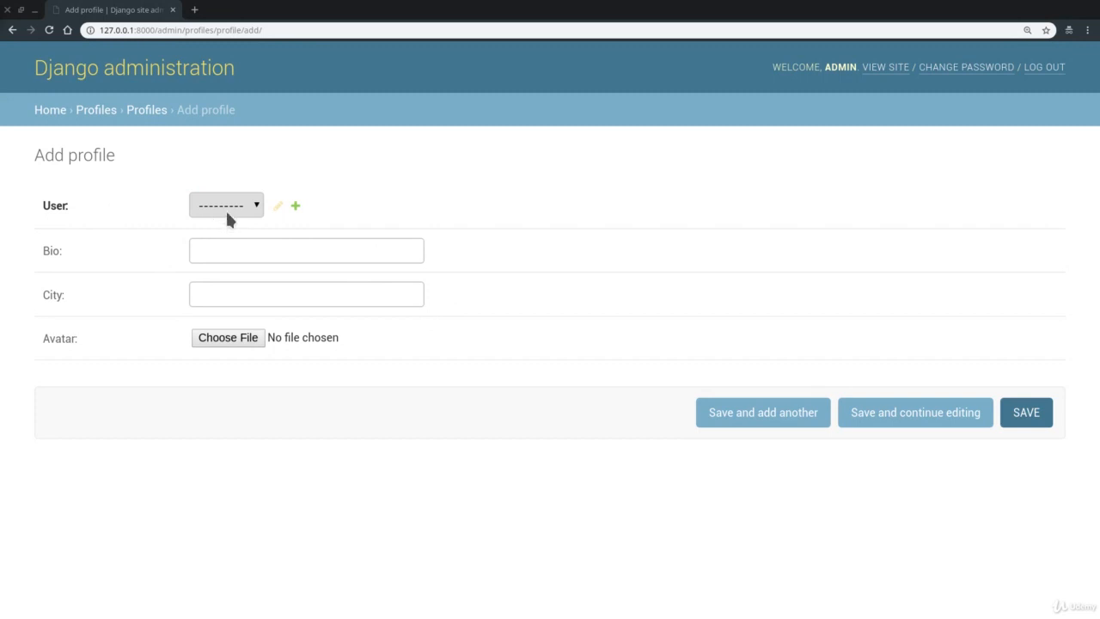
pyautogui.click(226, 205)
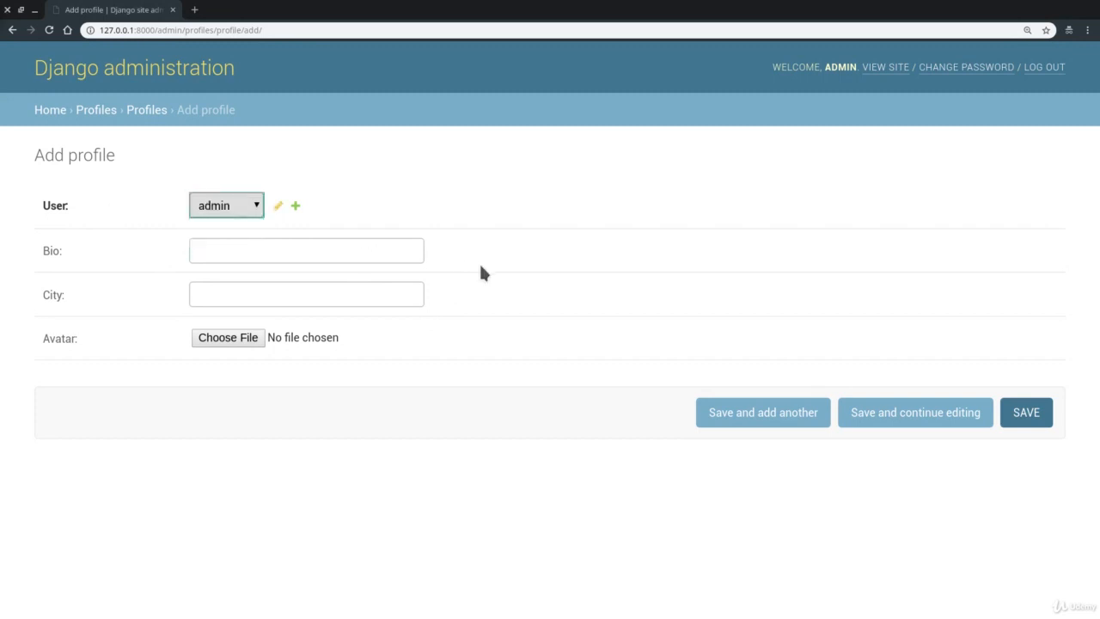
pyautogui.click(306, 250)
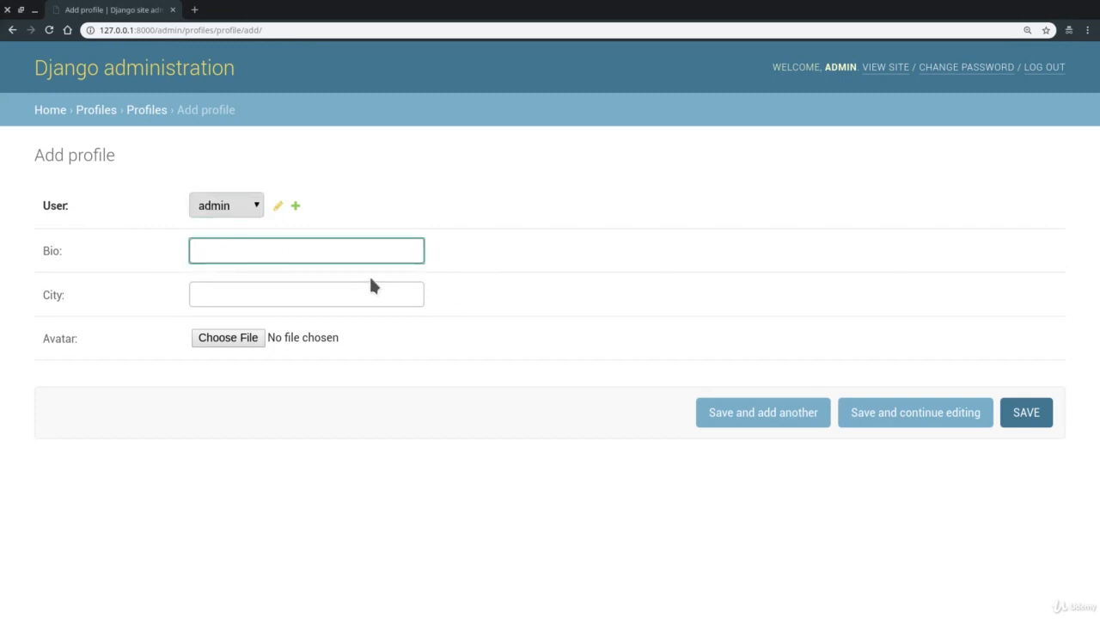
pyautogui.write('Site Administra')
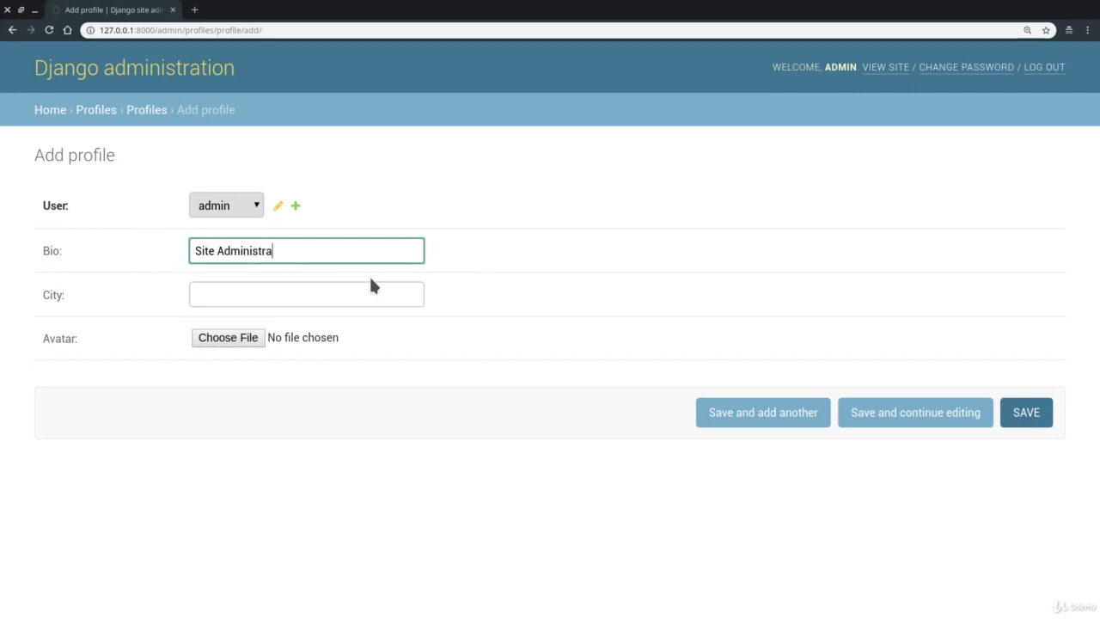
pyautogui.click(306, 294)
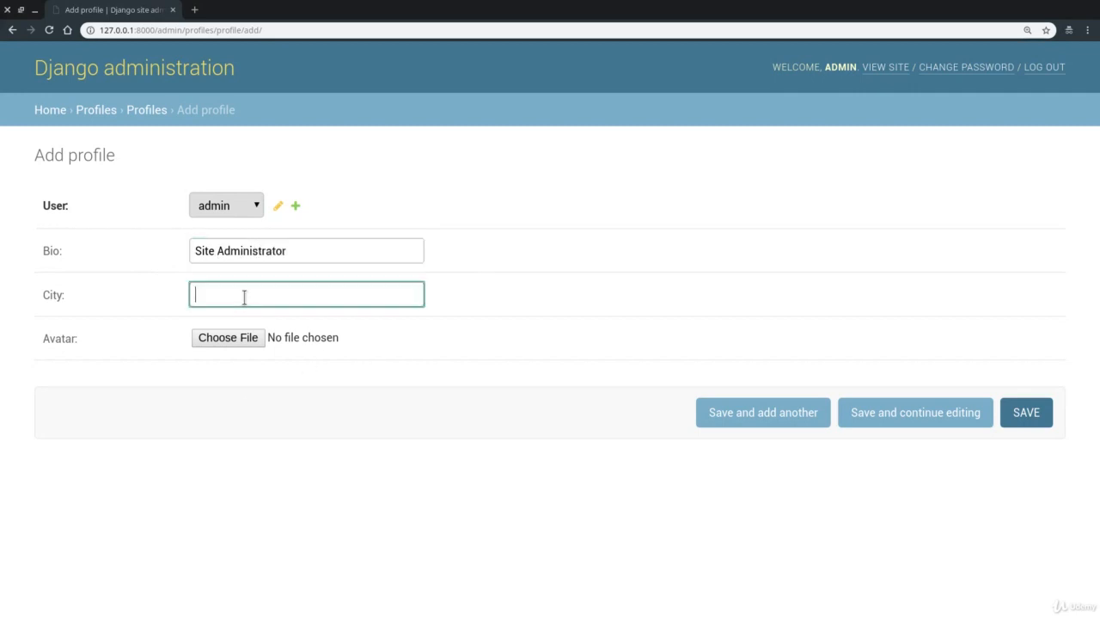
pyautogui.write('Testland')
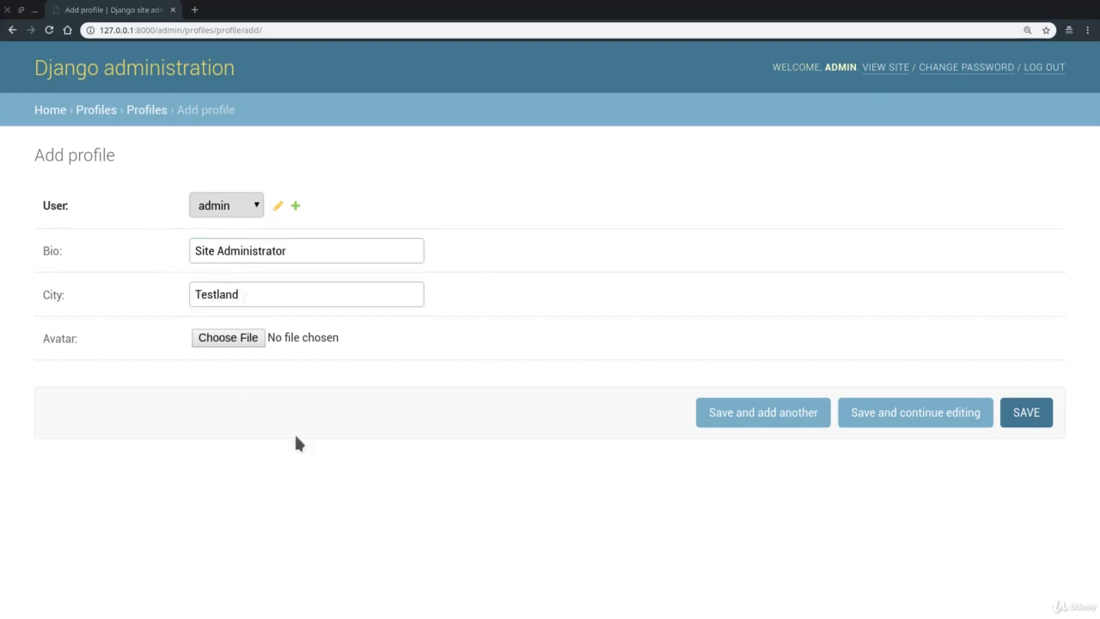
pyautogui.moveTo(228, 337)
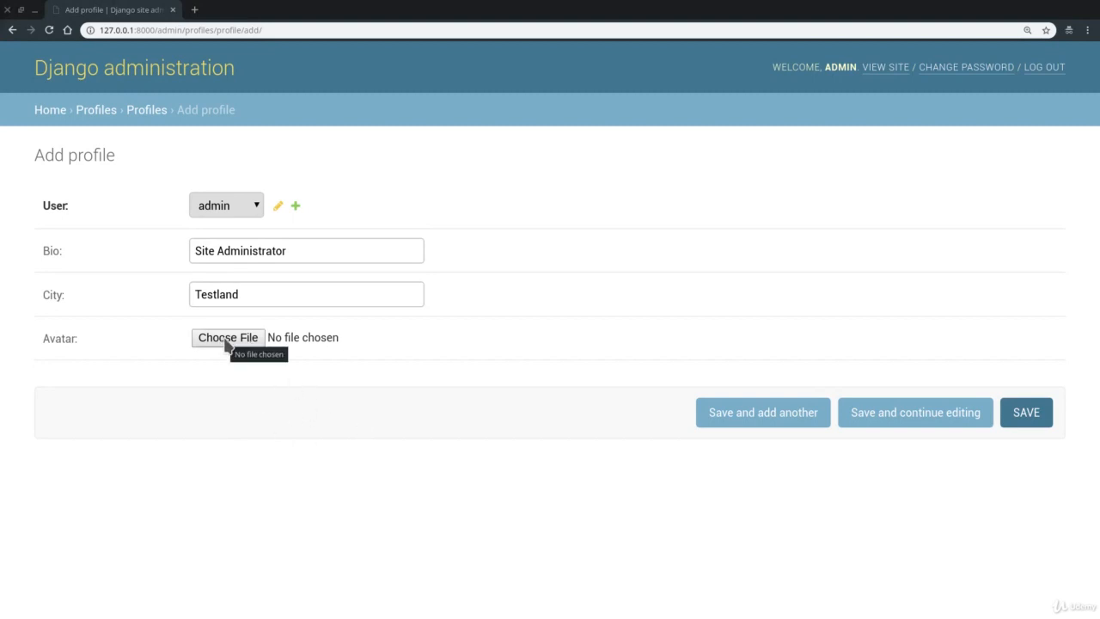
# Step: Attach avatar-red.png as the avatar, save the profile, and reopen it
pyautogui.click(228, 337)
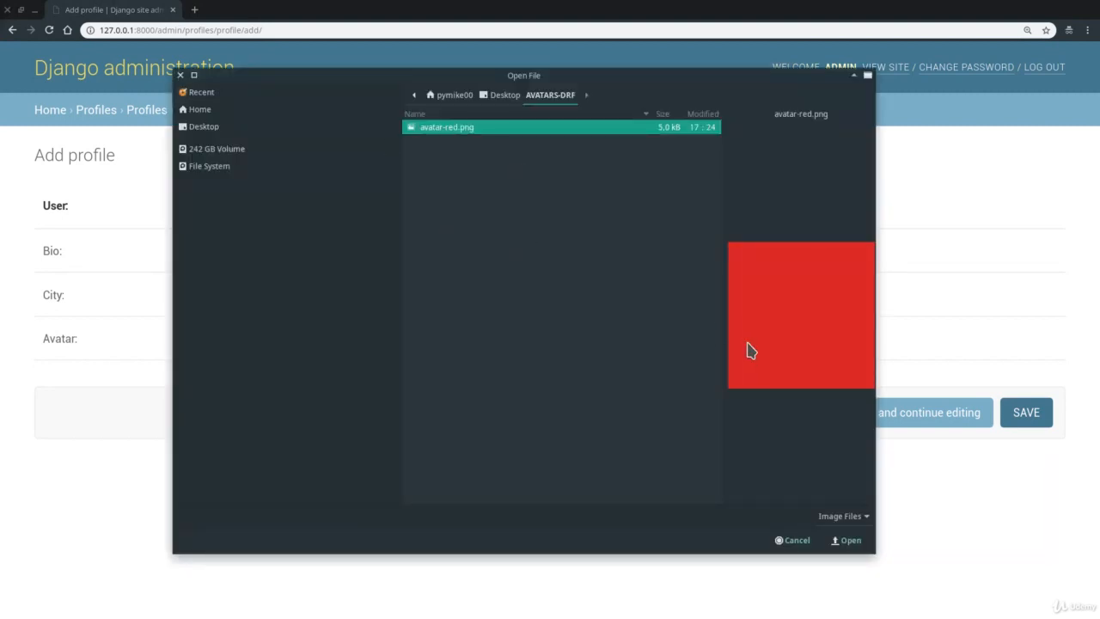
pyautogui.moveTo(833, 515)
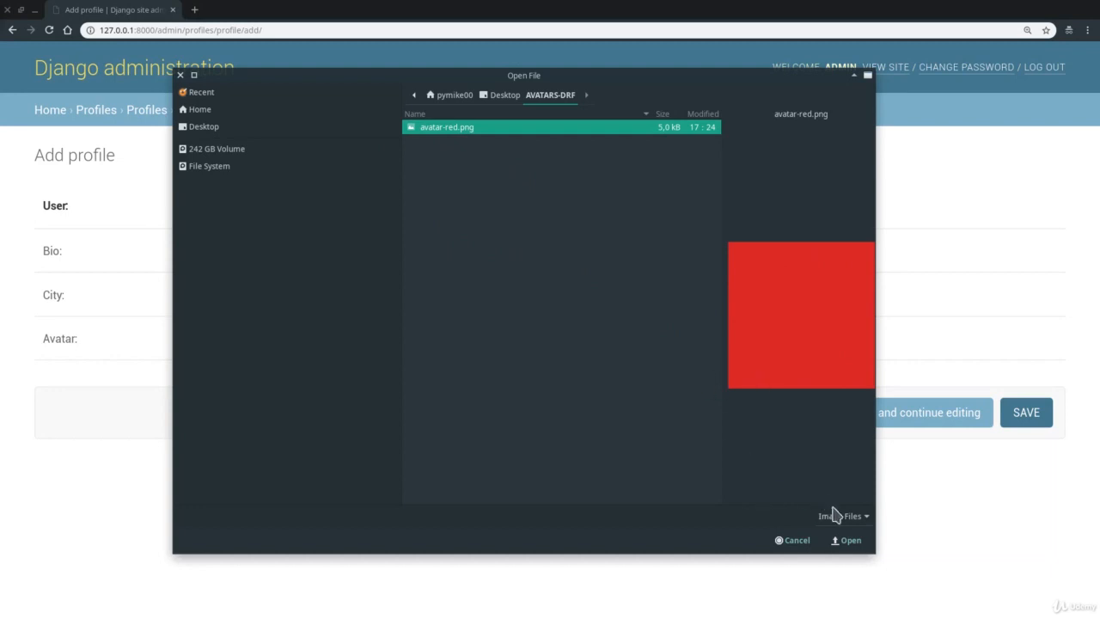
pyautogui.click(849, 540)
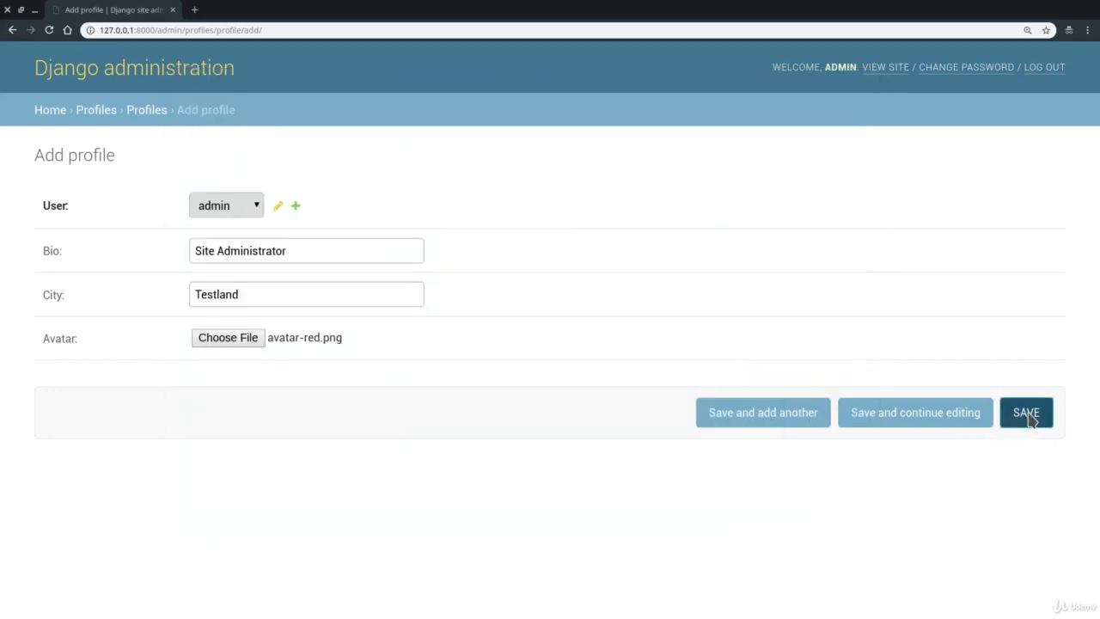
pyautogui.click(1025, 412)
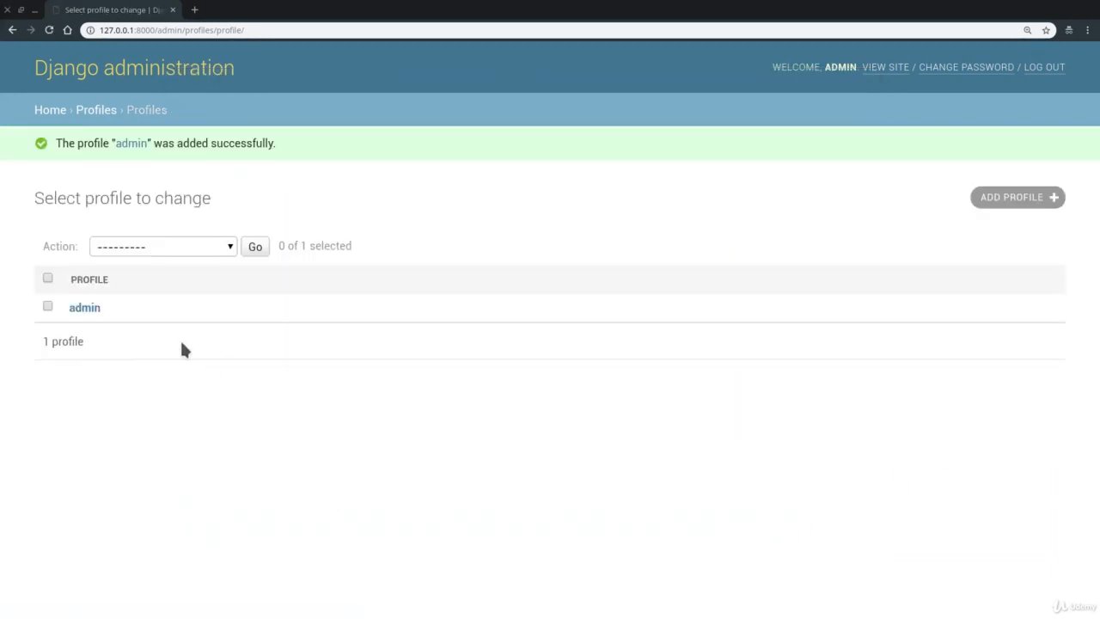
pyautogui.click(85, 307)
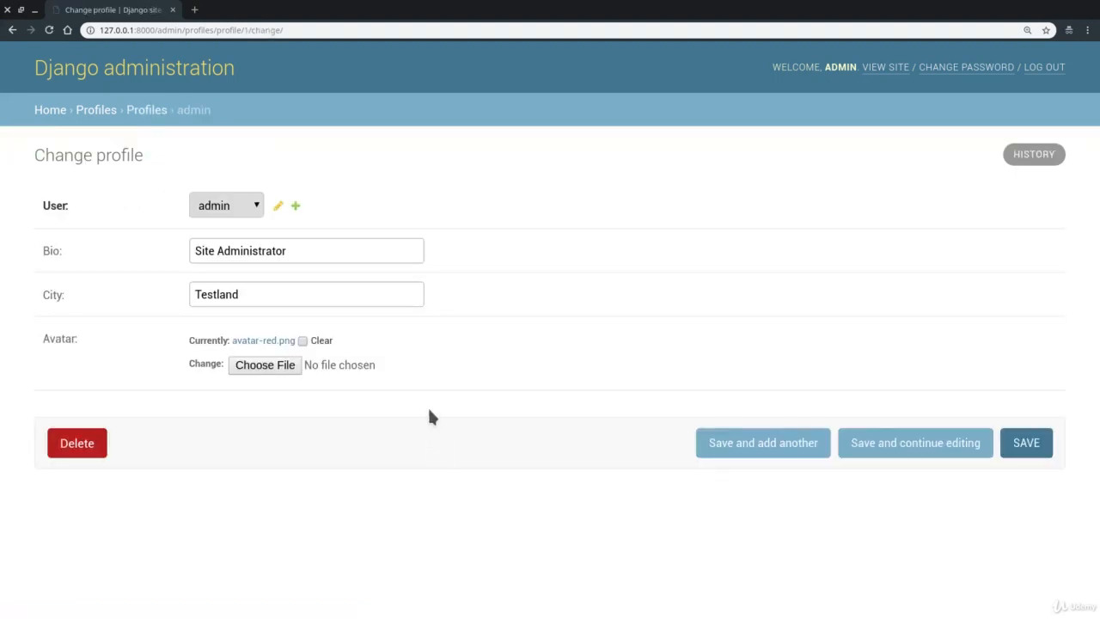